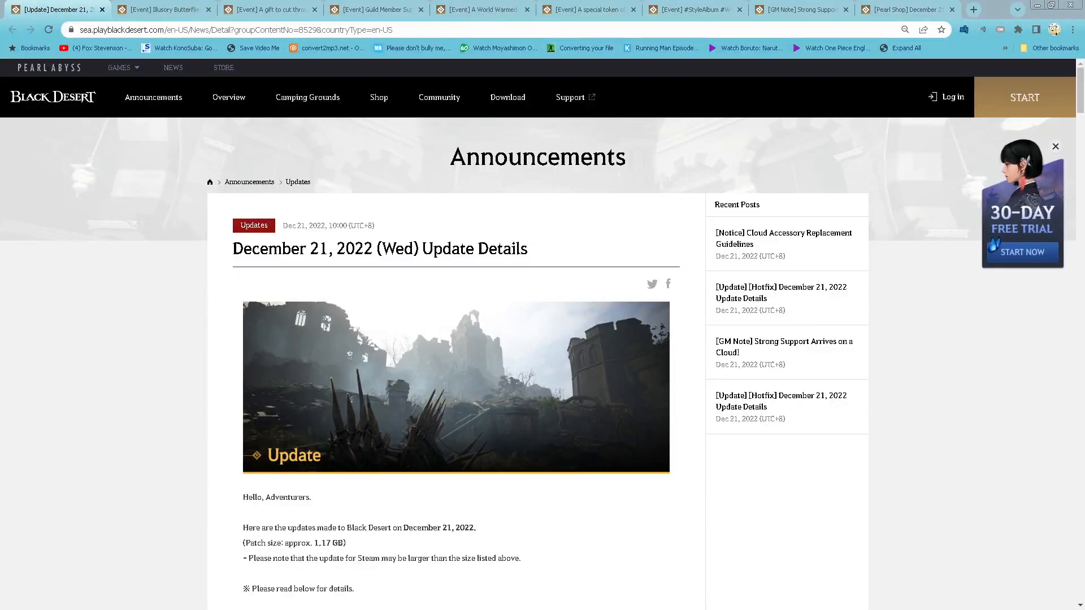
pyautogui.moveTo(357, 283)
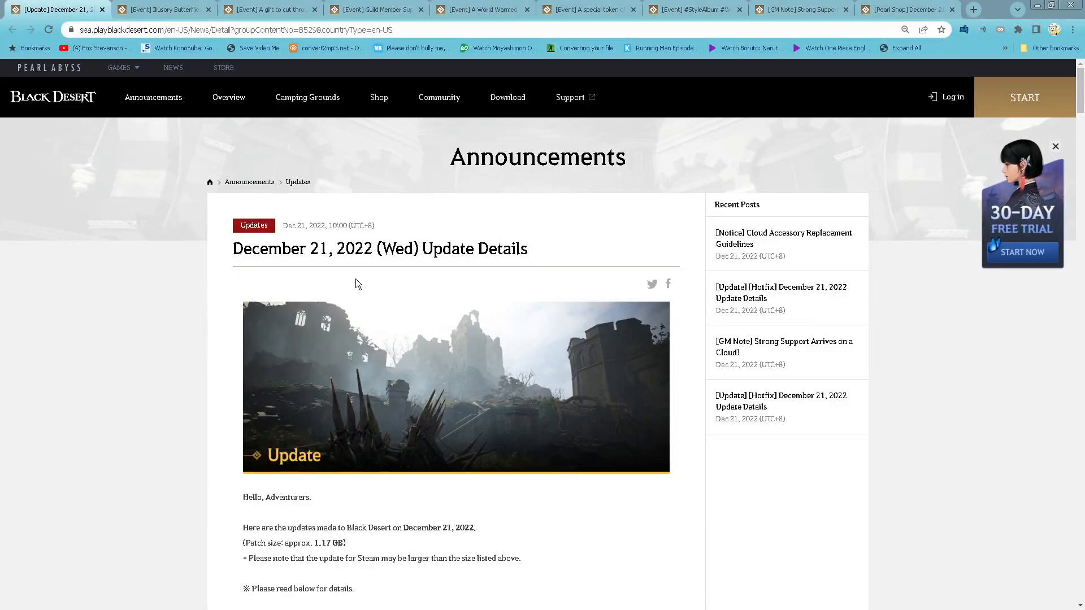
# Read the Dec 21, 2022 update notes past the events list and Contents table to Rift's Echo.
pyautogui.scroll(-3)
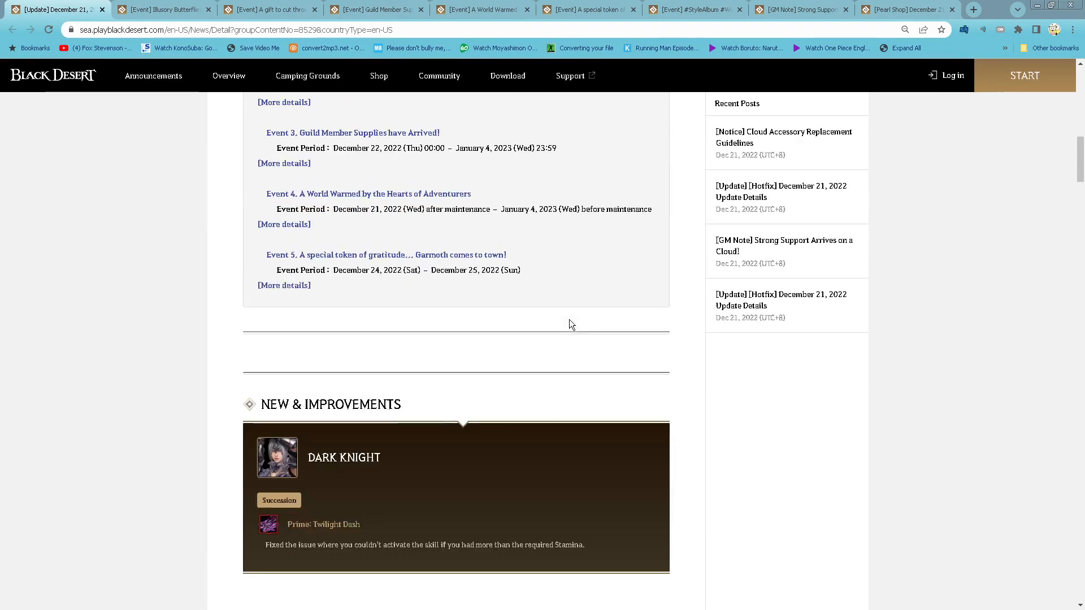
pyautogui.scroll(-3)
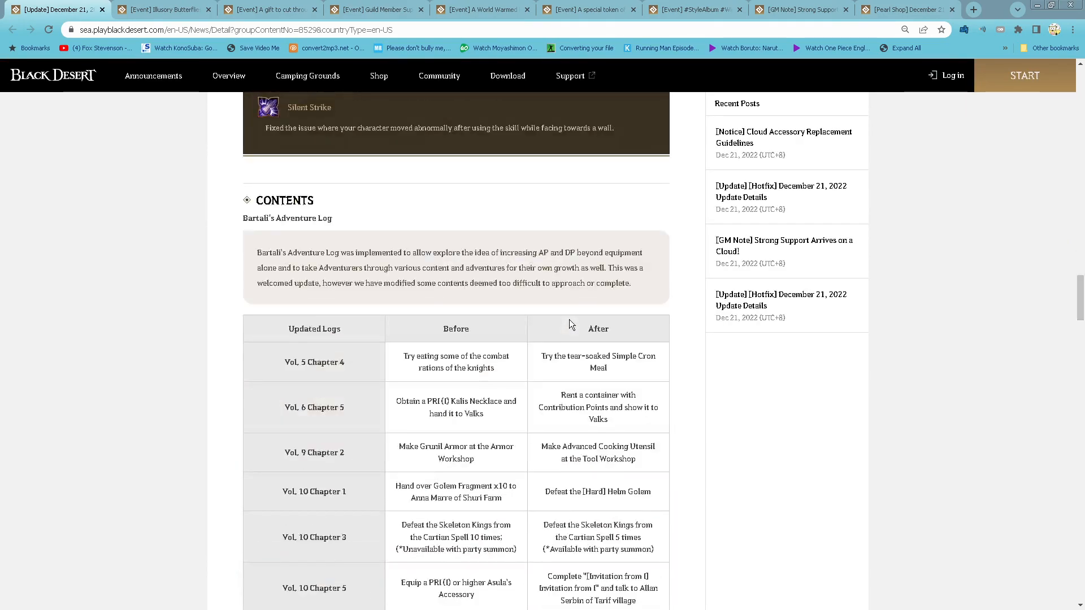
pyautogui.scroll(-3)
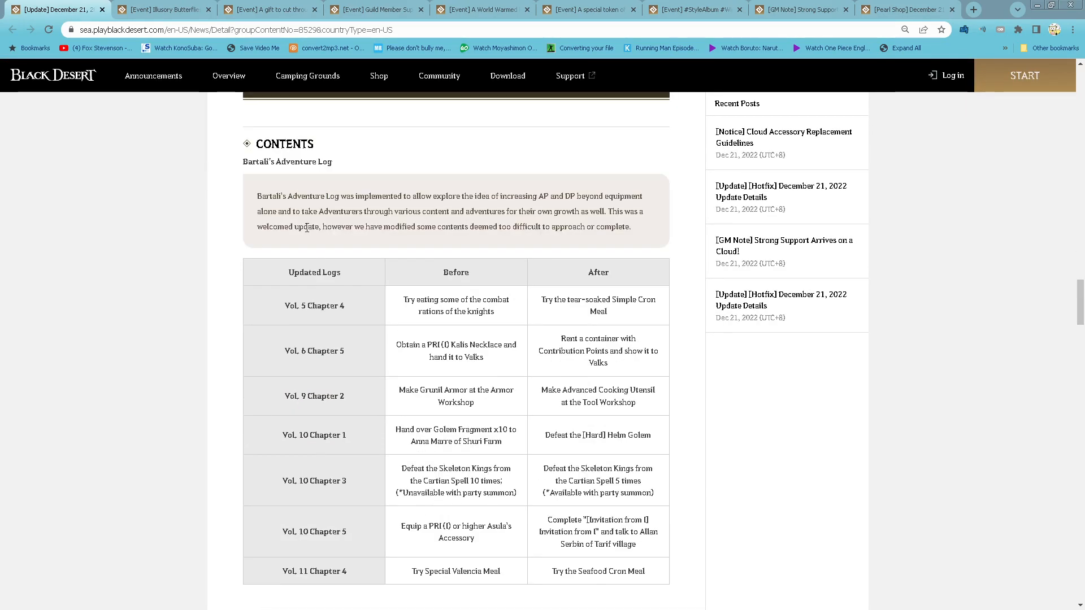
pyautogui.scroll(-3)
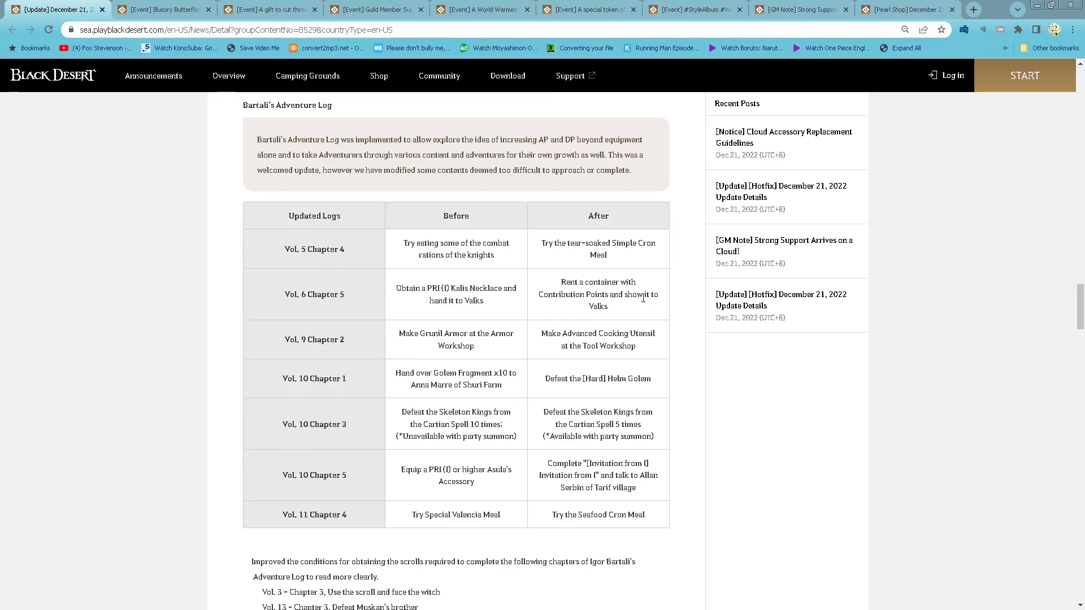
pyautogui.moveTo(673, 489)
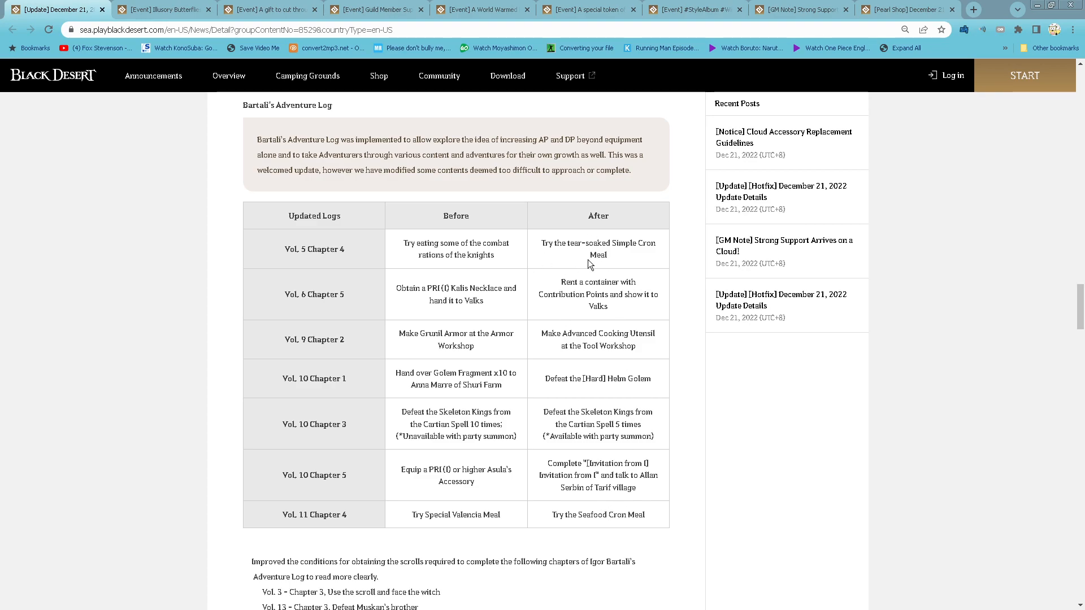
pyautogui.scroll(-3)
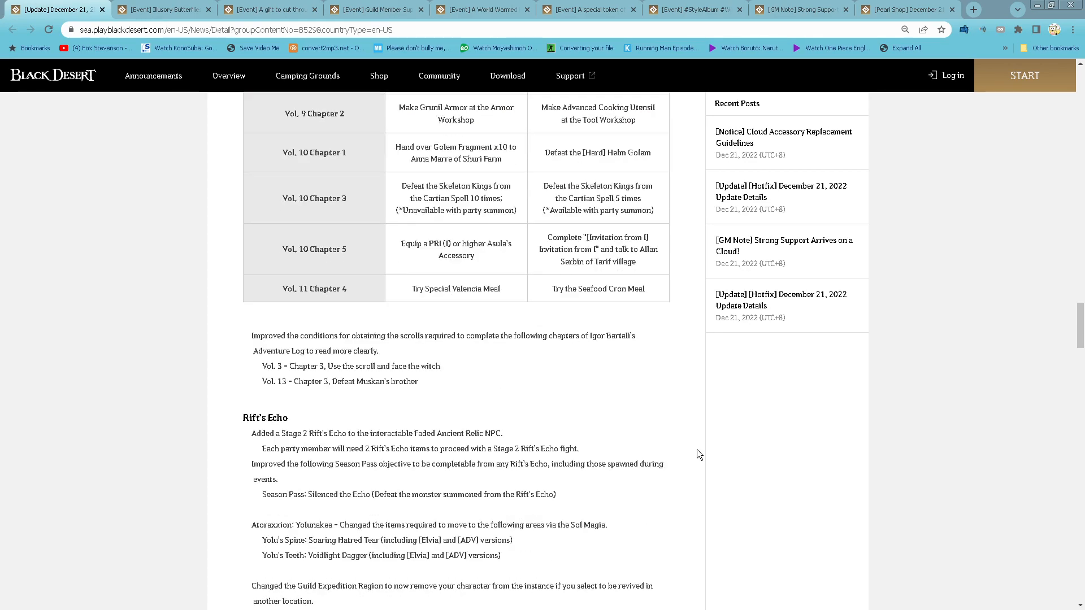
pyautogui.scroll(-3)
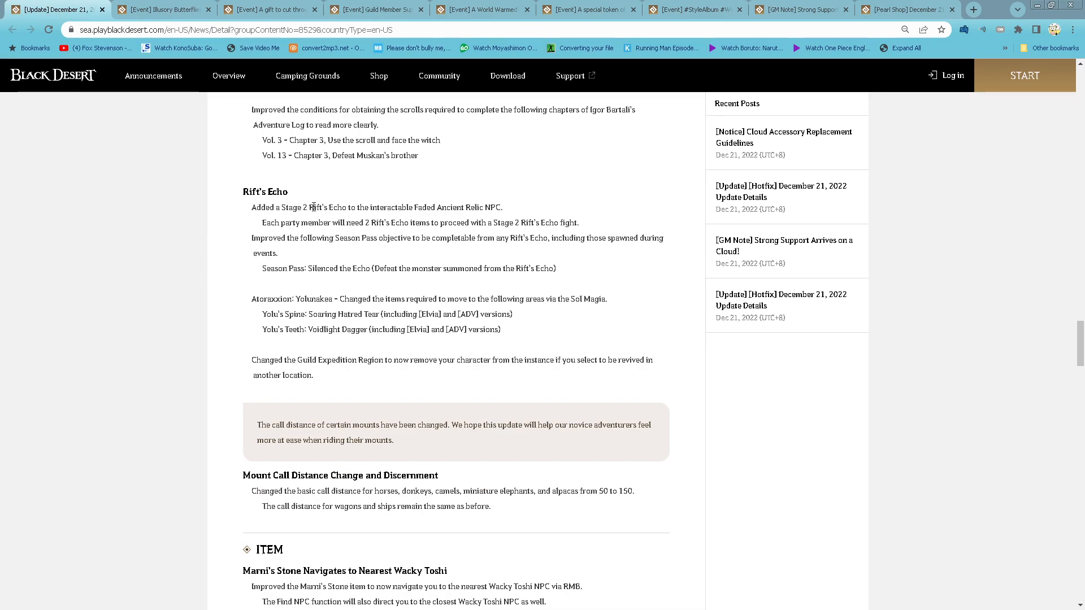
pyautogui.moveTo(539, 241)
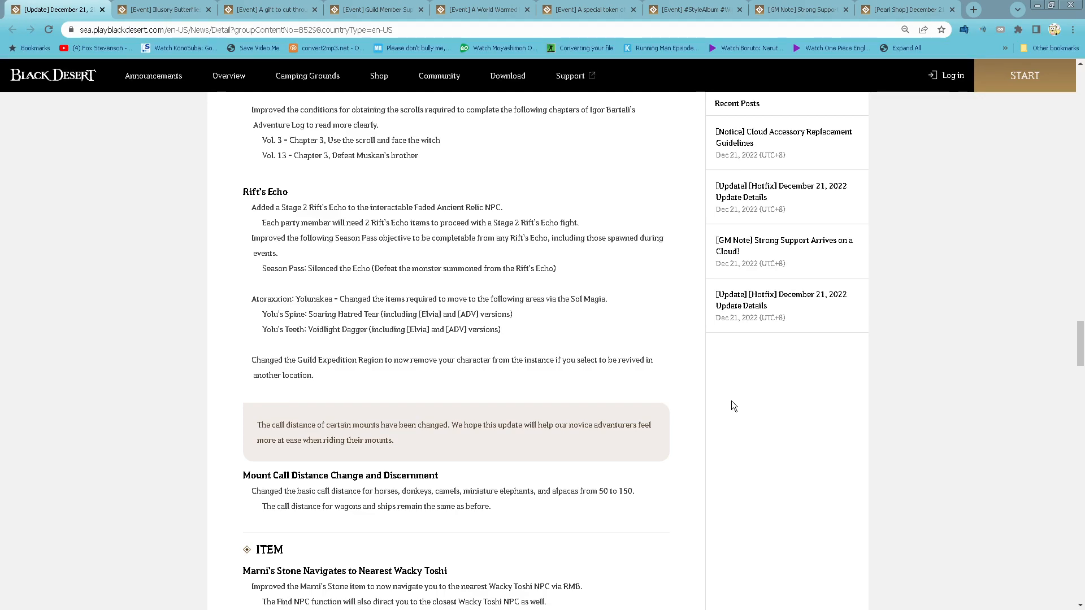
# Read through the Item, Quest & Knowledge and NPC sections to the UI low-HP alert option.
pyautogui.scroll(-3)
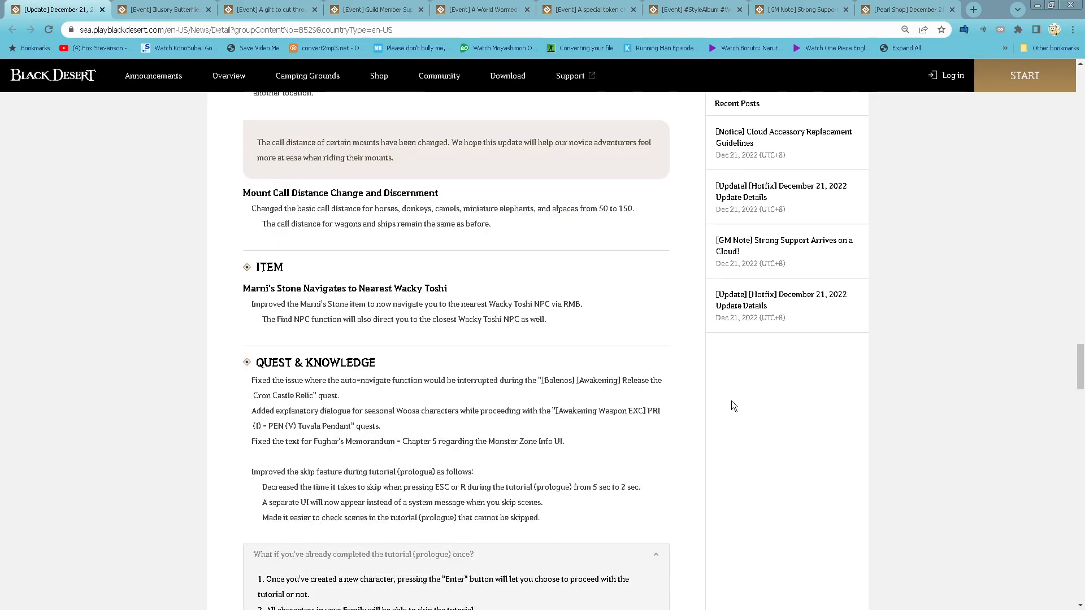
pyautogui.moveTo(291, 220)
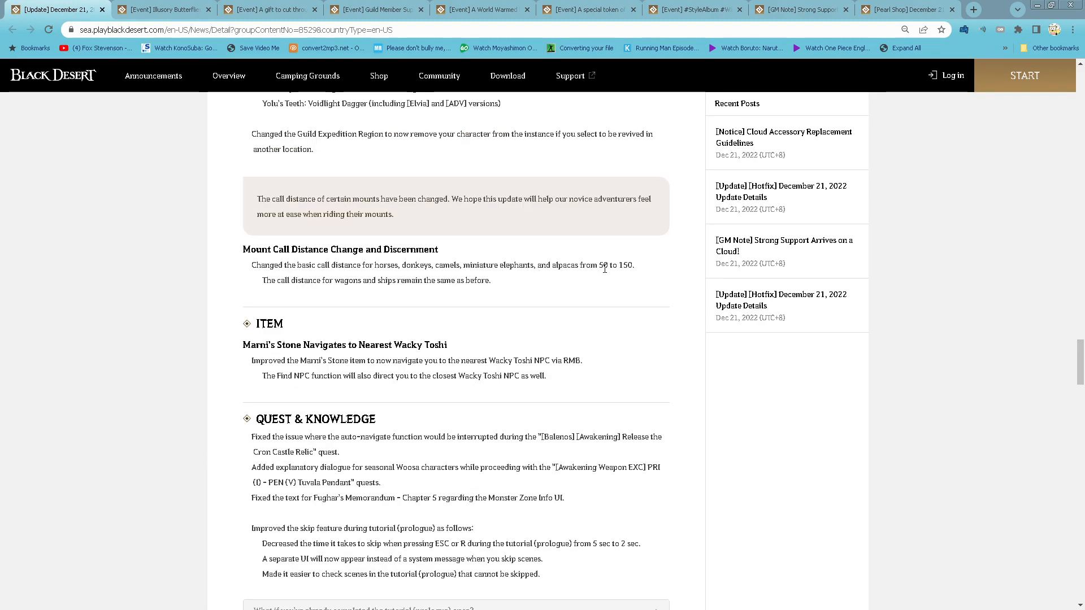
pyautogui.scroll(-3)
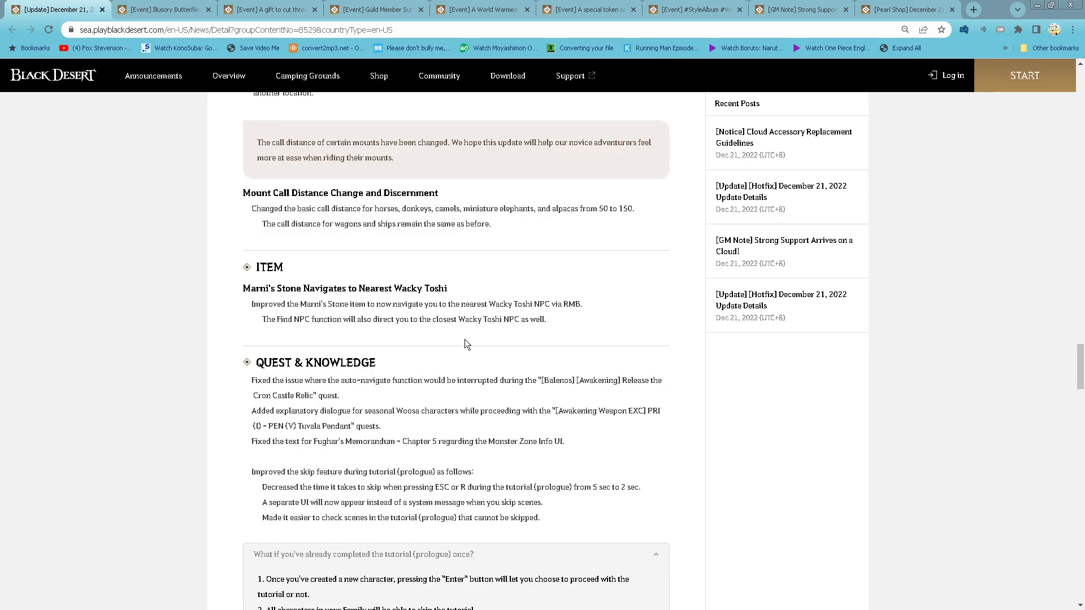
pyautogui.scroll(-3)
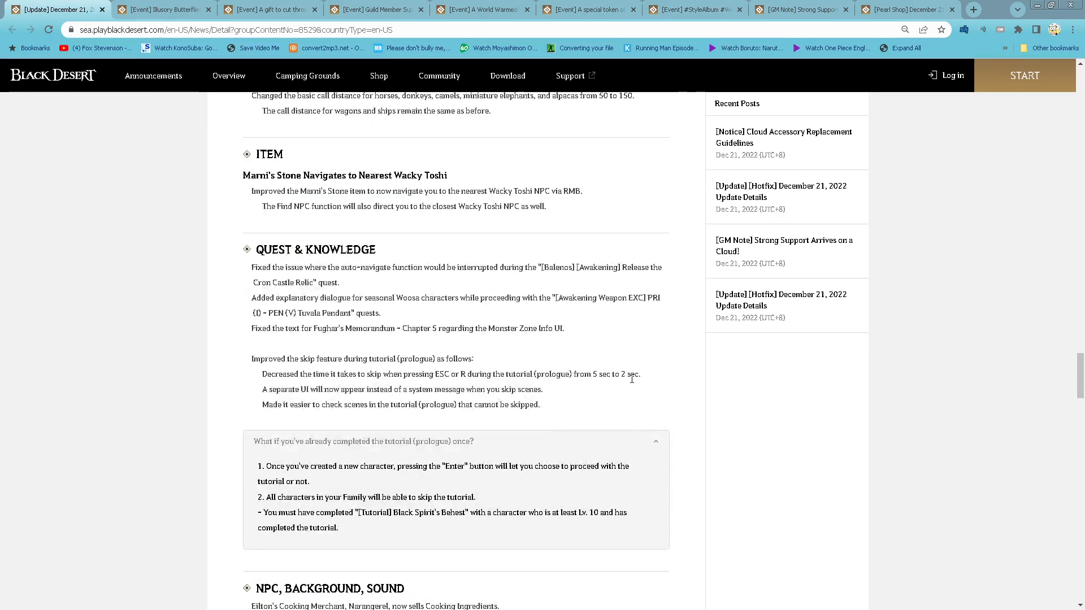
pyautogui.moveTo(289, 219)
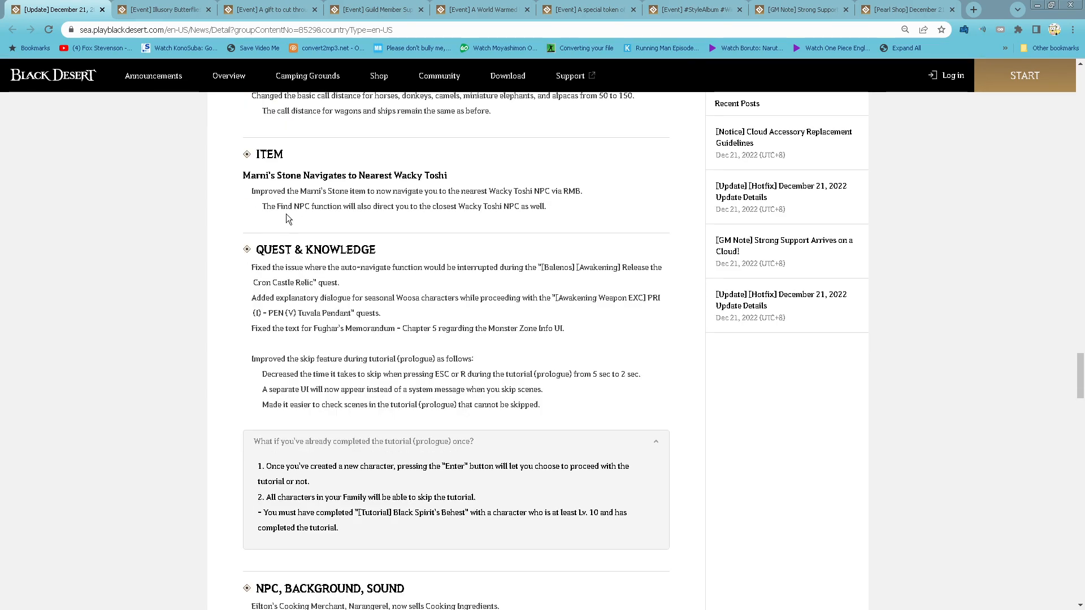
pyautogui.moveTo(494, 221)
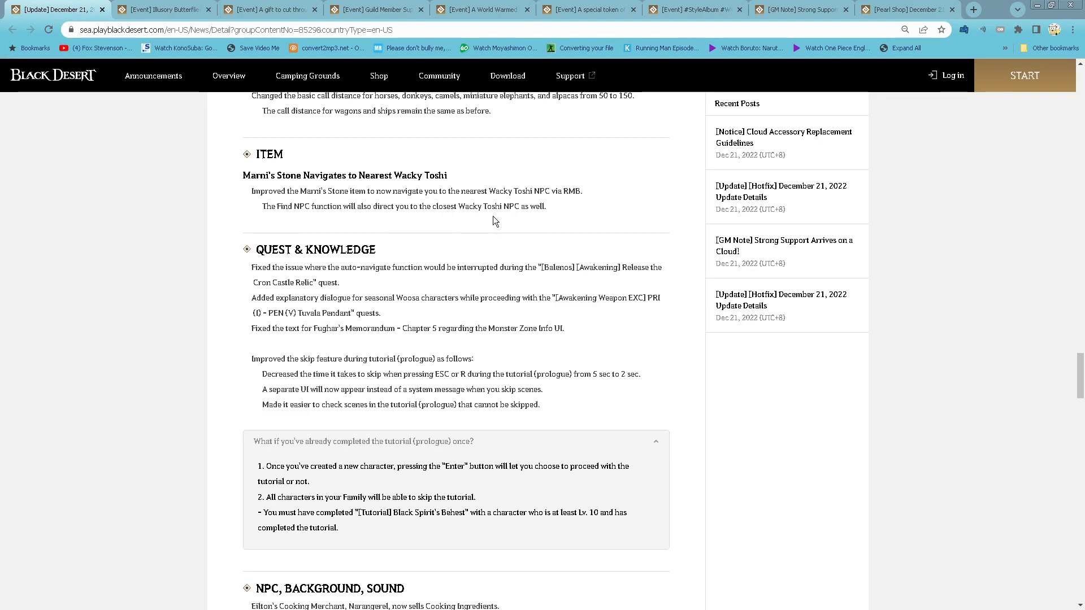
pyautogui.moveTo(578, 210)
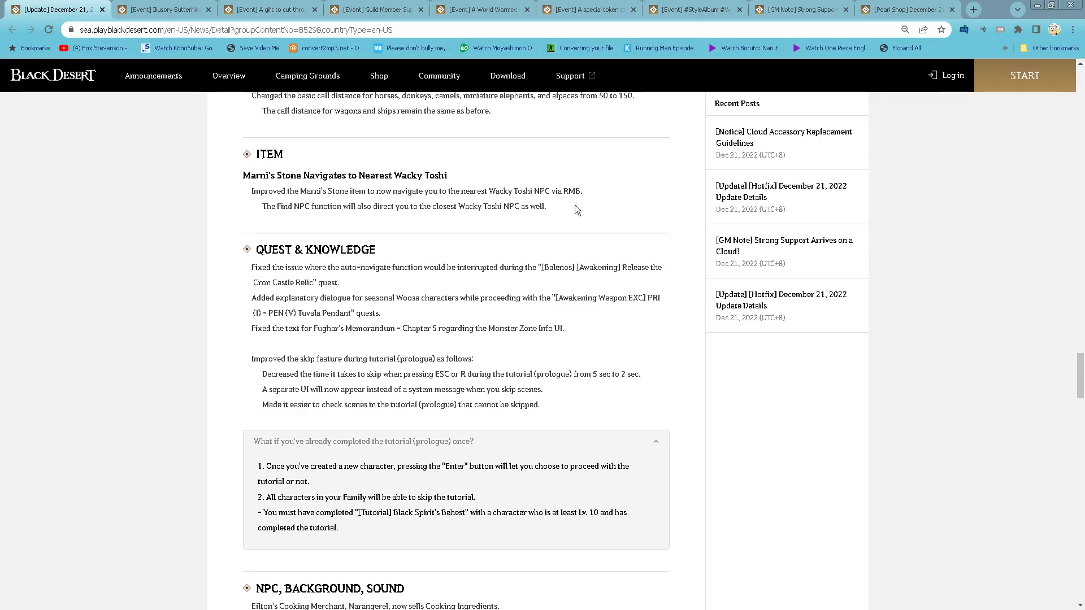
pyautogui.moveTo(534, 223)
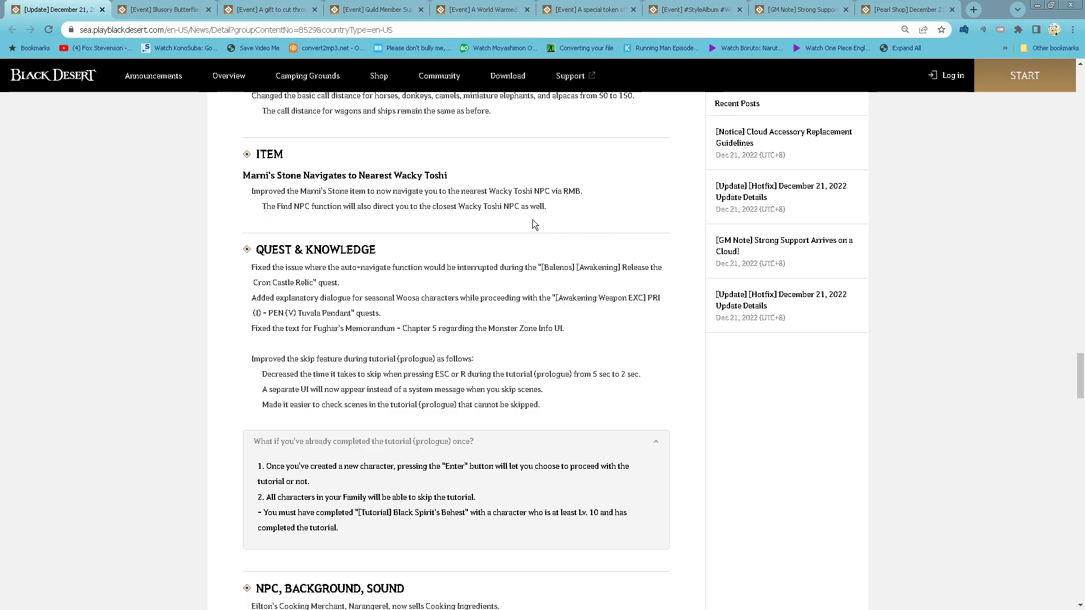
pyautogui.scroll(-3)
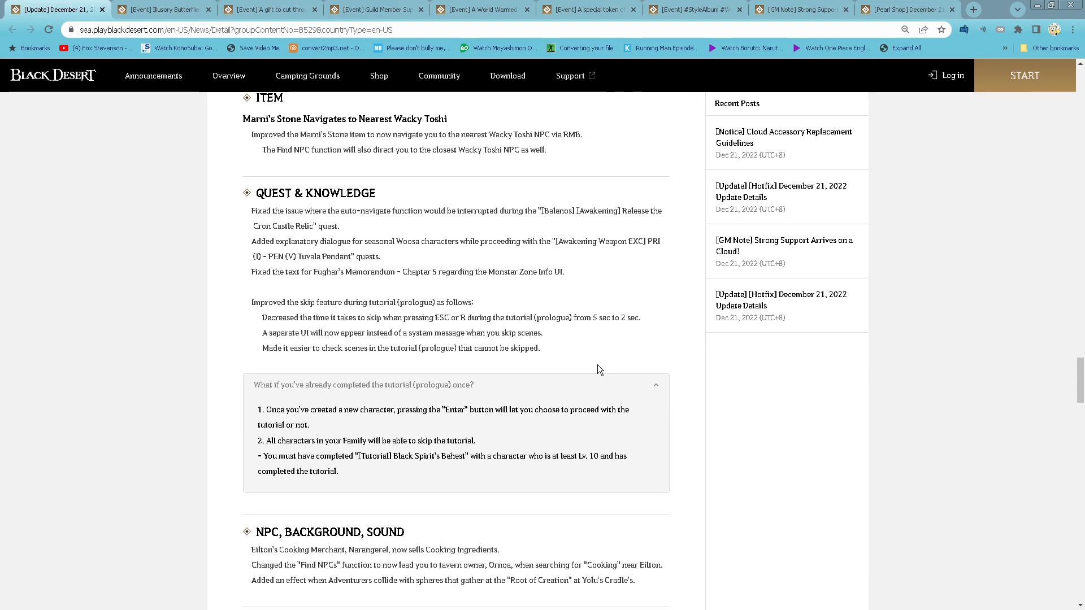
pyautogui.moveTo(606, 359)
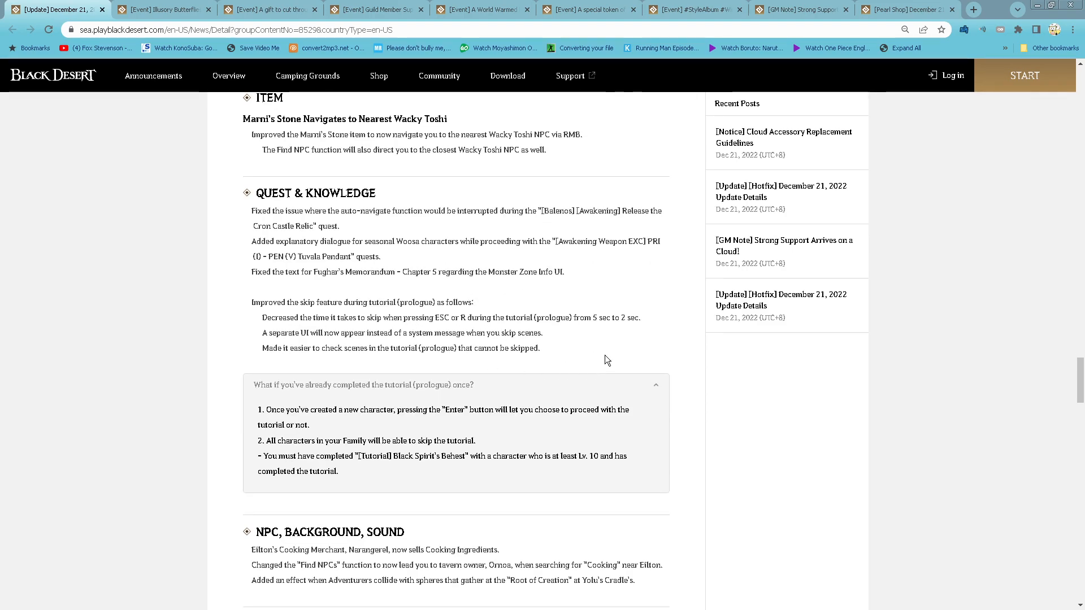
pyautogui.scroll(-3)
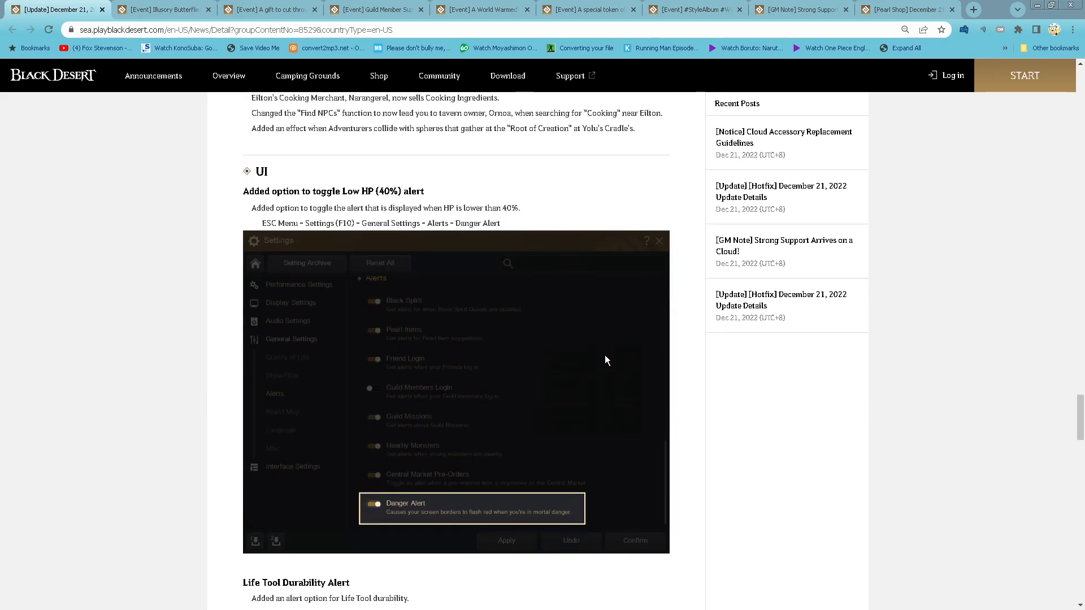
# Read past the System, Web and Translation sections to the end of Changes & Fixes.
pyautogui.scroll(-3)
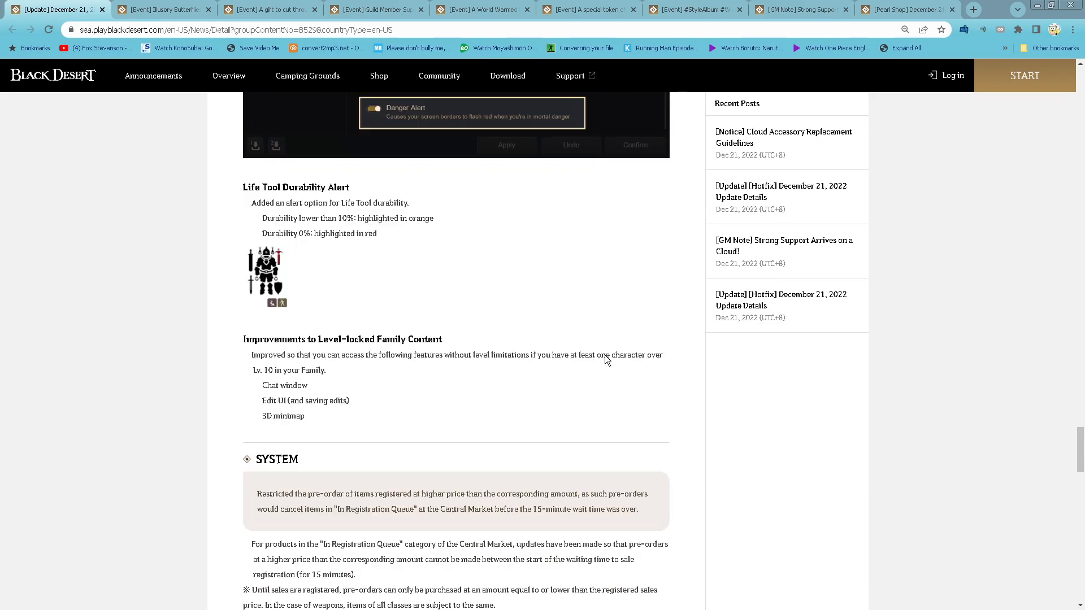
pyautogui.scroll(-3)
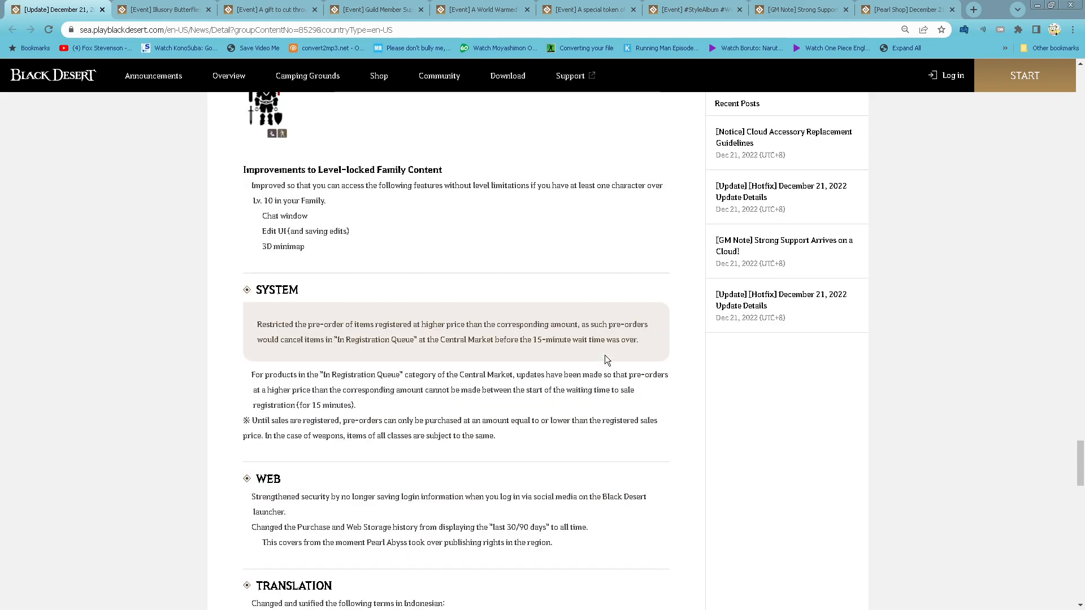
pyautogui.scroll(3)
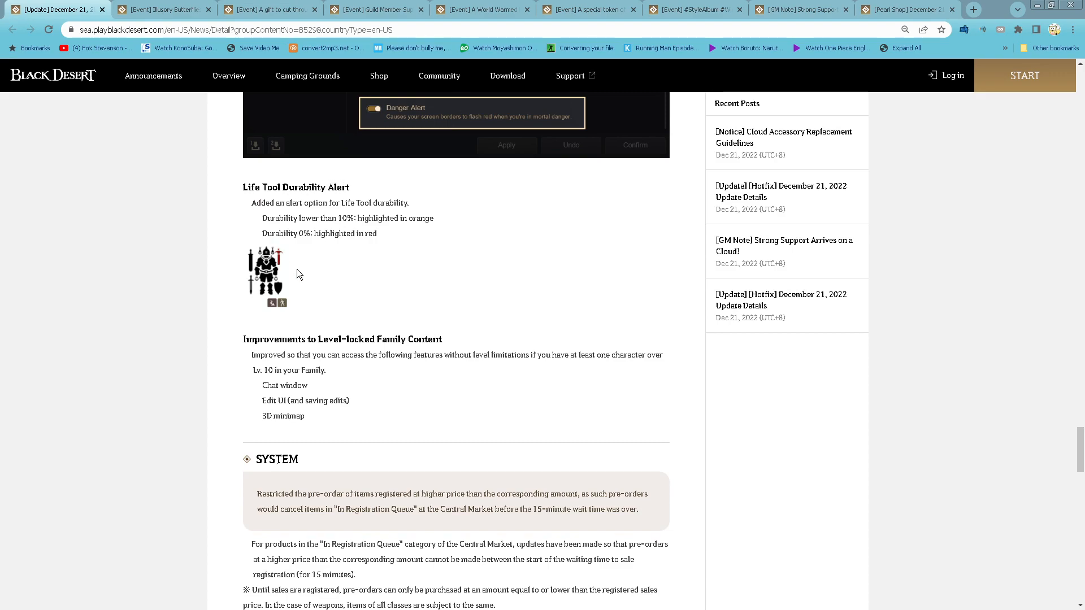
pyautogui.scroll(-3)
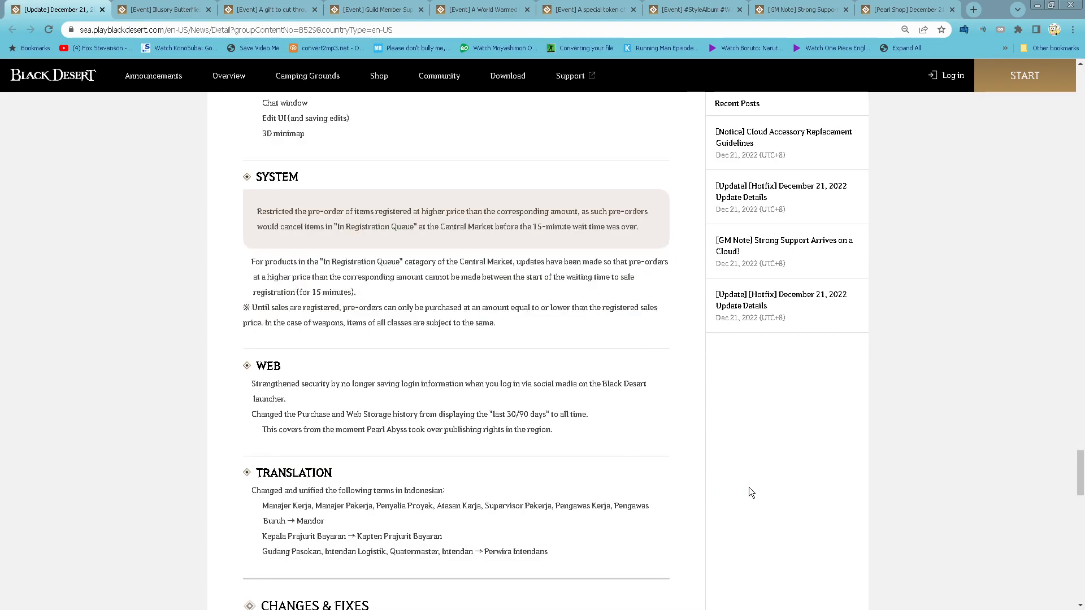
pyautogui.scroll(-3)
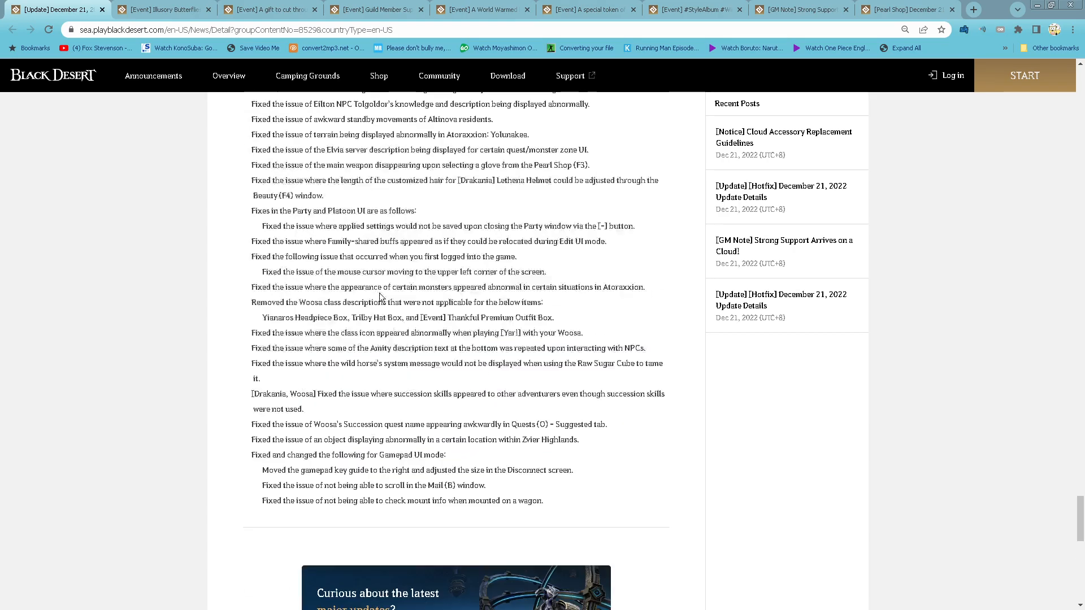
# Switch to the Illusory Butterflies event tab and read down to its exchange rewards table.
pyautogui.click(155, 10)
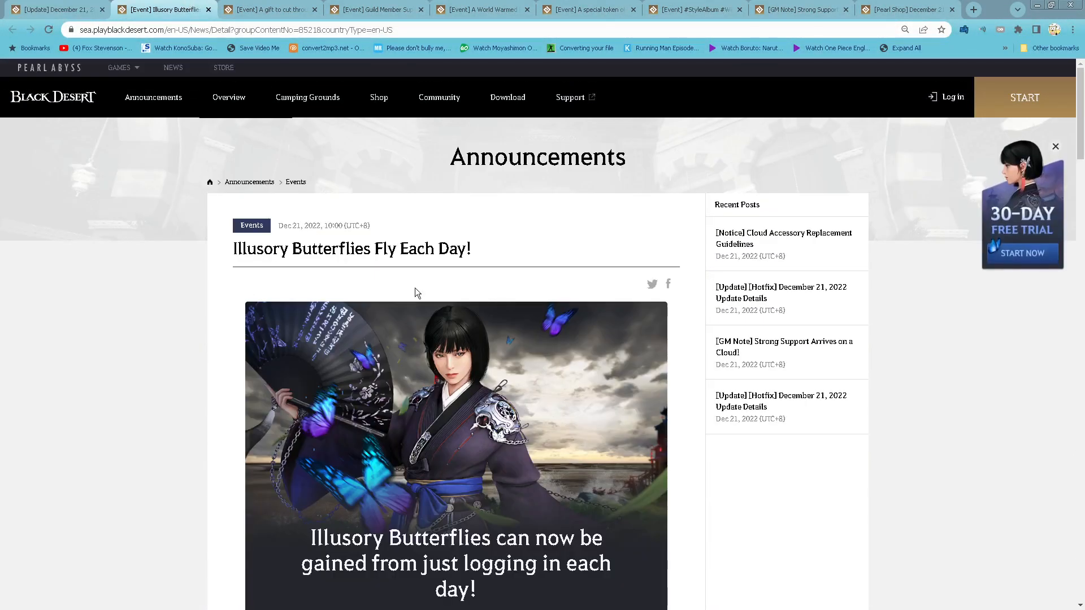
pyautogui.moveTo(391, 281)
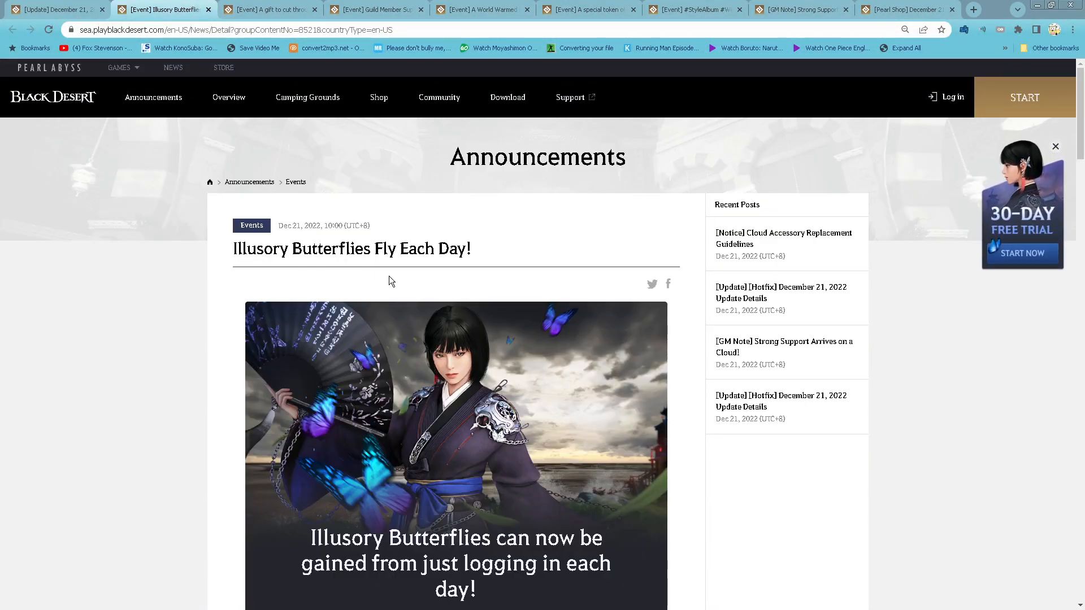
pyautogui.scroll(-3)
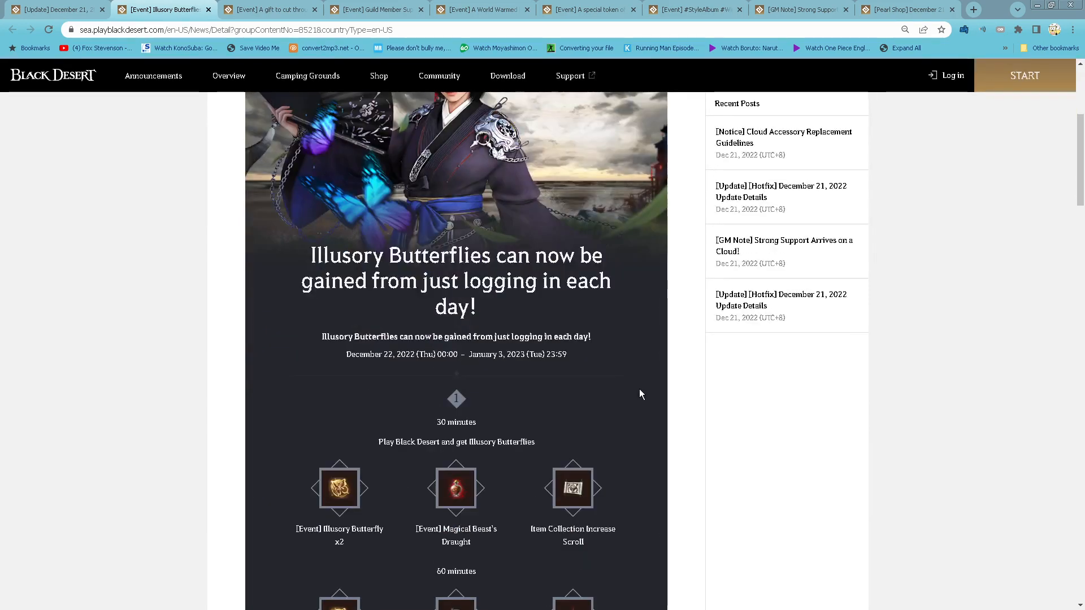
pyautogui.scroll(-3)
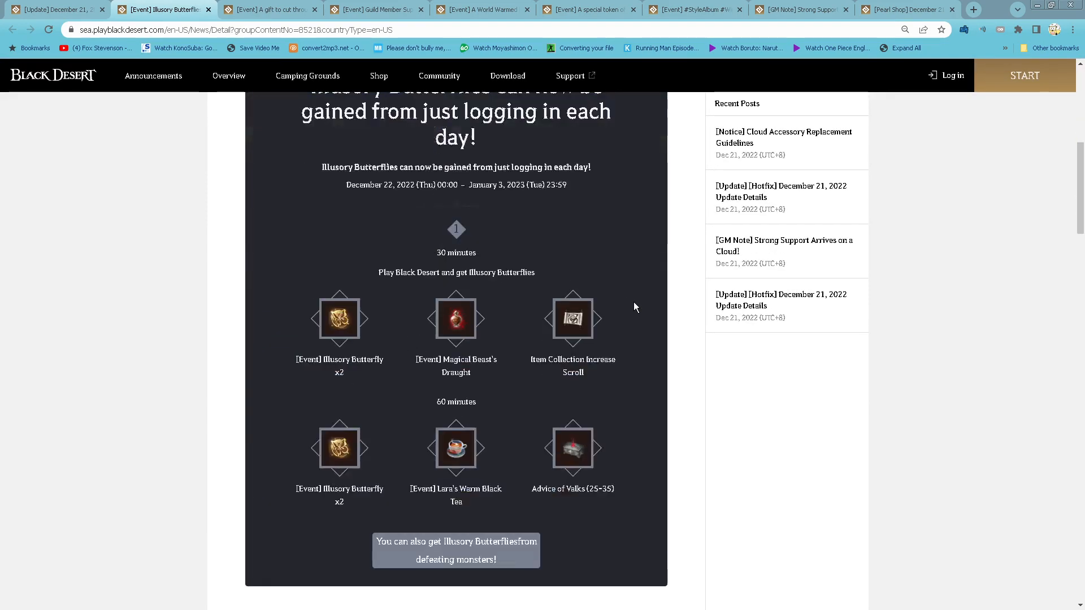
pyautogui.scroll(-3)
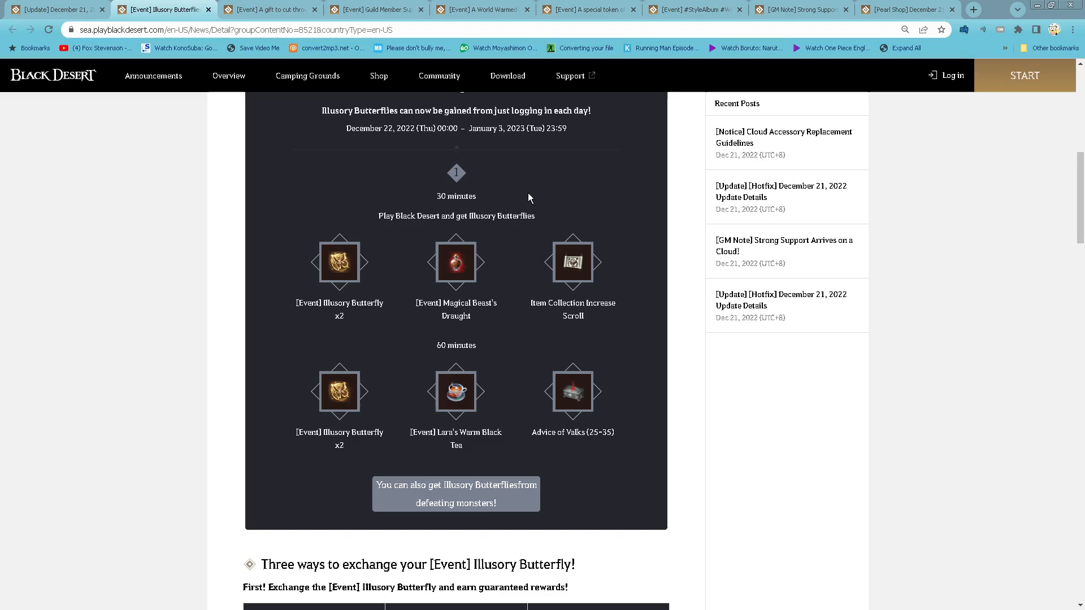
pyautogui.scroll(-3)
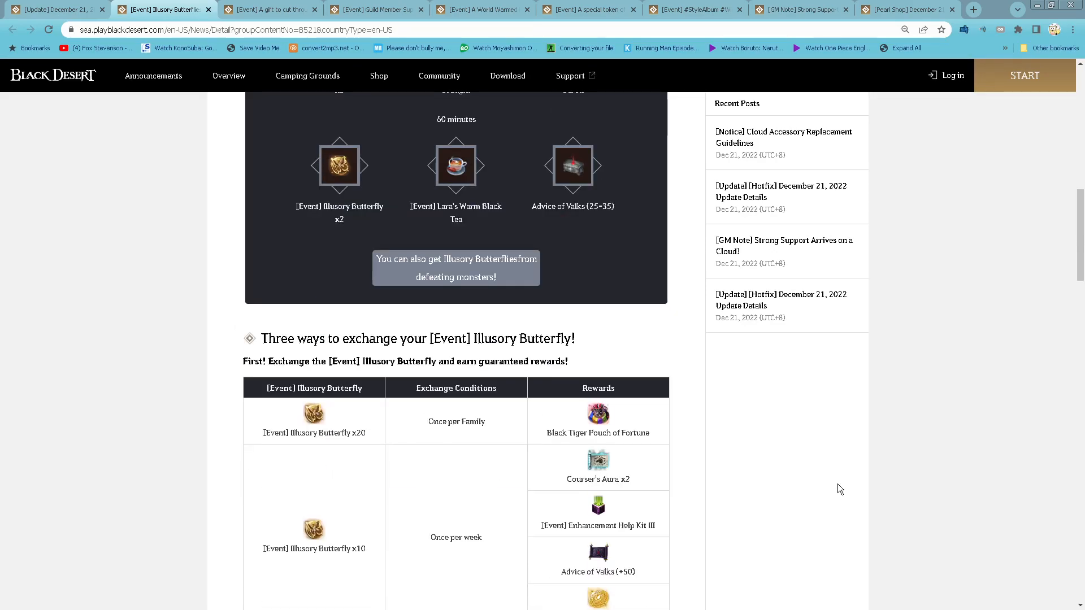
pyautogui.scroll(-3)
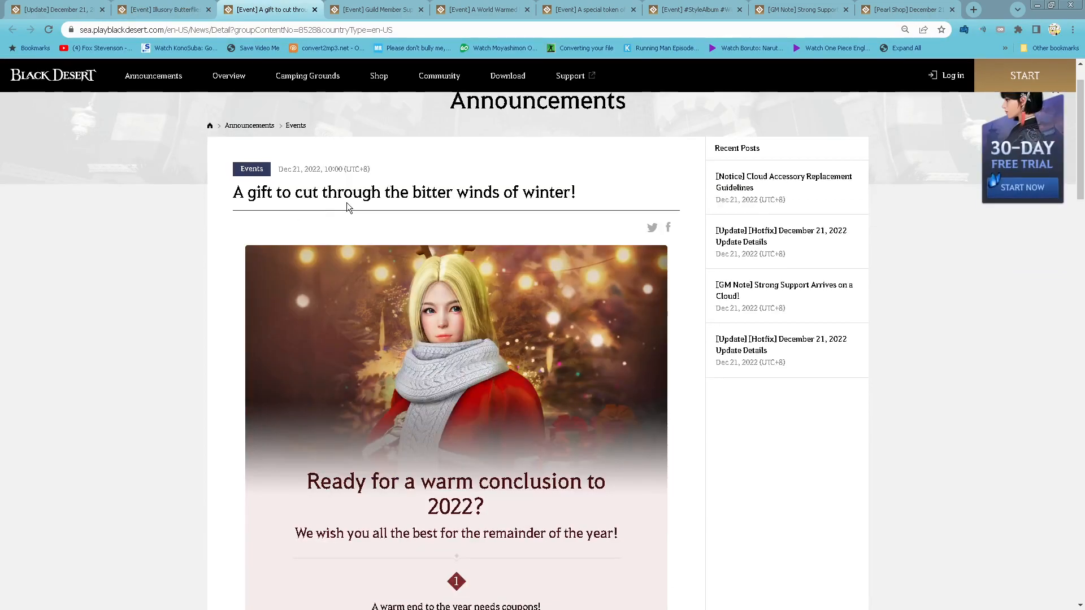
# Read the winter gift page past the coupon rewards to the end-of-year training book discount.
pyautogui.scroll(-3)
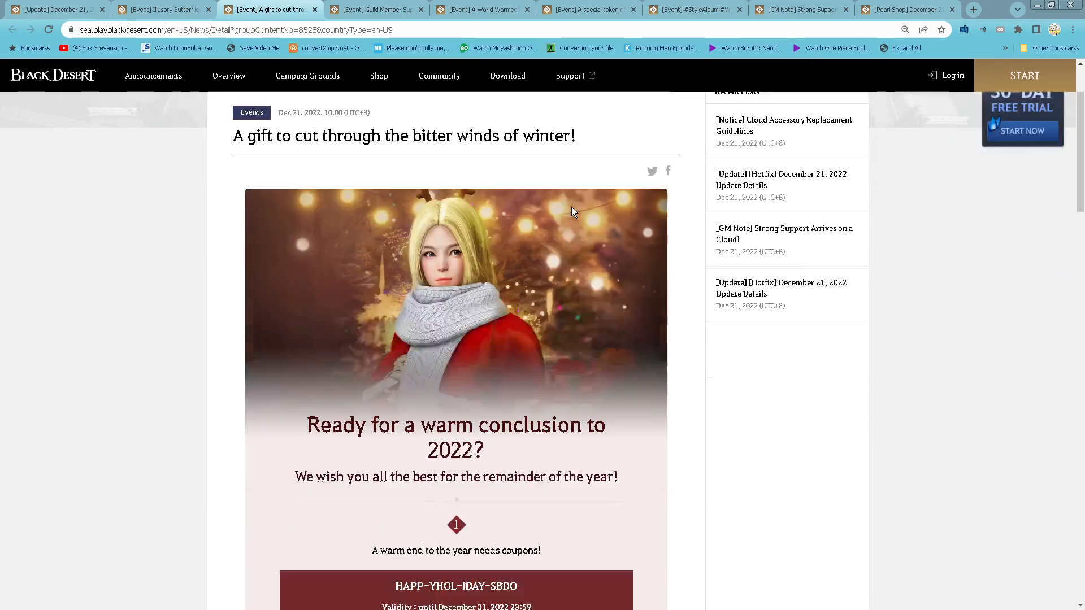
pyautogui.scroll(-3)
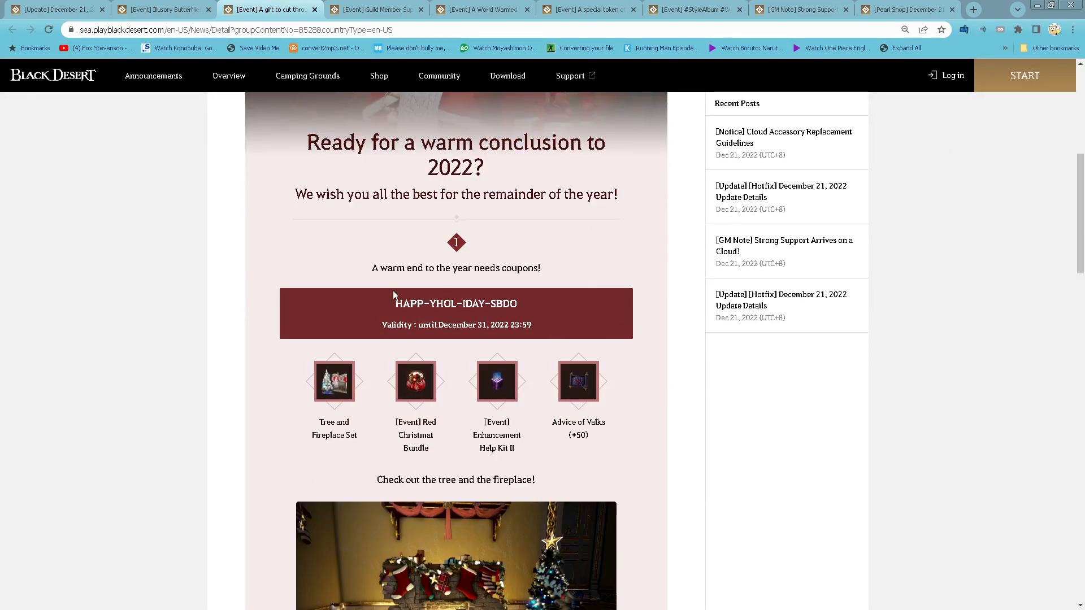
pyautogui.scroll(-3)
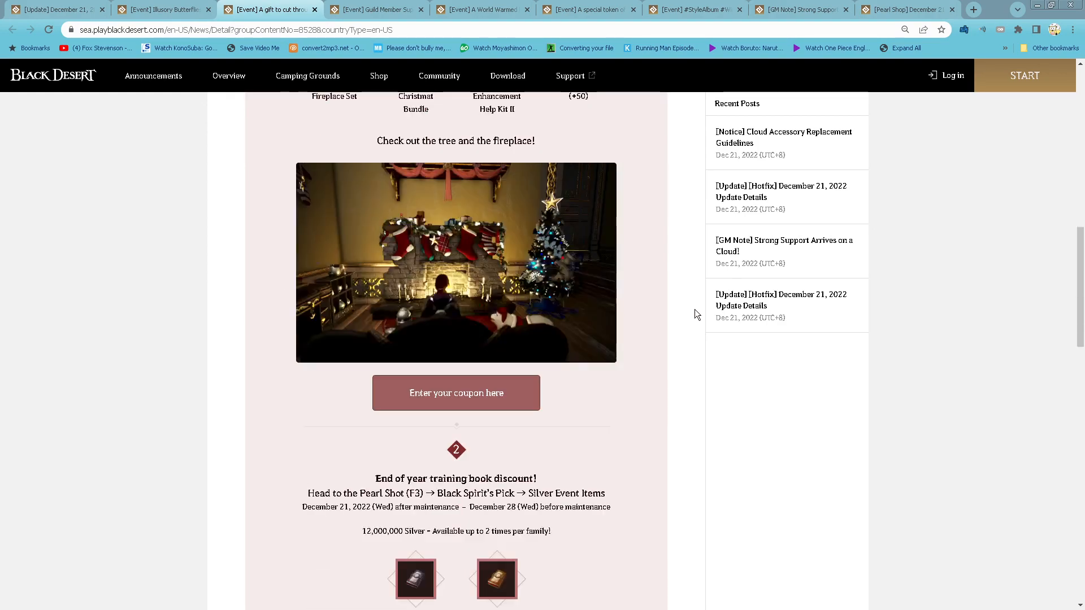
# Open the Guild Member Supplies event and read the guild funds through the Day 14 rewards.
pyautogui.click(392, 9)
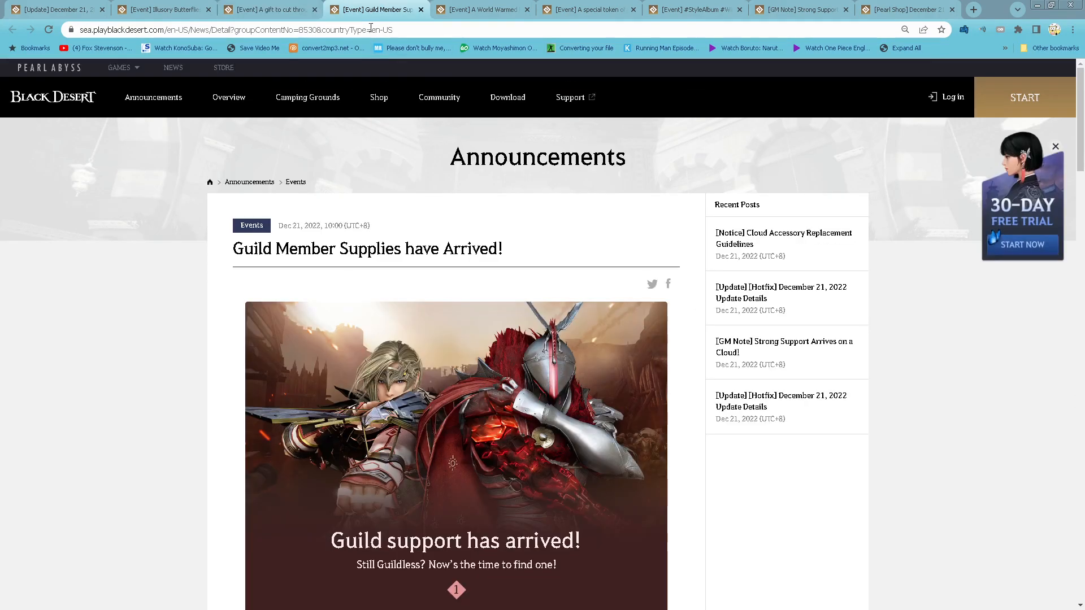
pyautogui.scroll(-3)
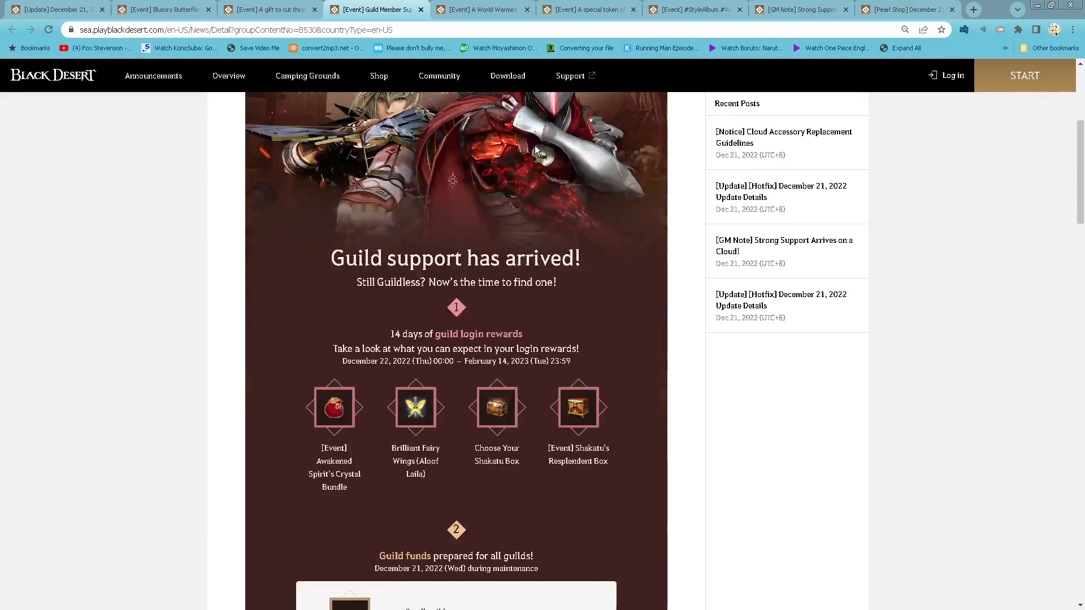
pyautogui.scroll(-3)
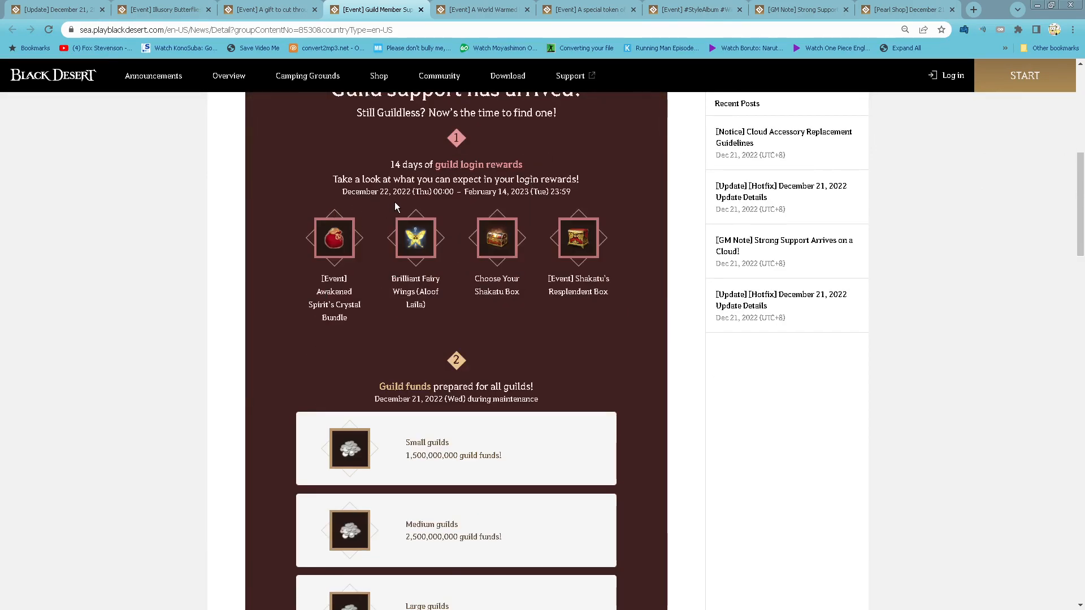
pyautogui.moveTo(516, 195)
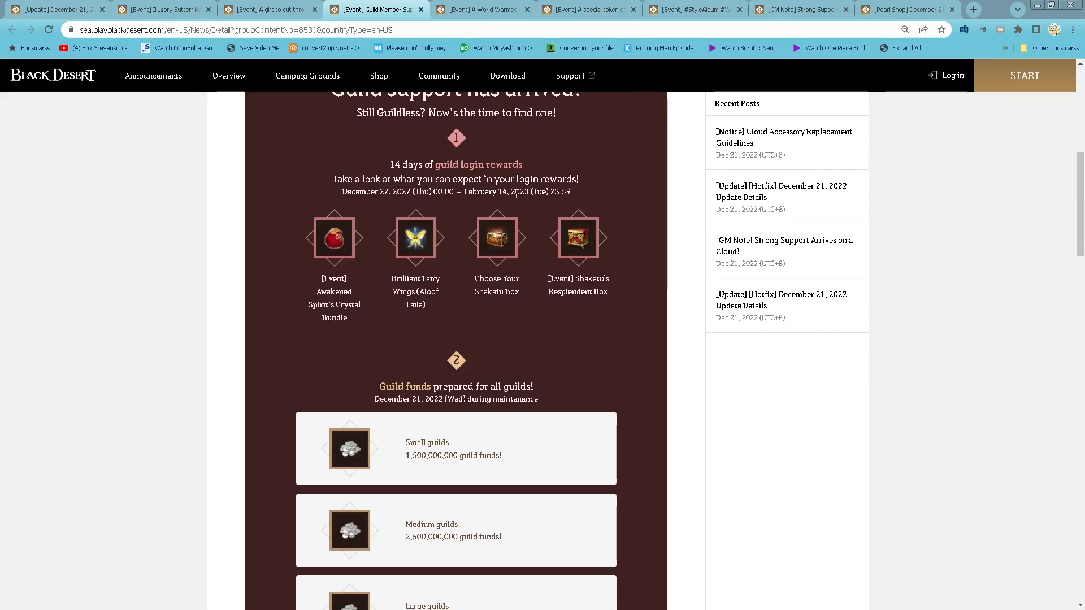
pyautogui.scroll(-3)
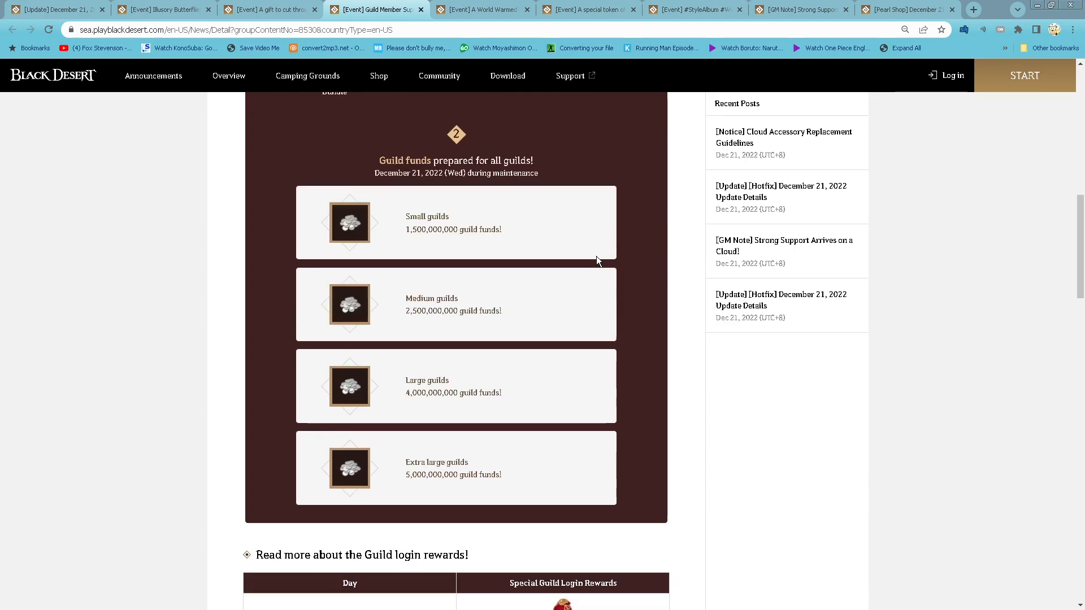
pyautogui.scroll(3)
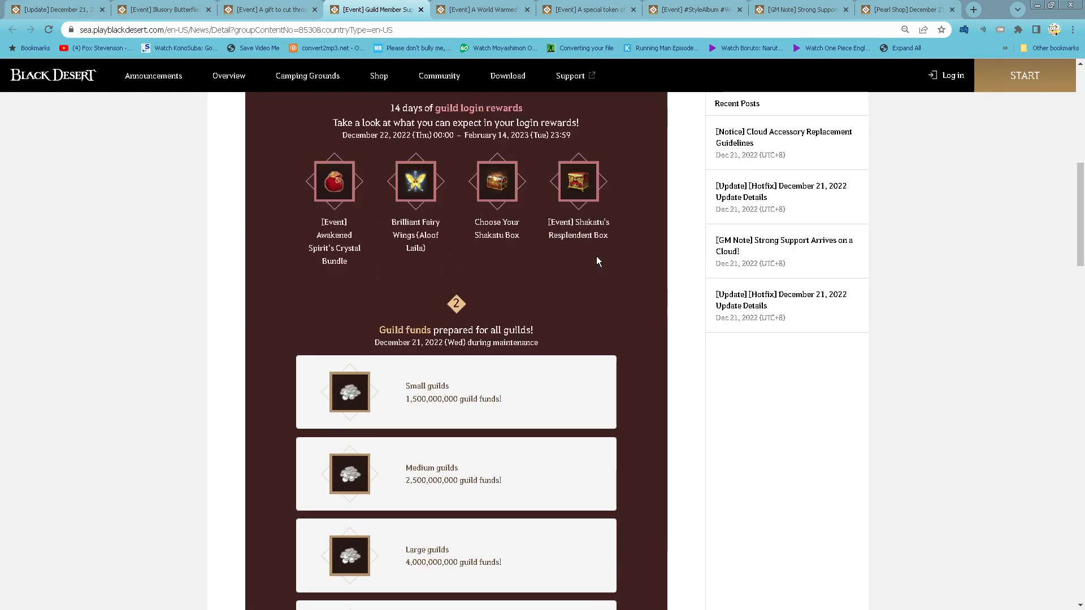
pyautogui.scroll(-3)
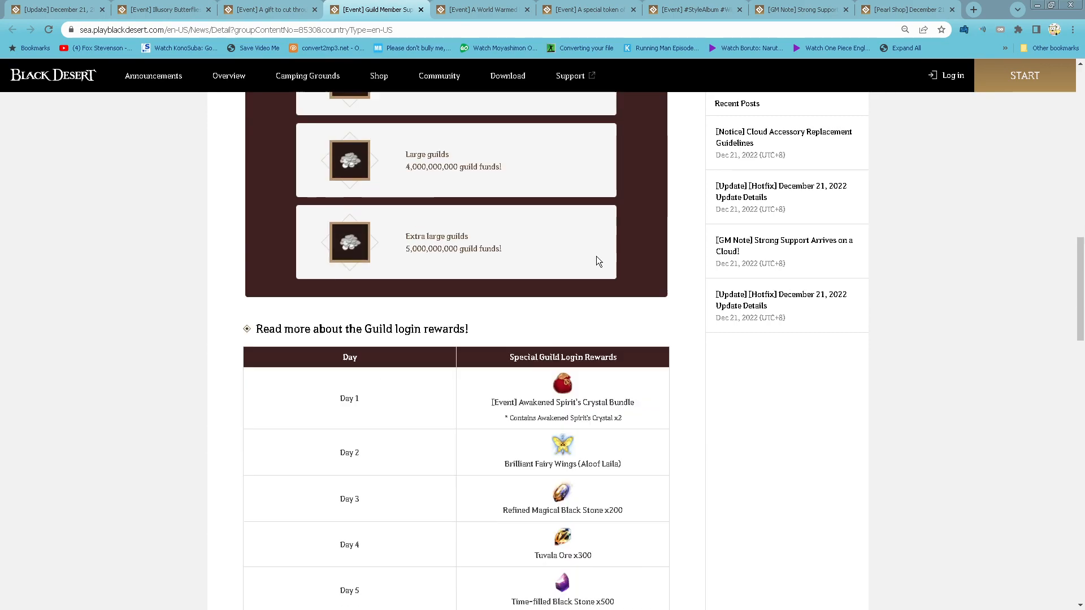
pyautogui.scroll(-3)
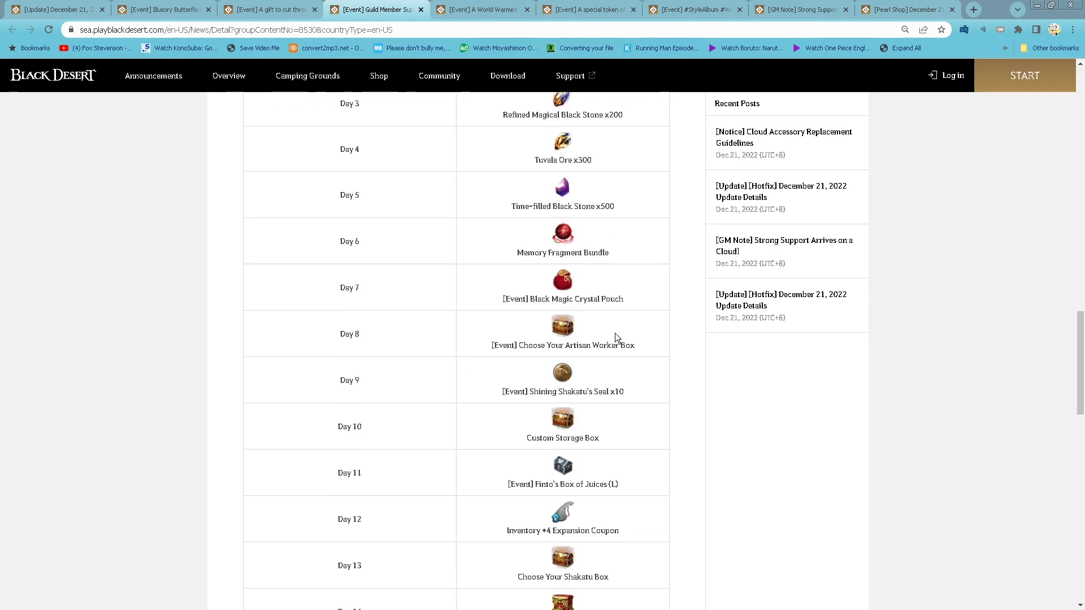
pyautogui.scroll(-3)
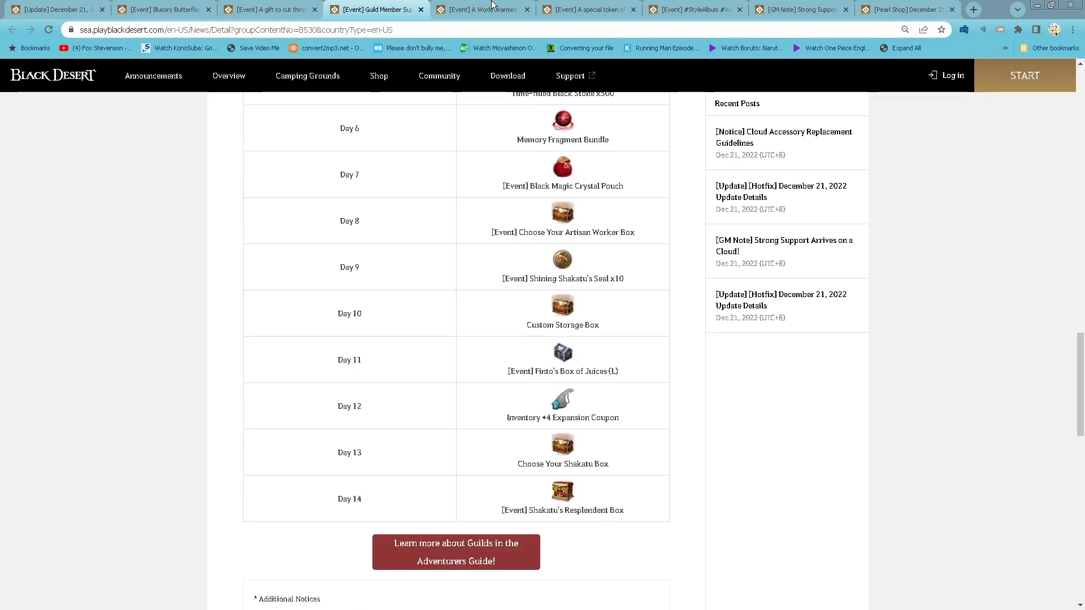
# Open the A World Warmed event and read the Christmas Tree Decorations steps to Additional Notices.
pyautogui.click(483, 10)
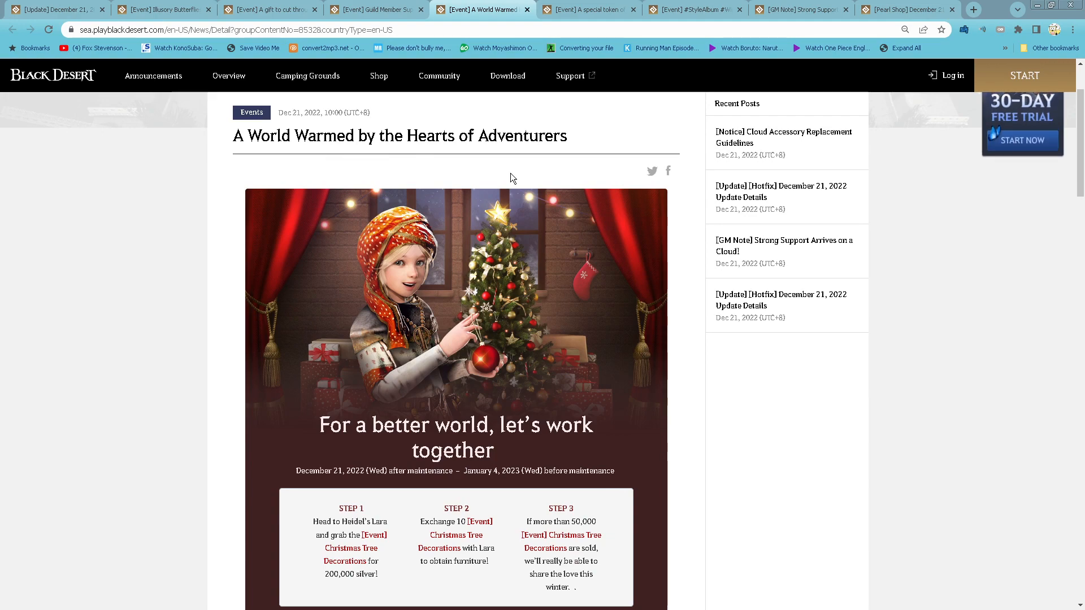
pyautogui.scroll(-3)
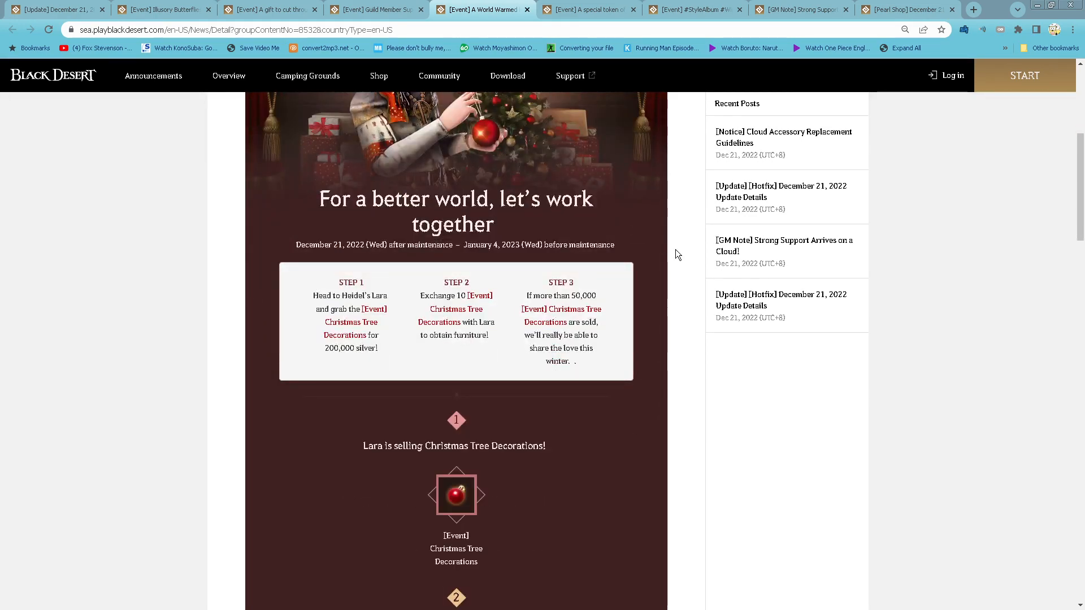
pyautogui.moveTo(640, 295)
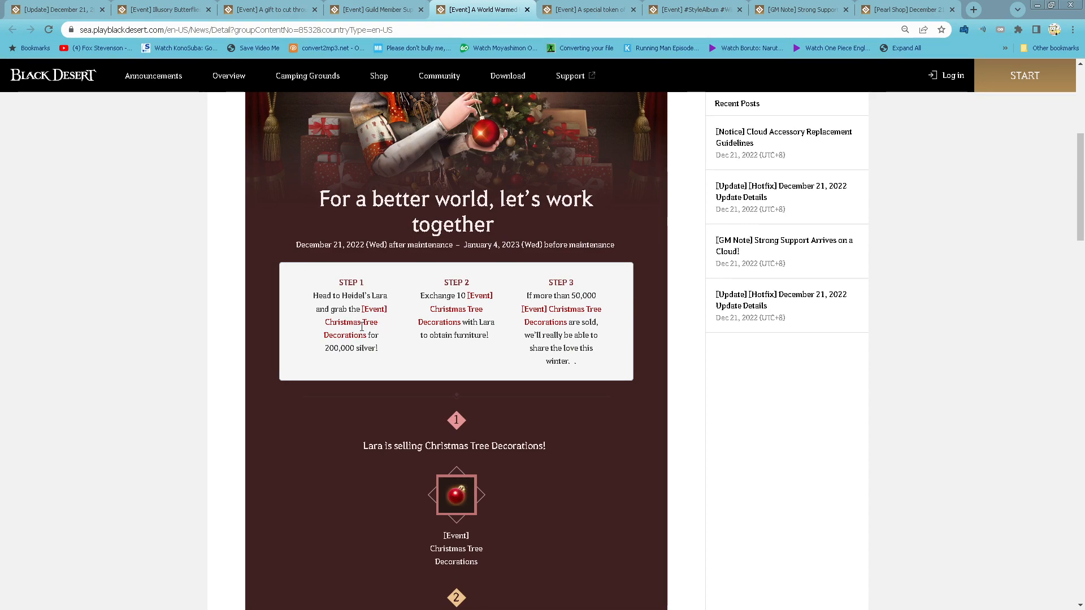
pyautogui.moveTo(401, 365)
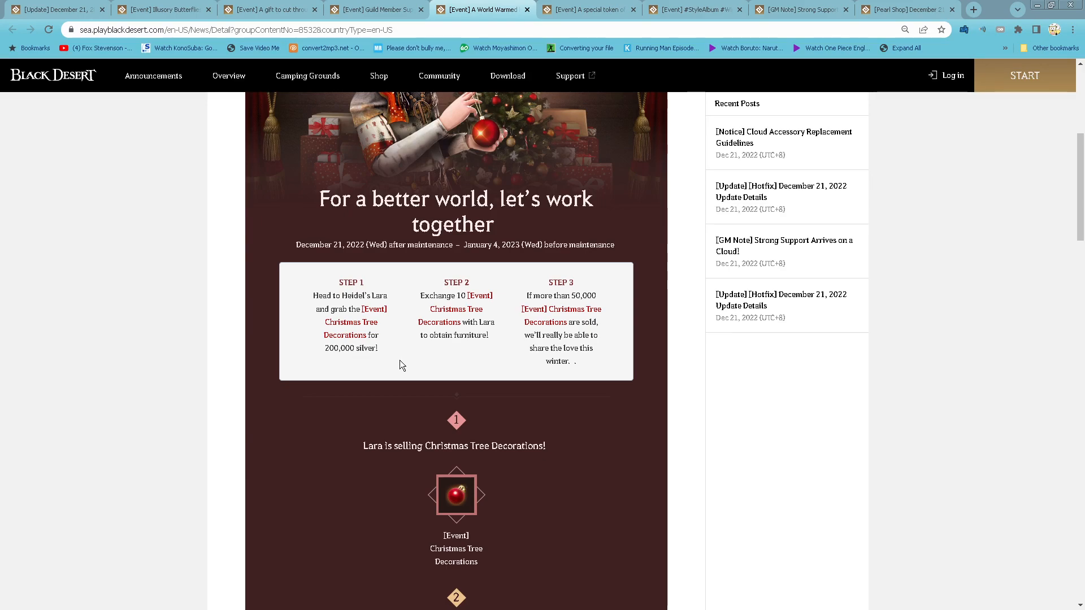
pyautogui.moveTo(403, 324)
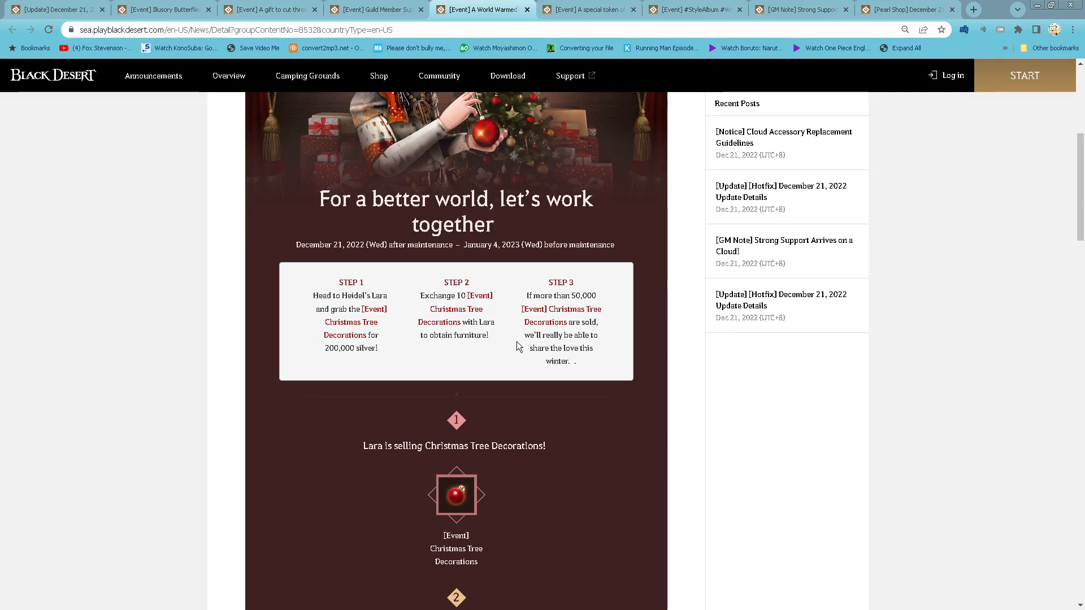
pyautogui.scroll(-3)
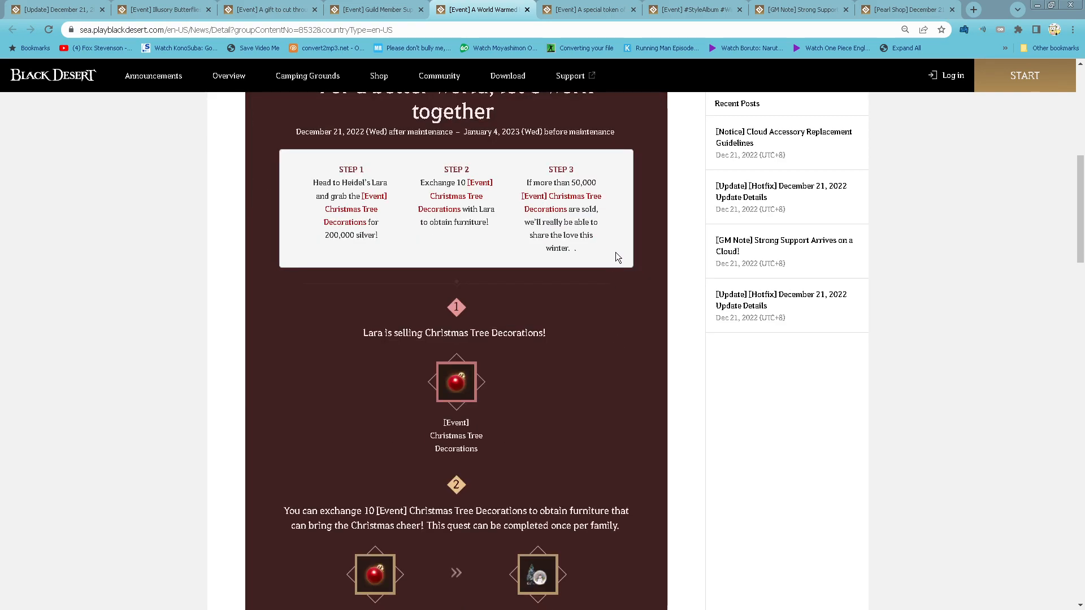
pyautogui.scroll(-3)
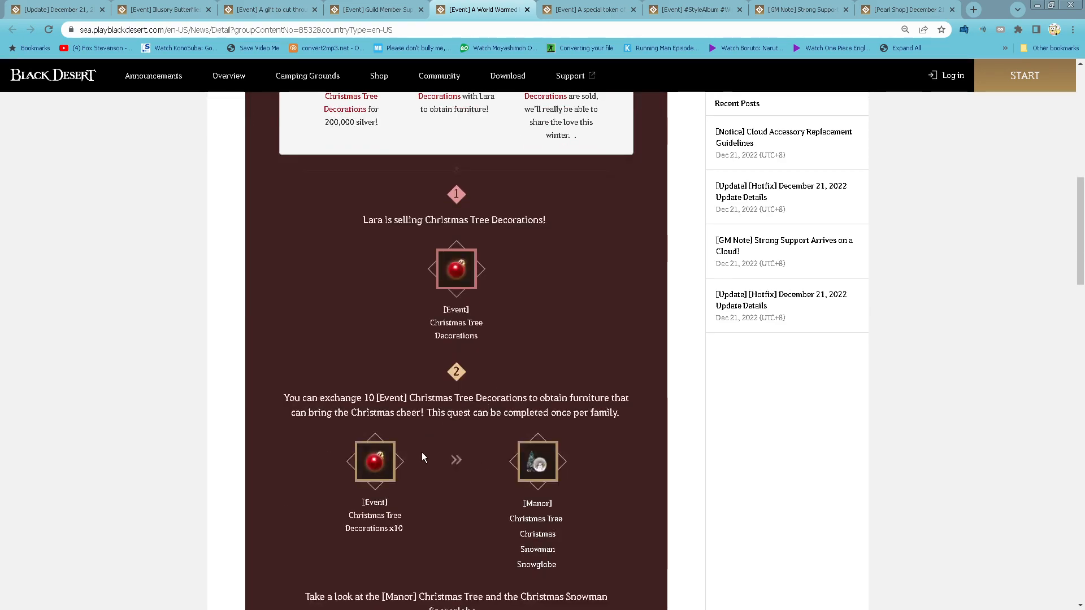
pyautogui.scroll(-3)
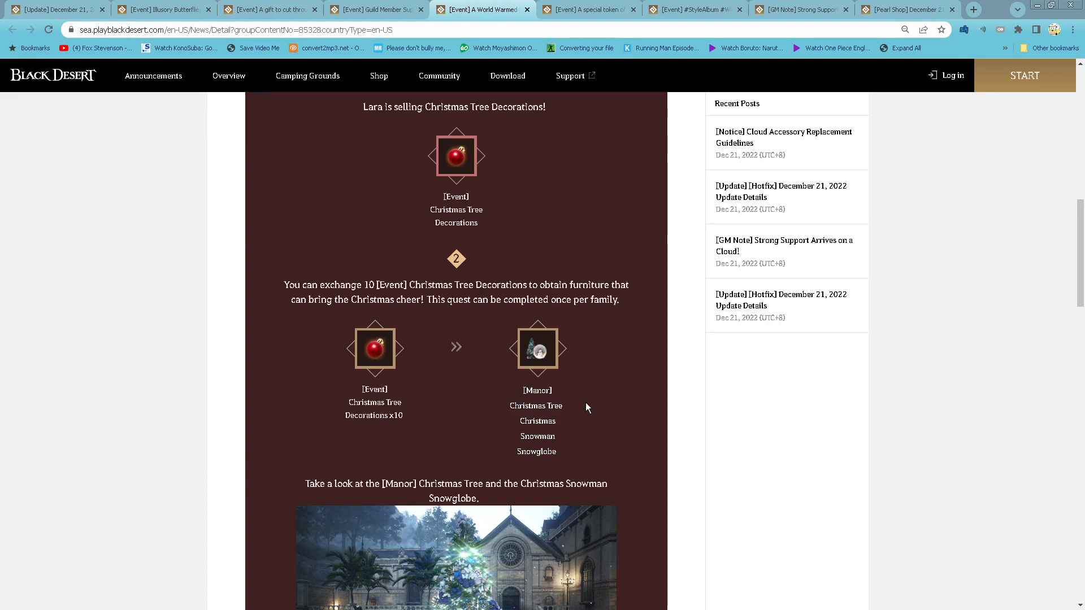
pyautogui.scroll(-3)
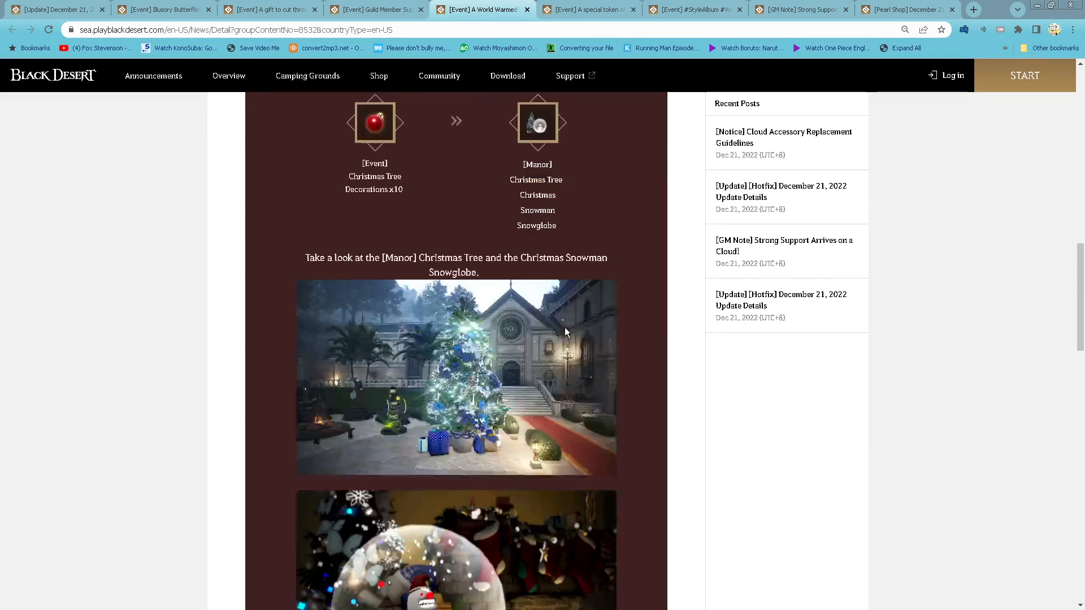
pyautogui.scroll(-3)
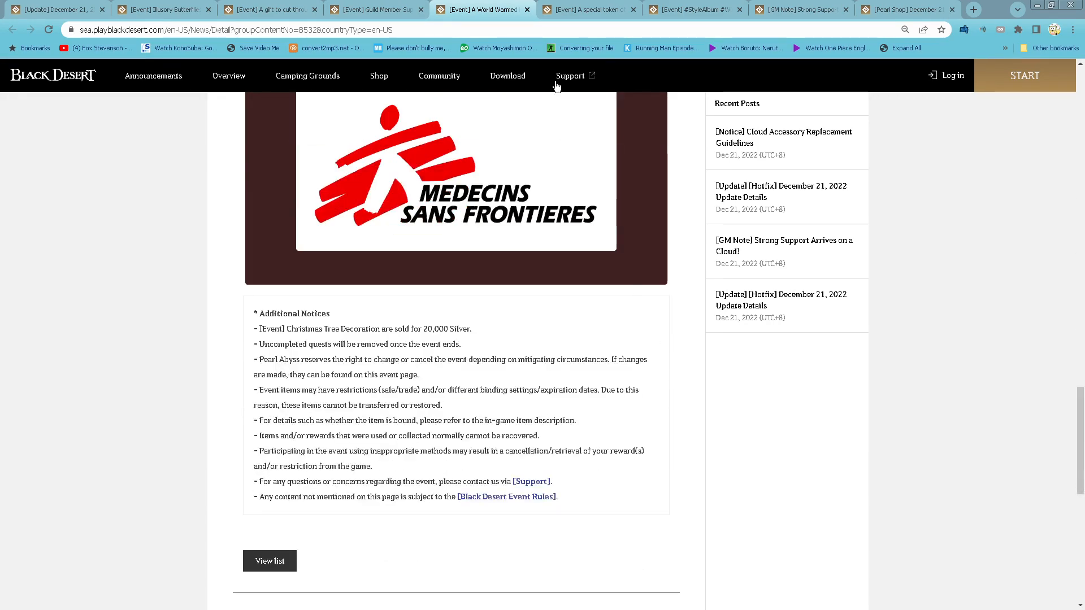
# Open the Garmoth special token event and review the Dec 24–25 spawns at Garmoth's Nest.
pyautogui.click(590, 10)
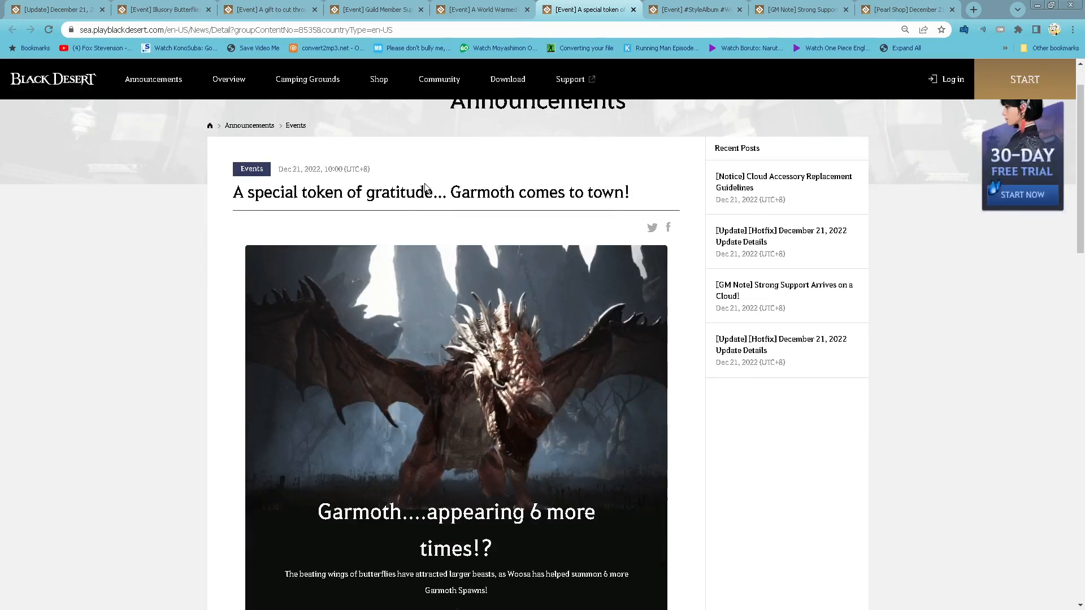
pyautogui.scroll(-3)
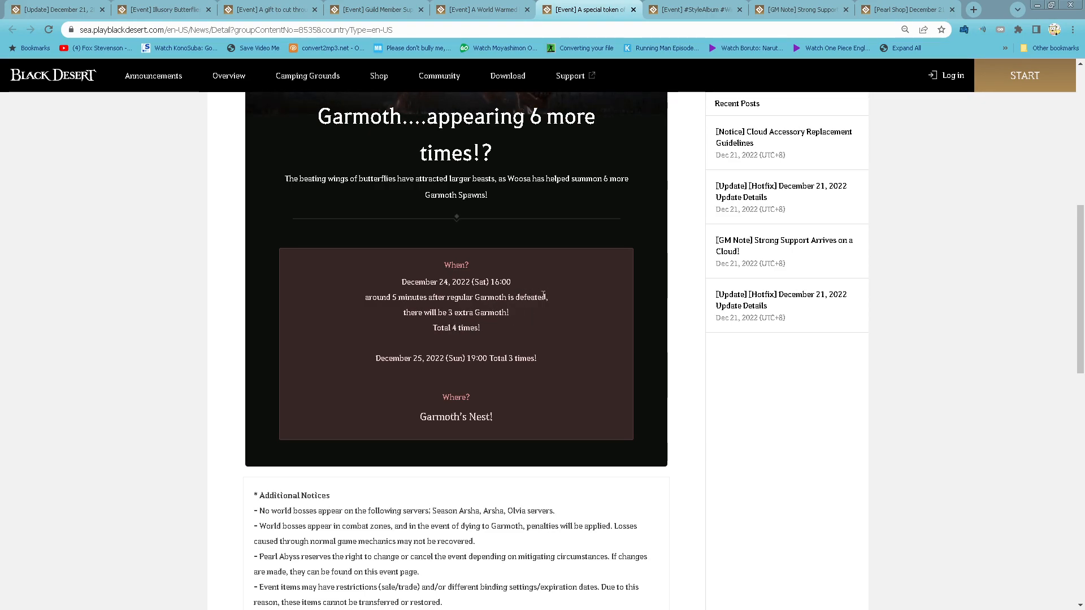
pyautogui.scroll(-3)
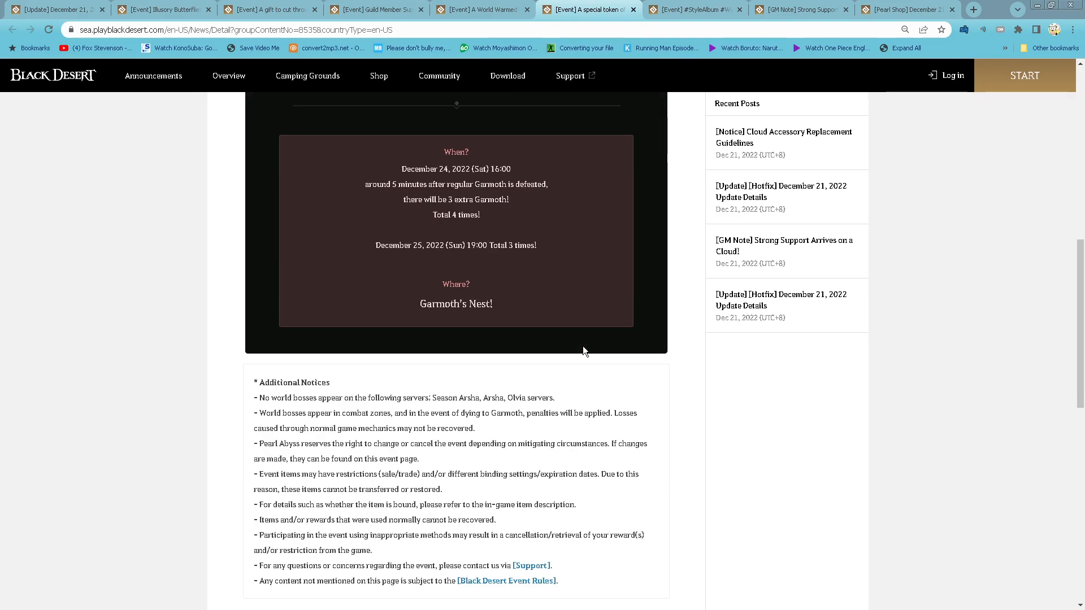
pyautogui.scroll(3)
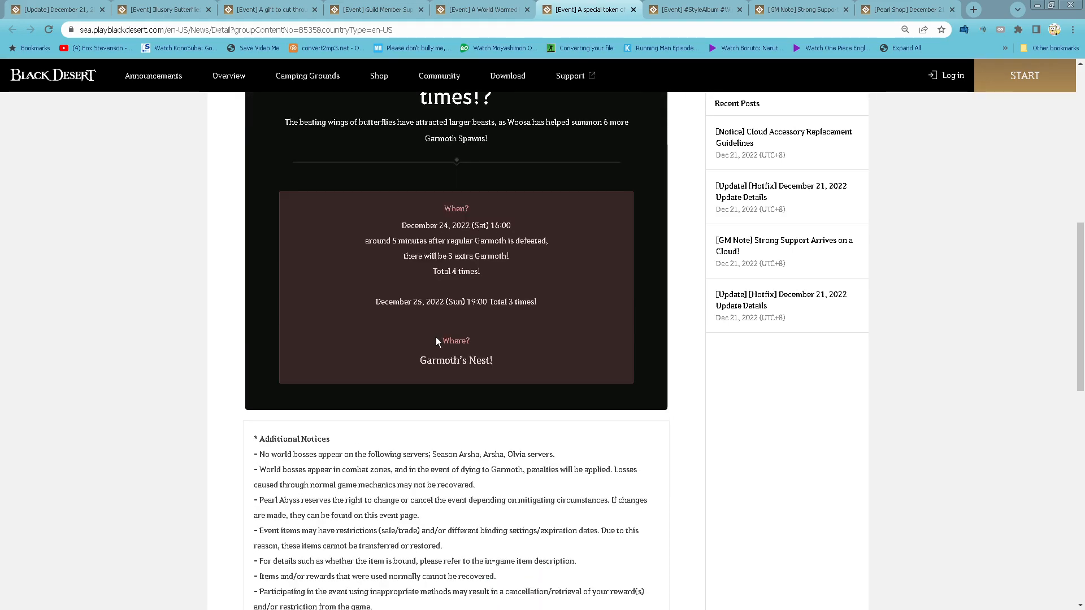
pyautogui.scroll(3)
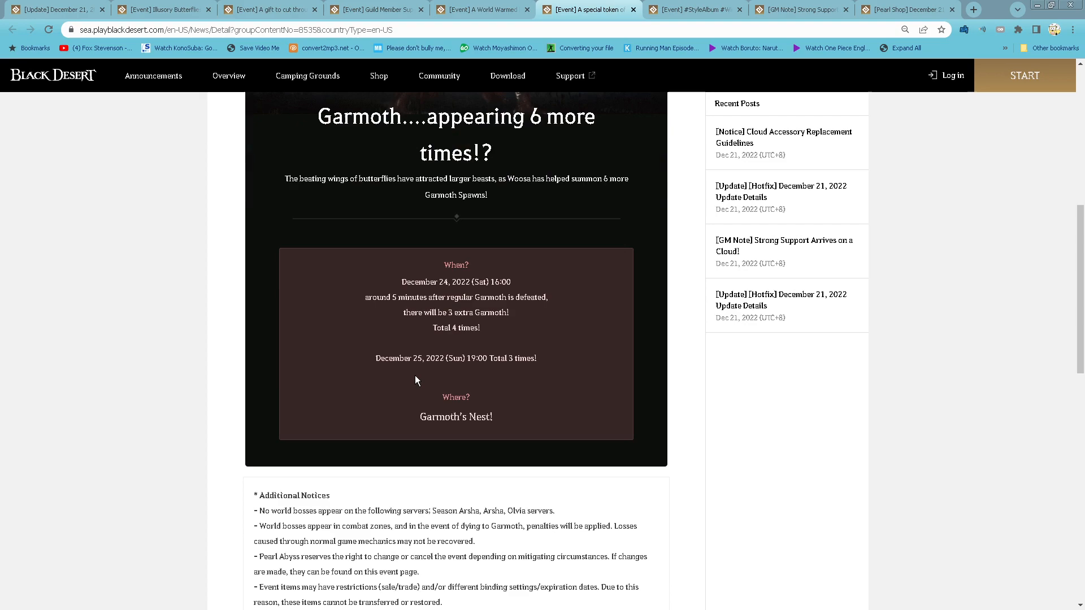
pyautogui.moveTo(555, 366)
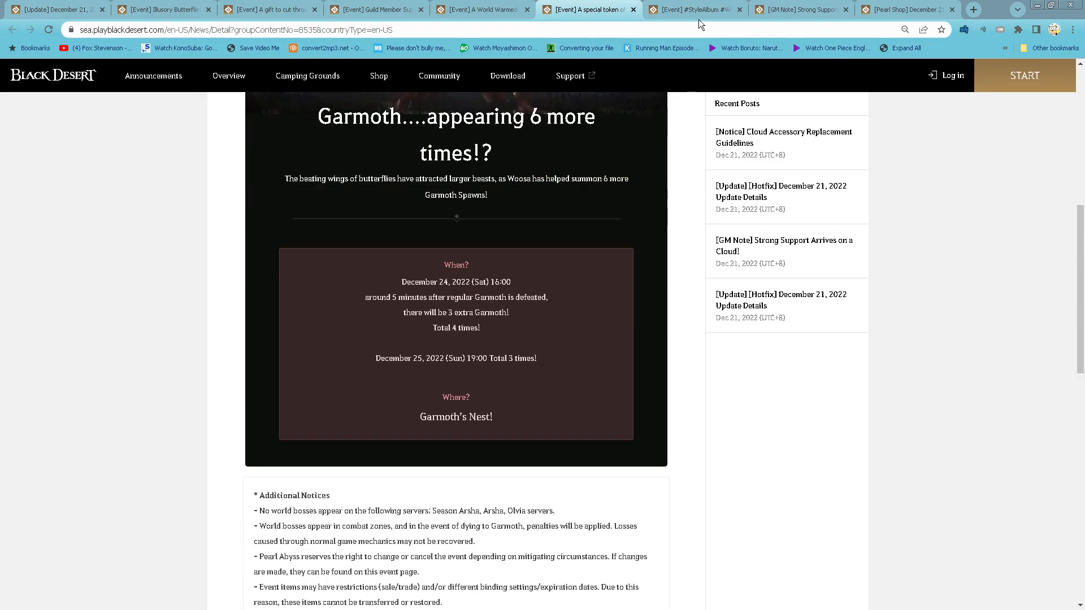
# Open the #StyleAlbum #Winterland_Soiree event and read down to the Photo Gallery registration guide.
pyautogui.click(693, 9)
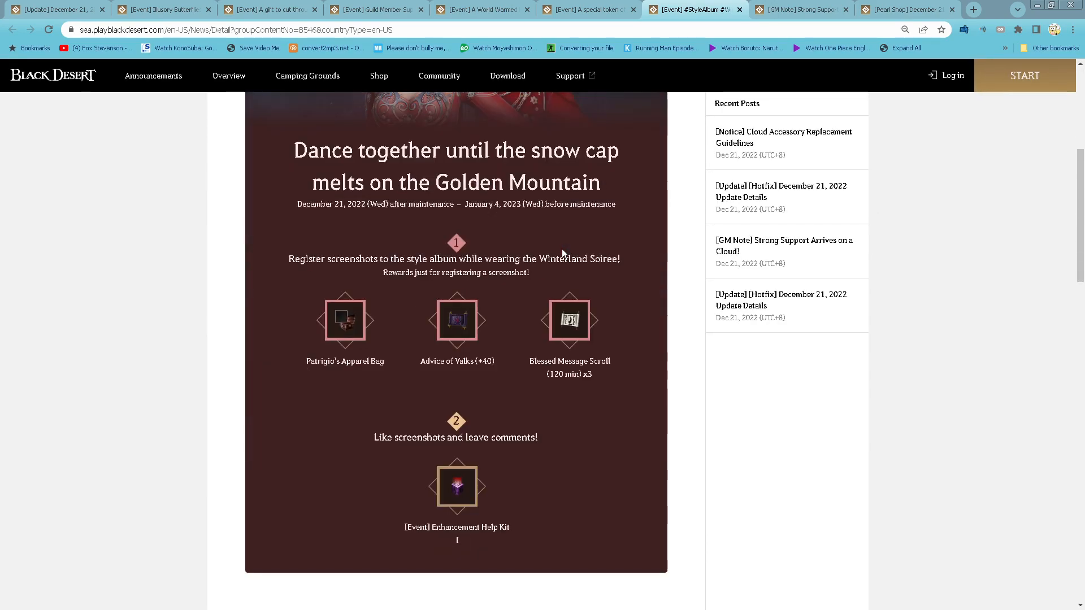
pyautogui.moveTo(609, 227)
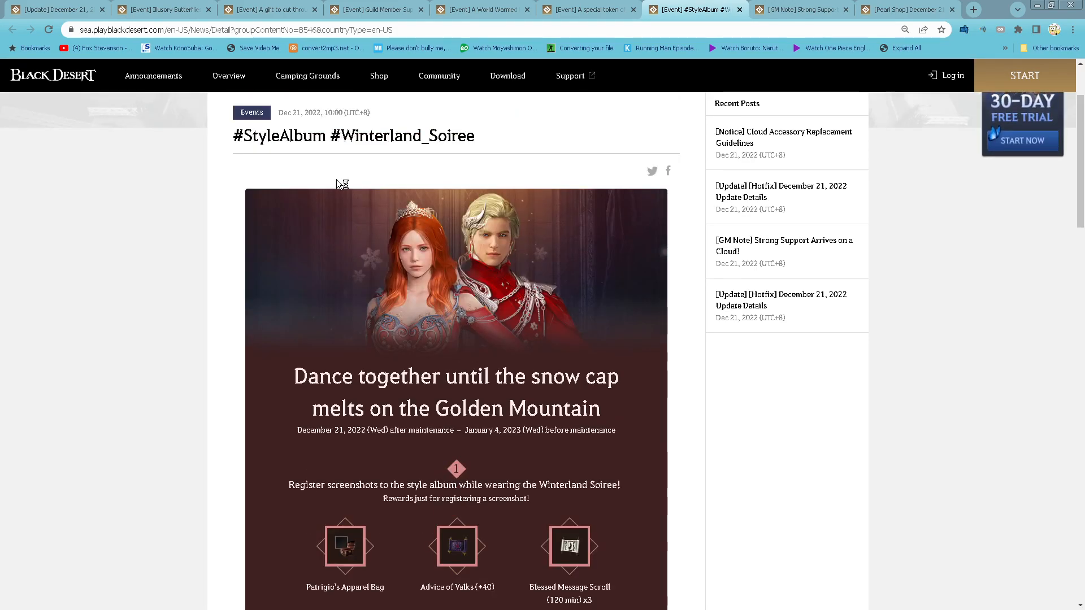
pyautogui.scroll(-3)
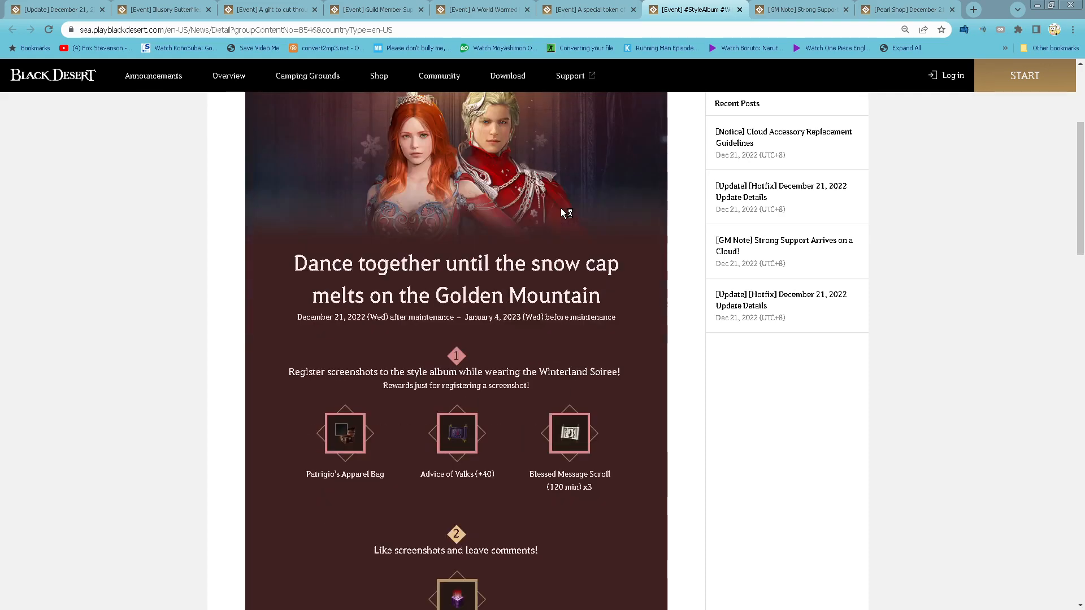
pyautogui.scroll(-3)
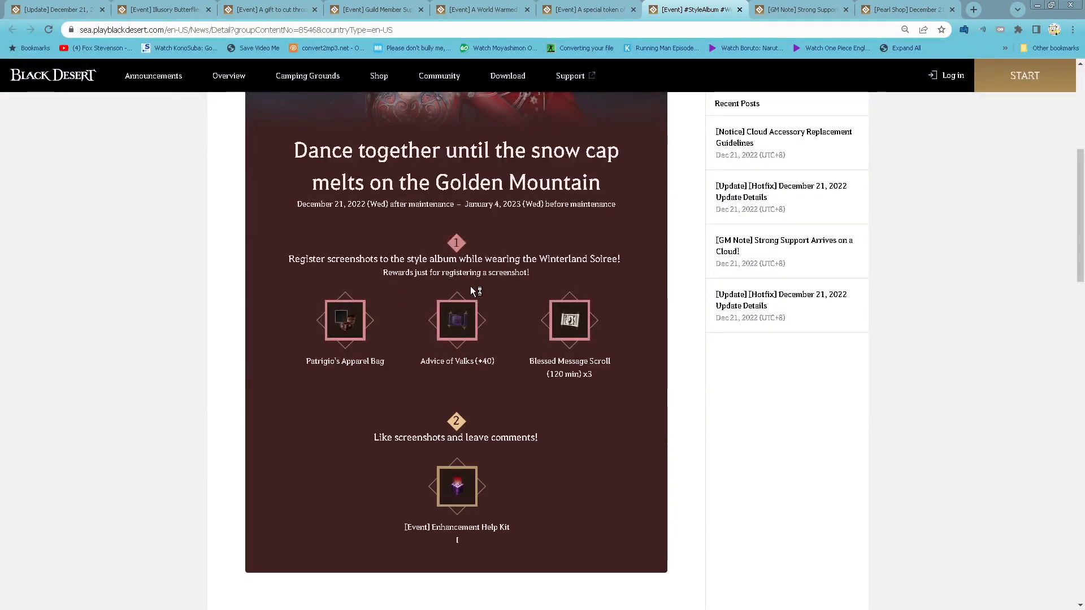
pyautogui.scroll(-3)
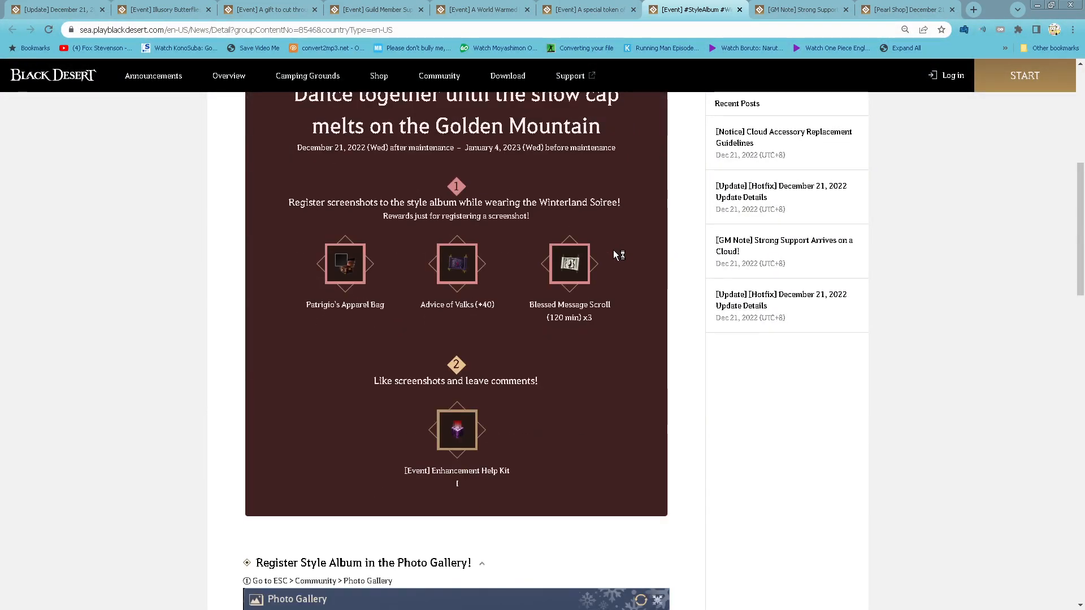
pyautogui.moveTo(487, 259)
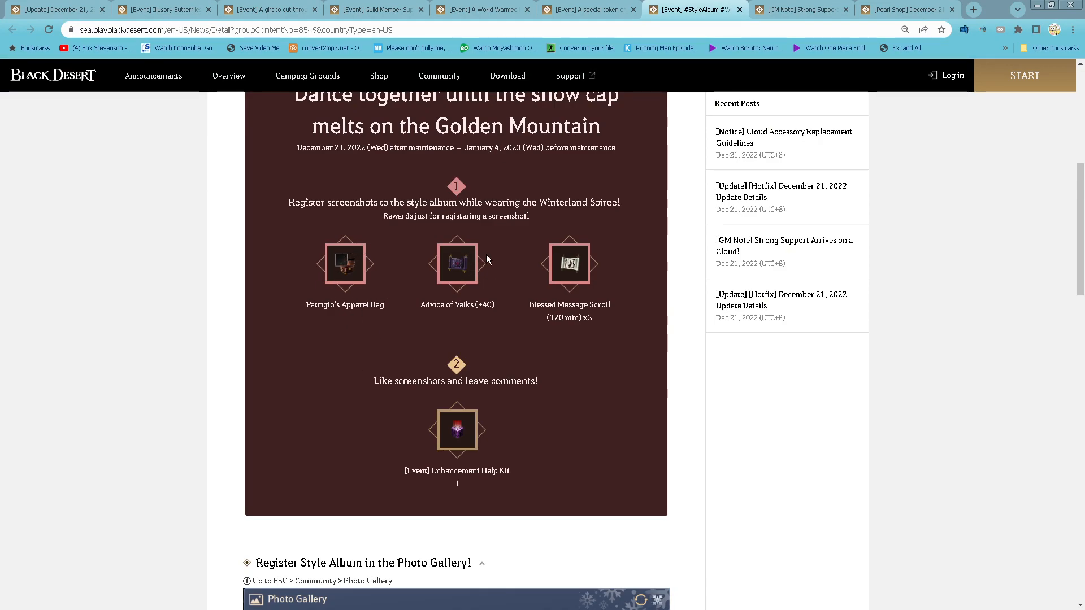
pyautogui.moveTo(632, 310)
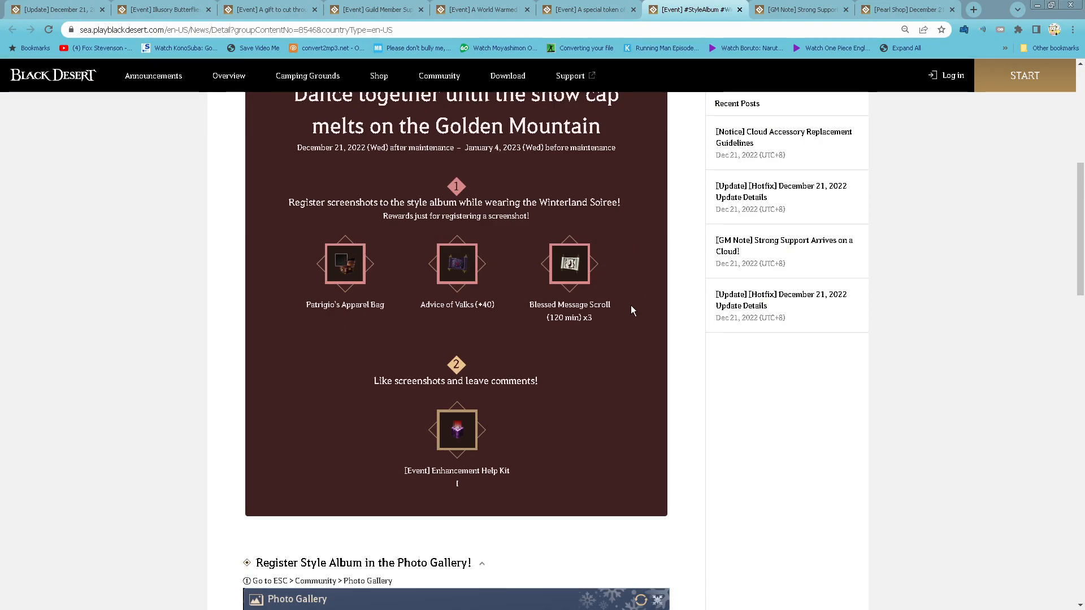
pyautogui.scroll(-3)
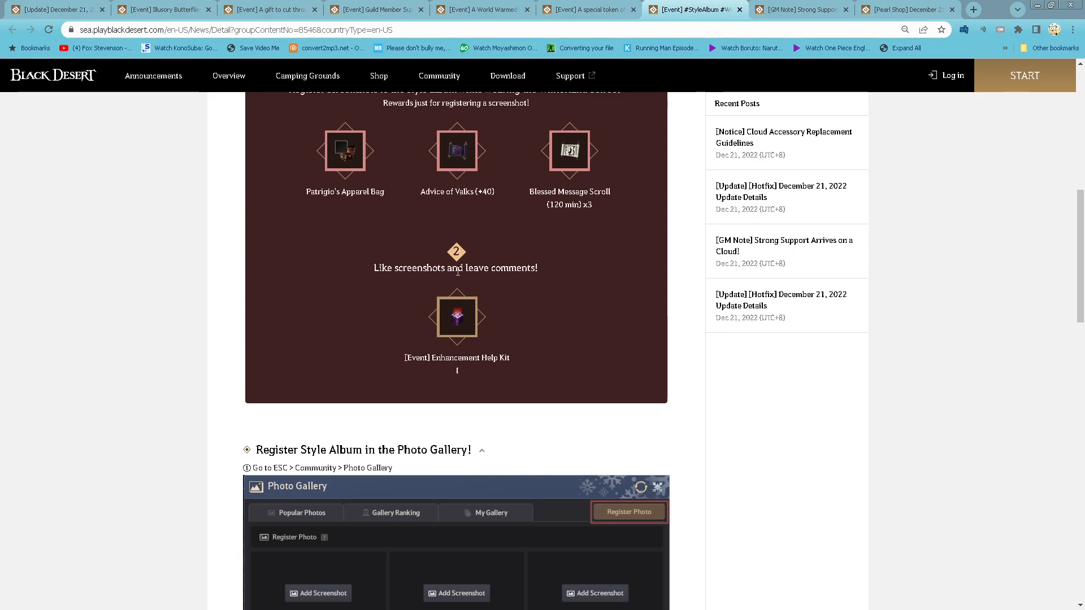
pyautogui.moveTo(806, 395)
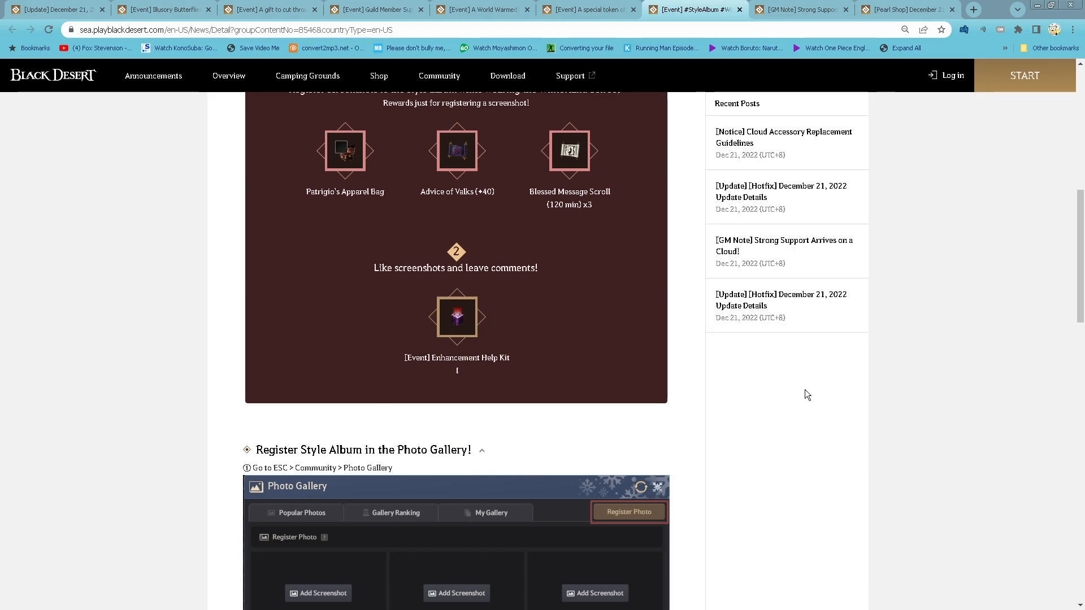
# Open the Strong Support GM note and read the Cloud Accessory enhancement and item details.
pyautogui.click(798, 9)
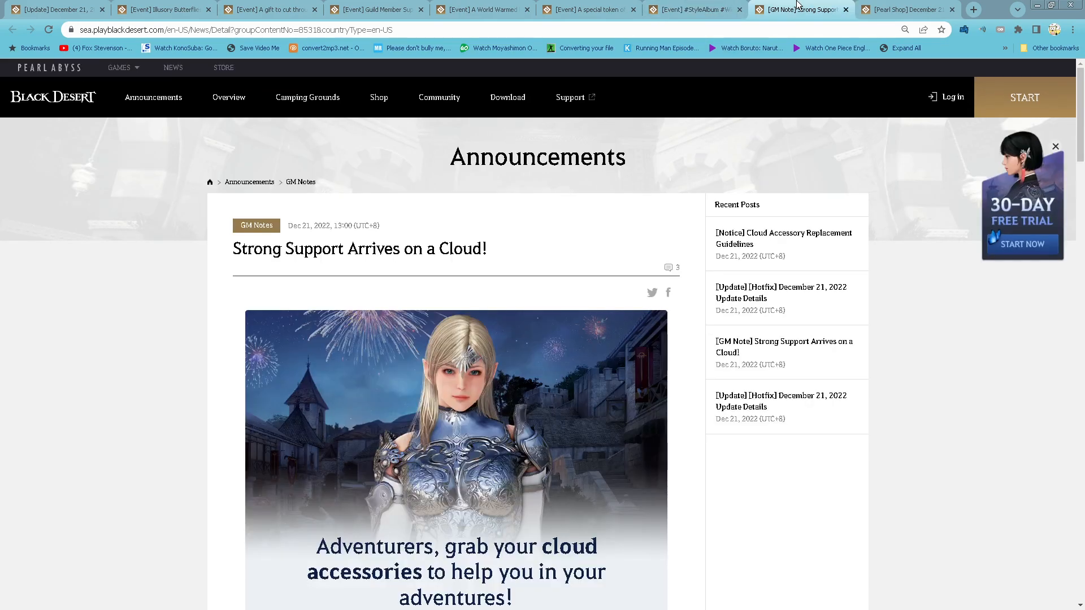
pyautogui.scroll(-3)
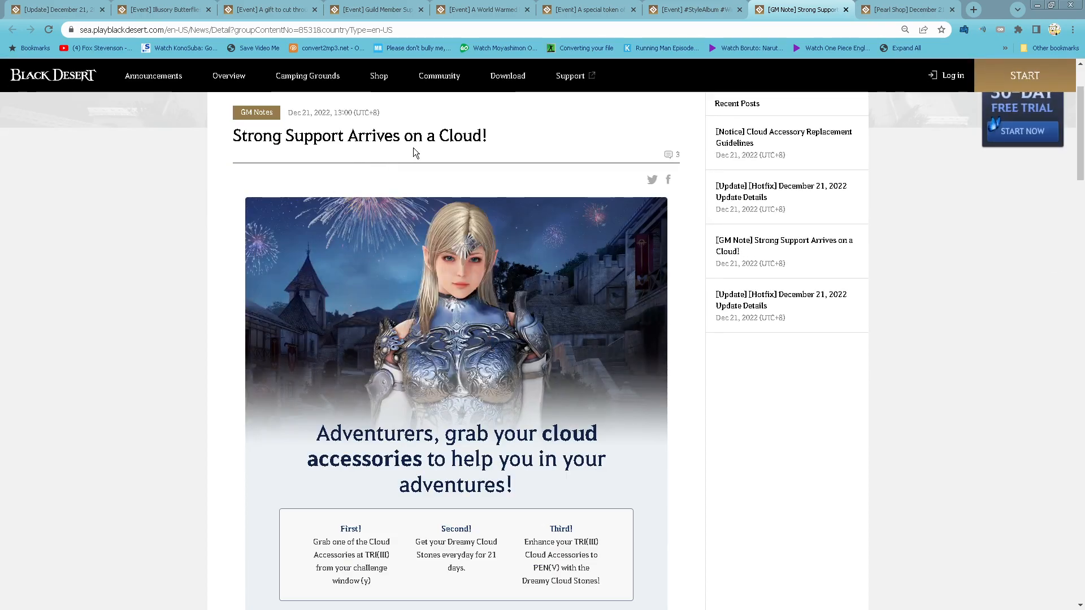
pyautogui.scroll(-3)
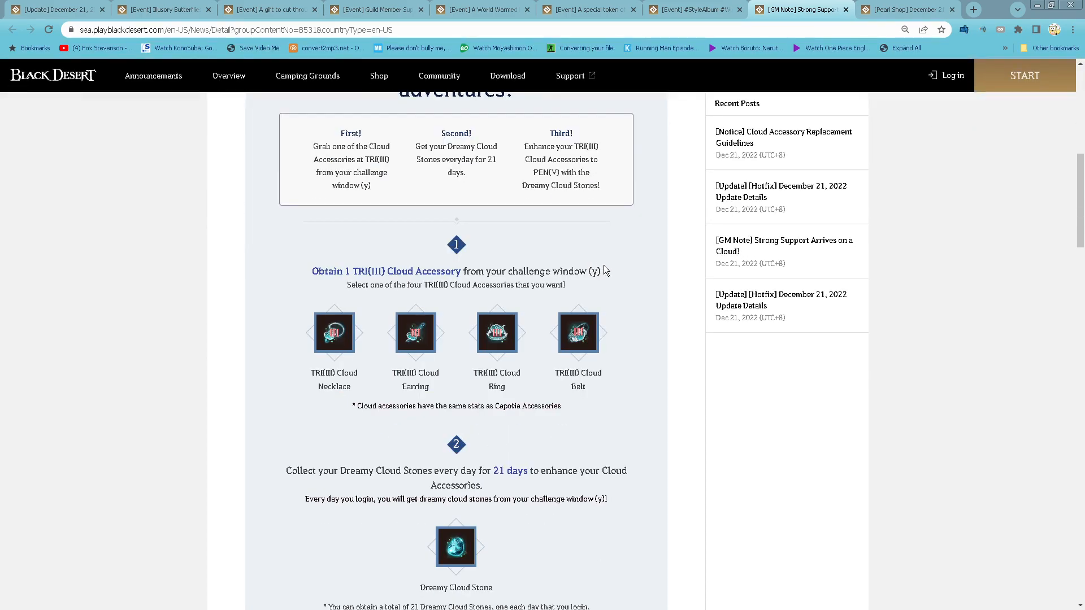
pyautogui.moveTo(644, 278)
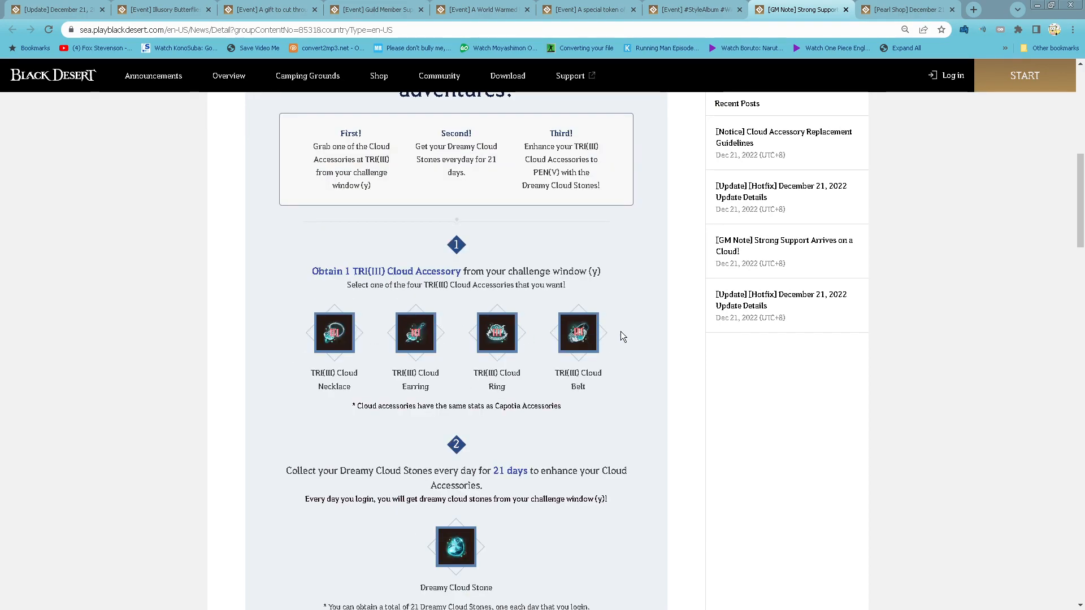
pyautogui.scroll(-3)
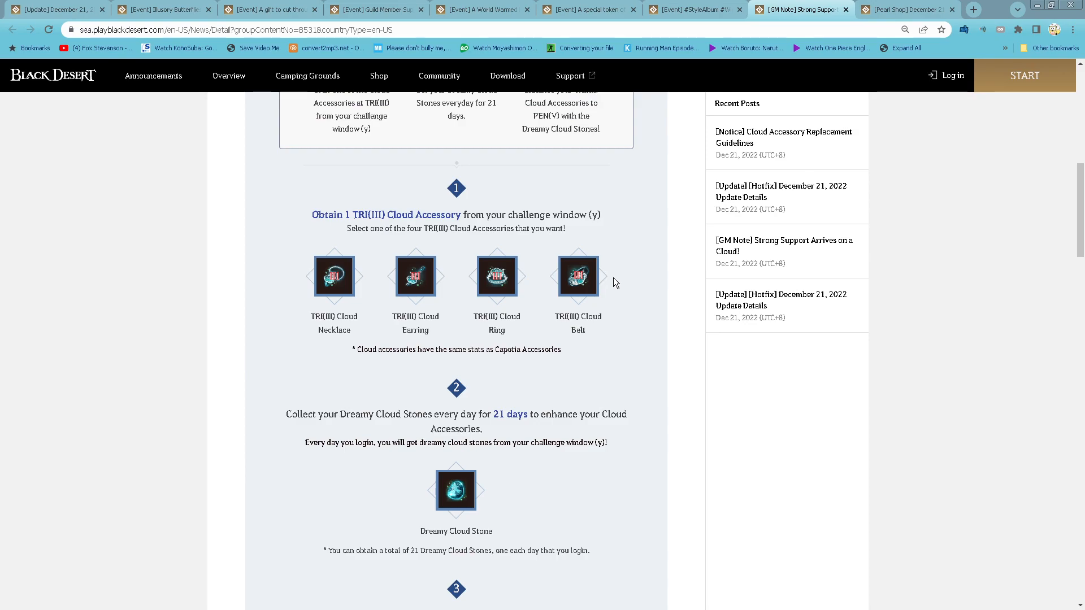
pyautogui.scroll(-3)
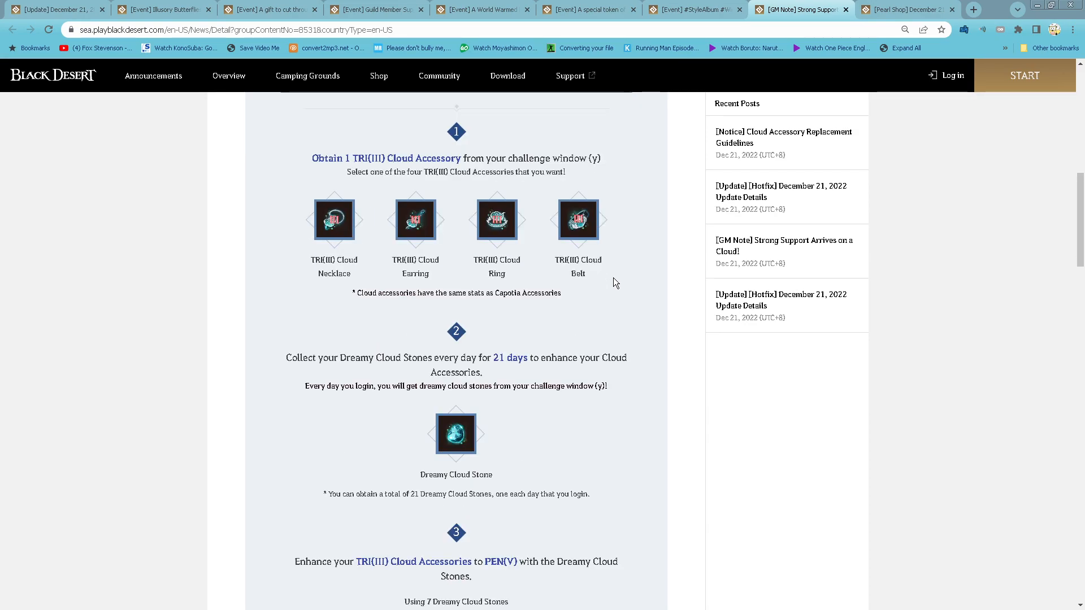
pyautogui.scroll(-3)
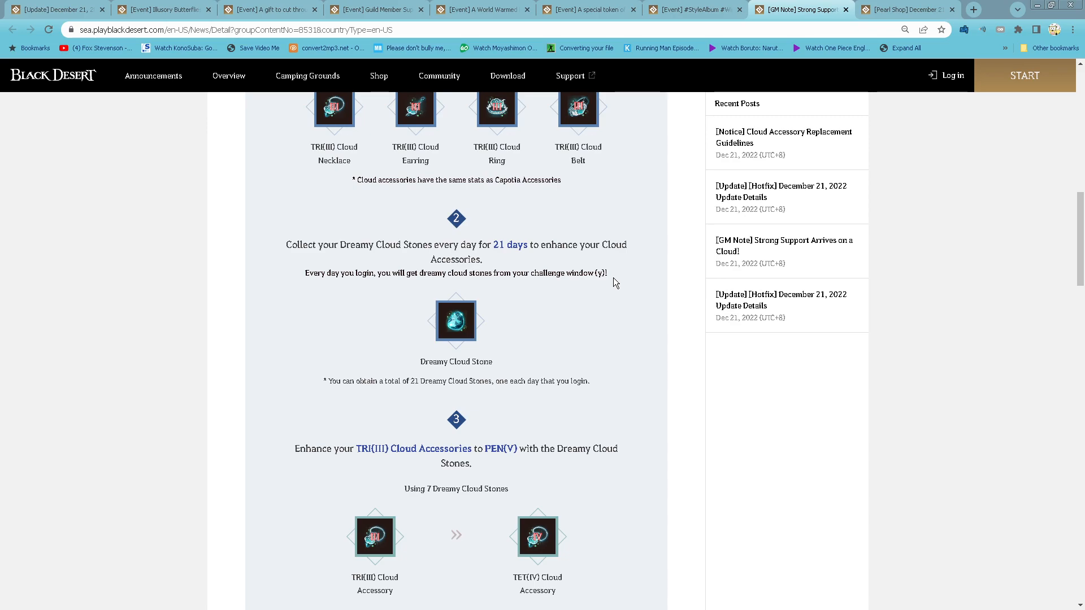
pyautogui.moveTo(490, 284)
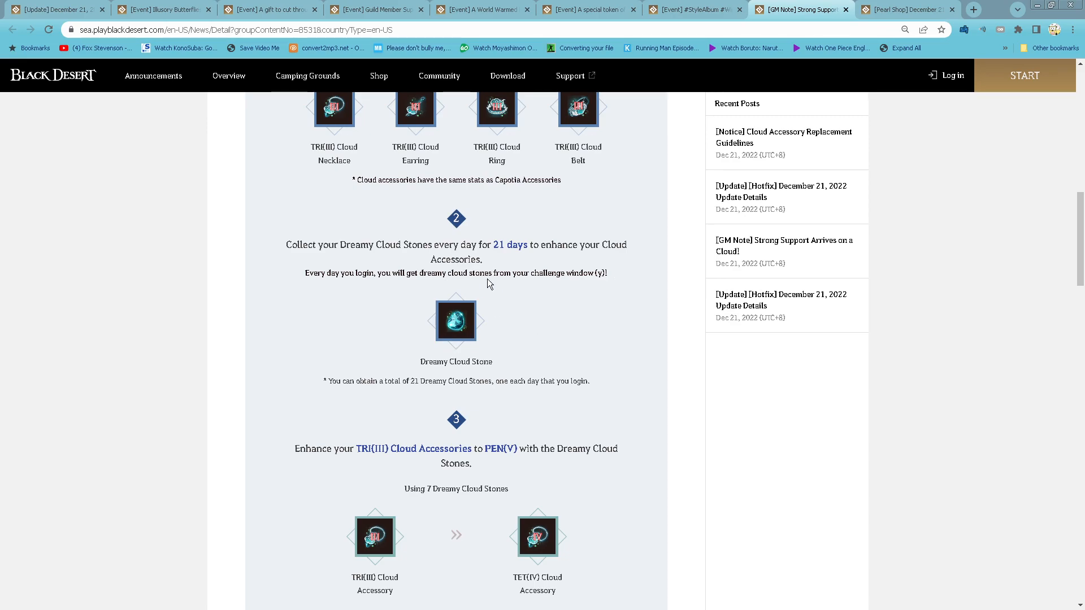
pyautogui.moveTo(627, 283)
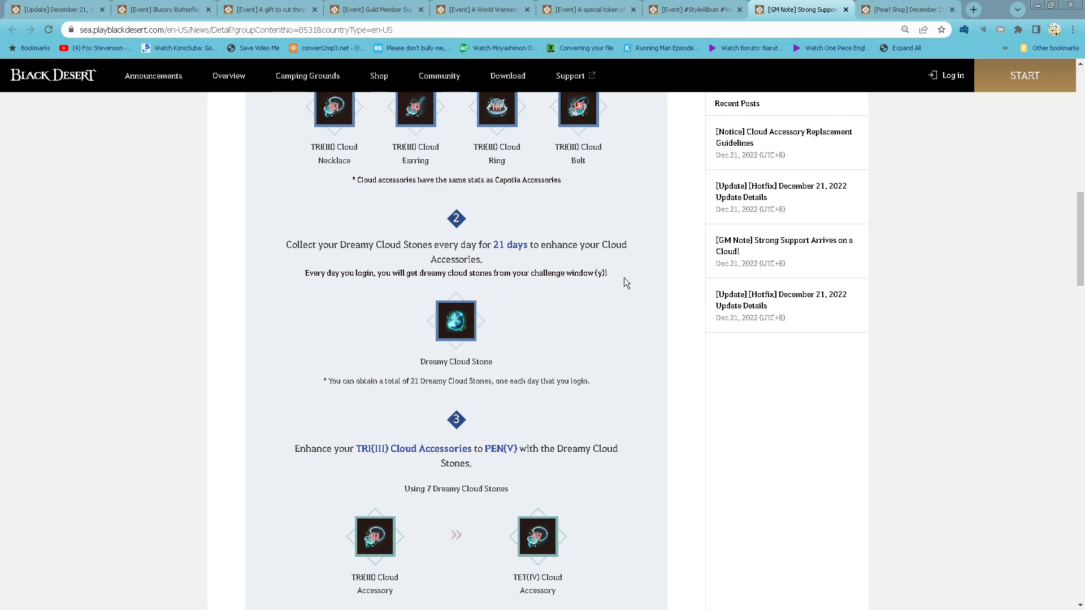
pyautogui.scroll(-3)
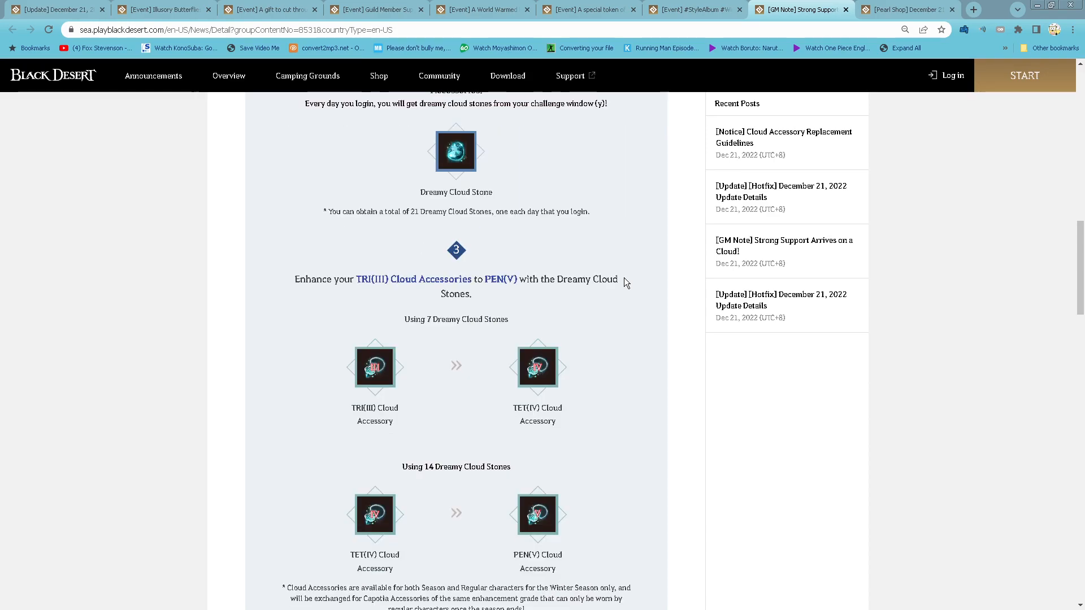
pyautogui.scroll(-3)
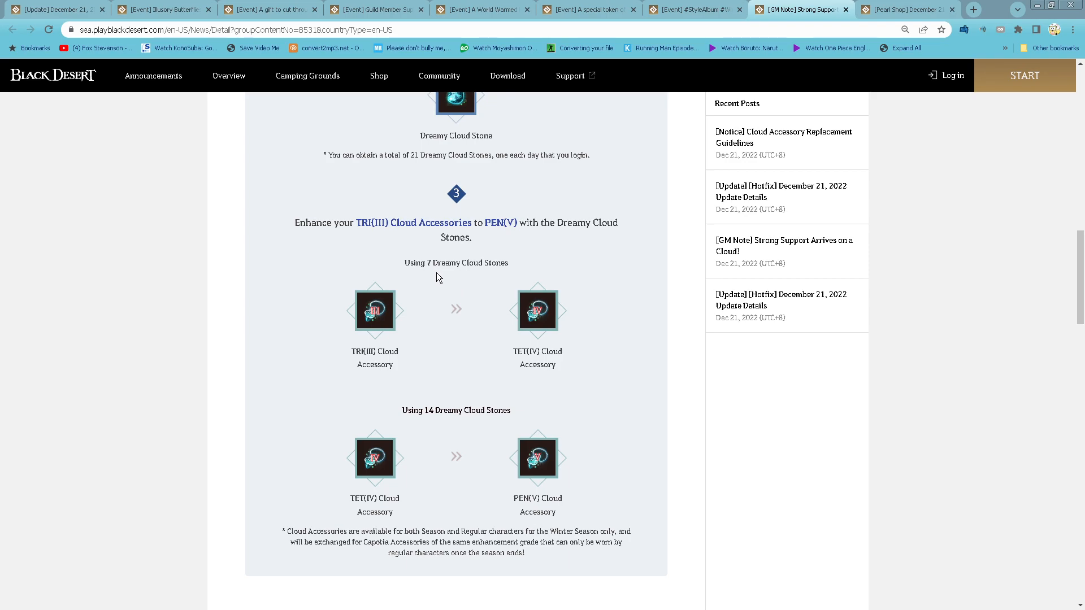
pyautogui.moveTo(552, 303)
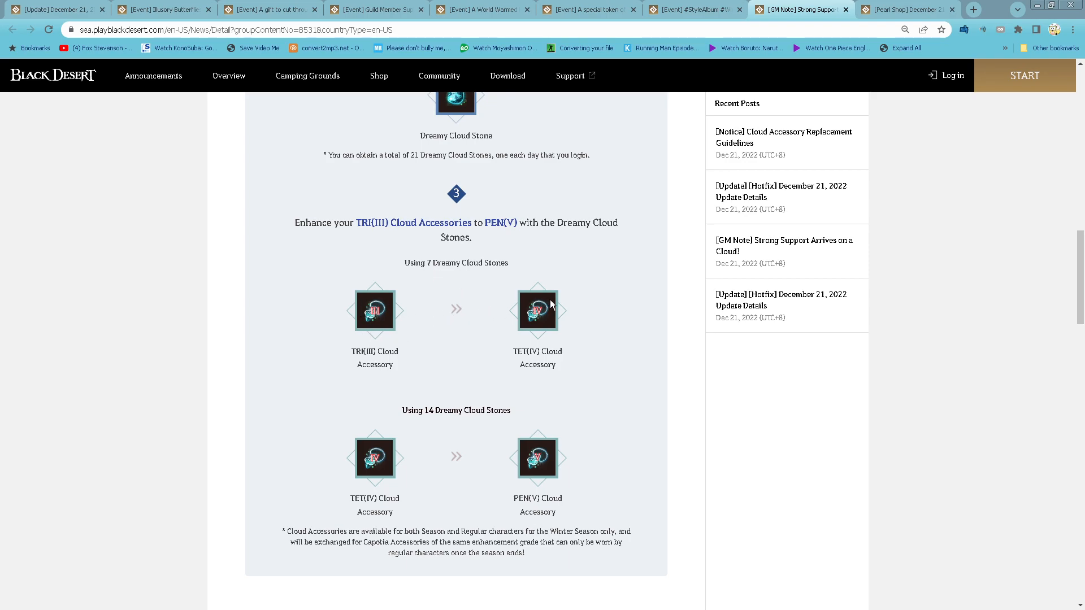
pyautogui.scroll(-3)
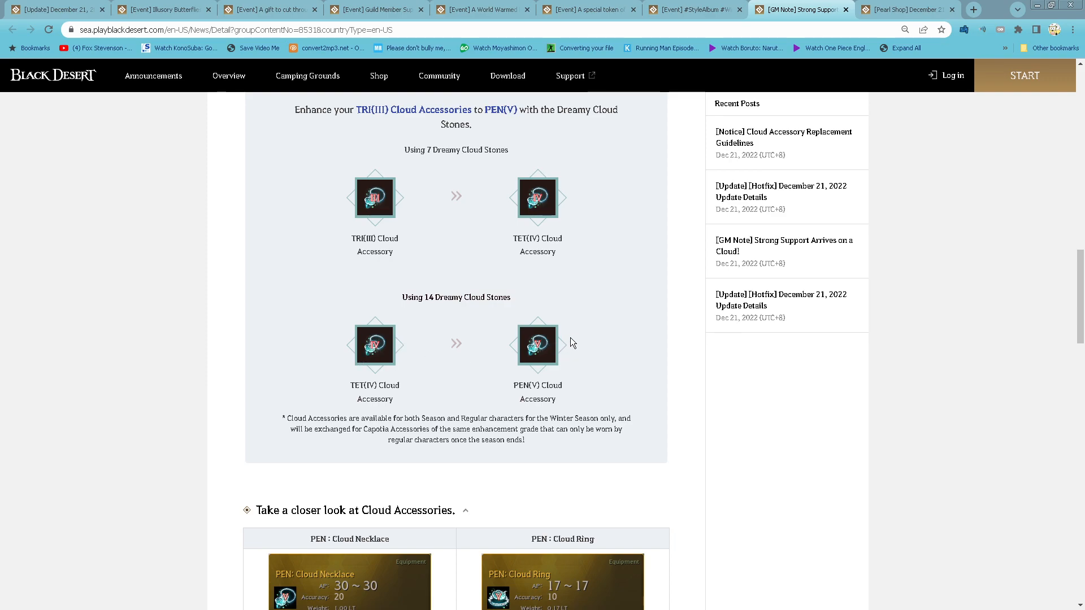
pyautogui.scroll(-3)
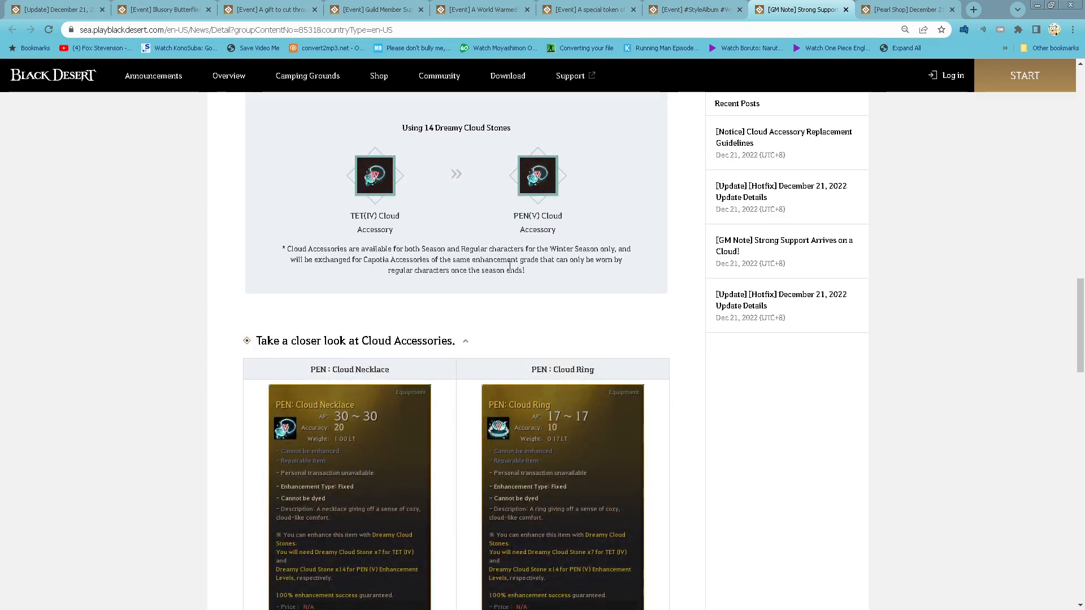
pyautogui.moveTo(611, 306)
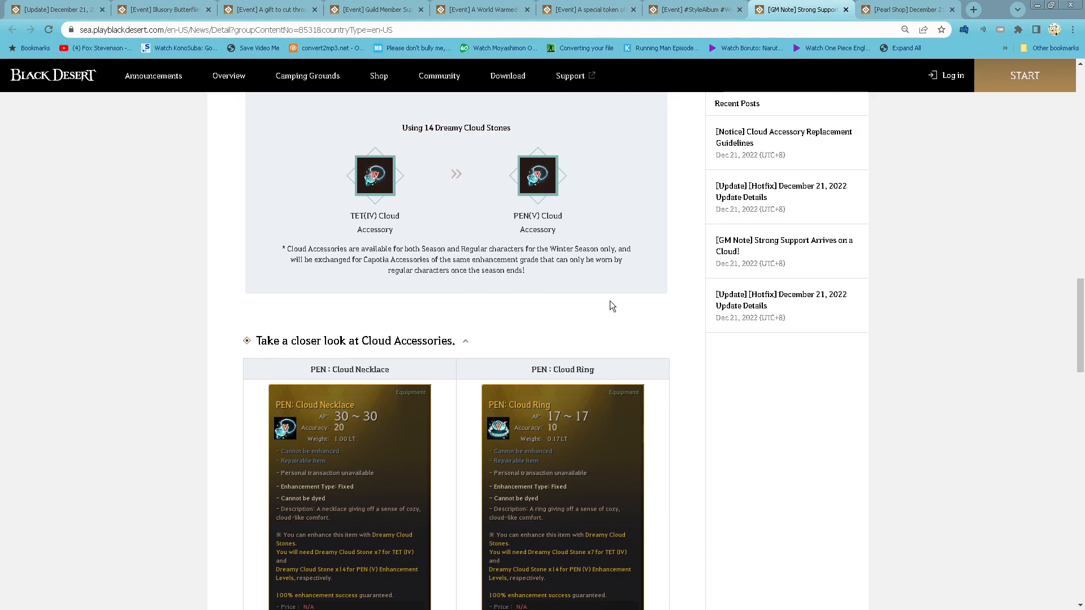
pyautogui.scroll(-3)
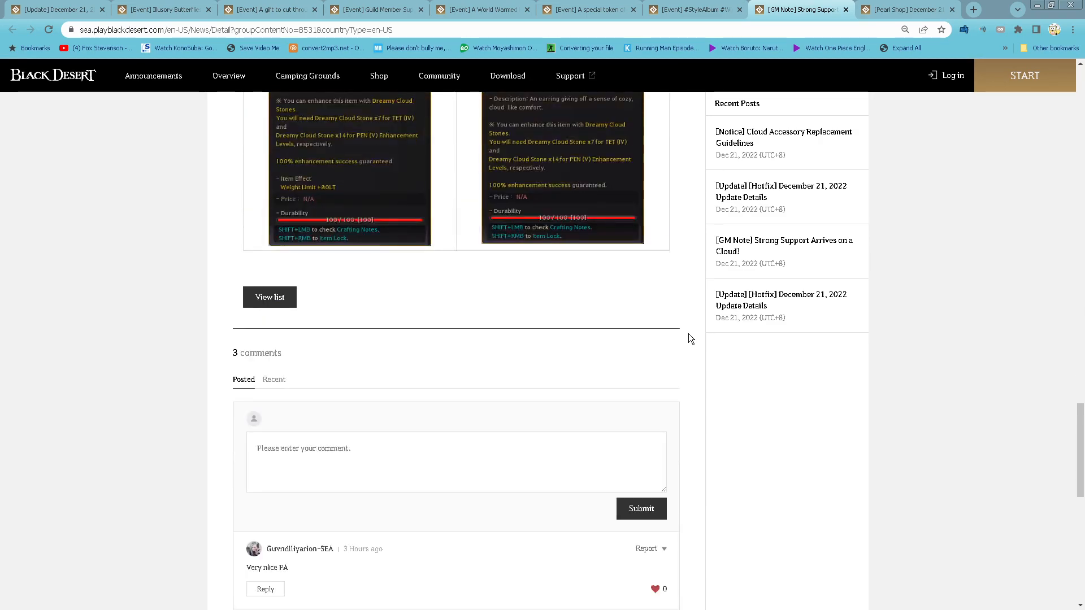
# Open the Pearl Shop announcement and read past the Winter Premium Pack to the Winterland Soiree Outfit Box.
pyautogui.click(916, 10)
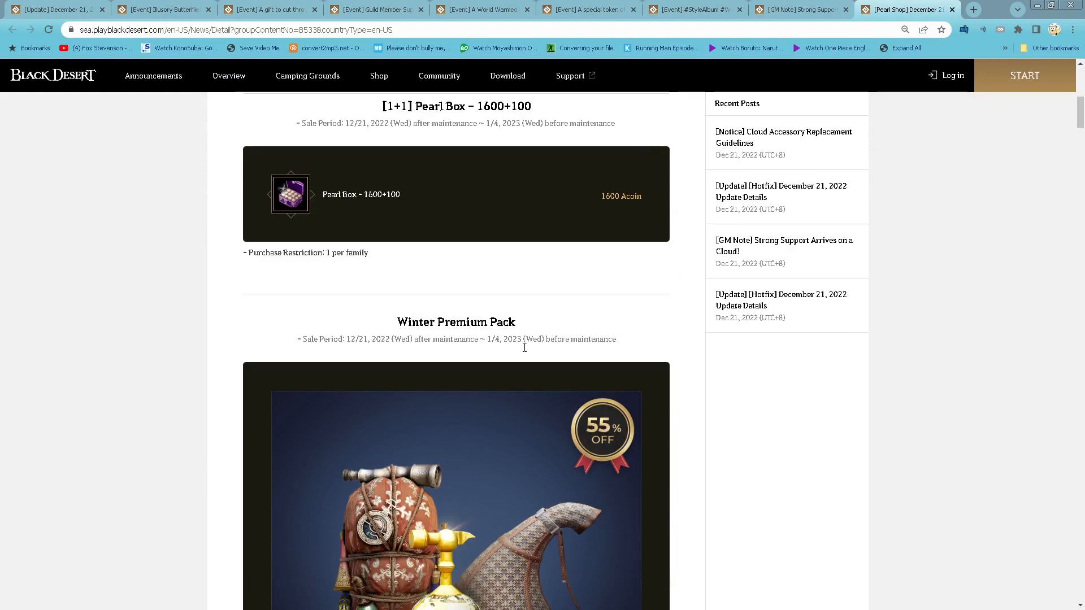
pyautogui.scroll(3)
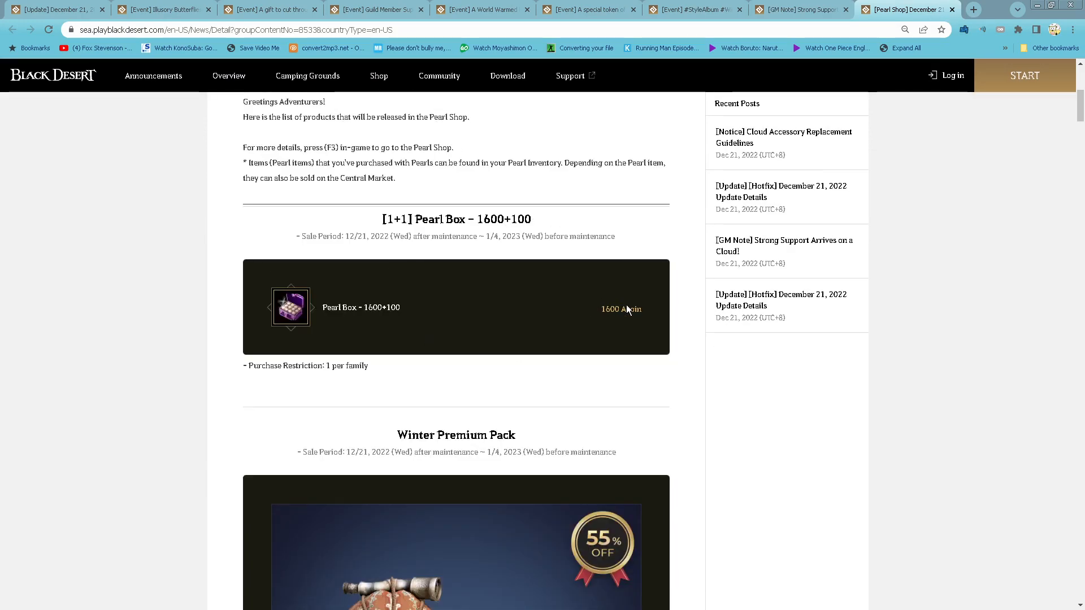
pyautogui.moveTo(403, 321)
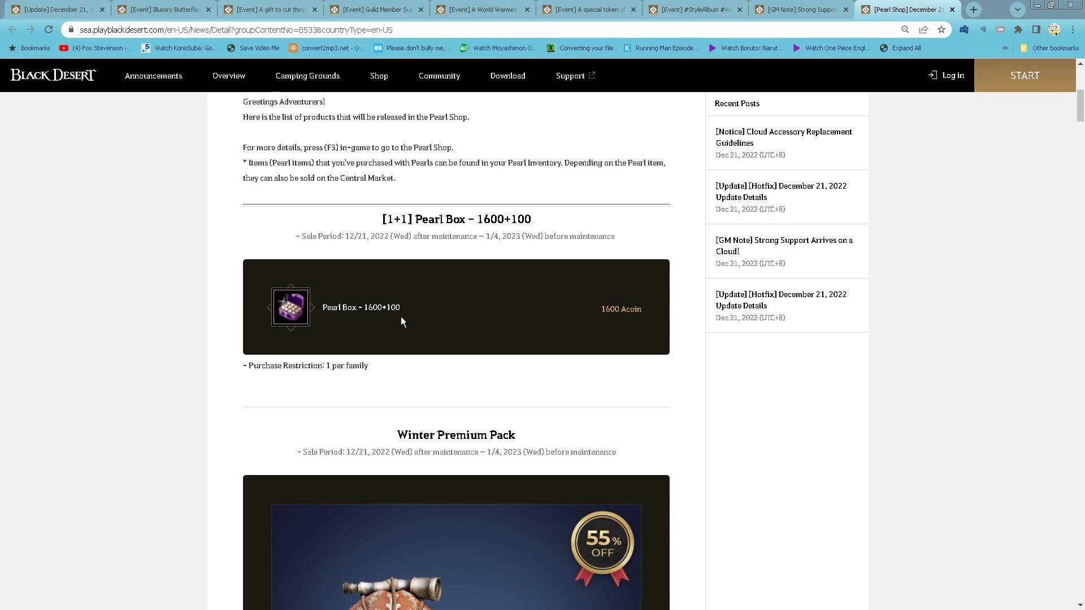
pyautogui.scroll(-3)
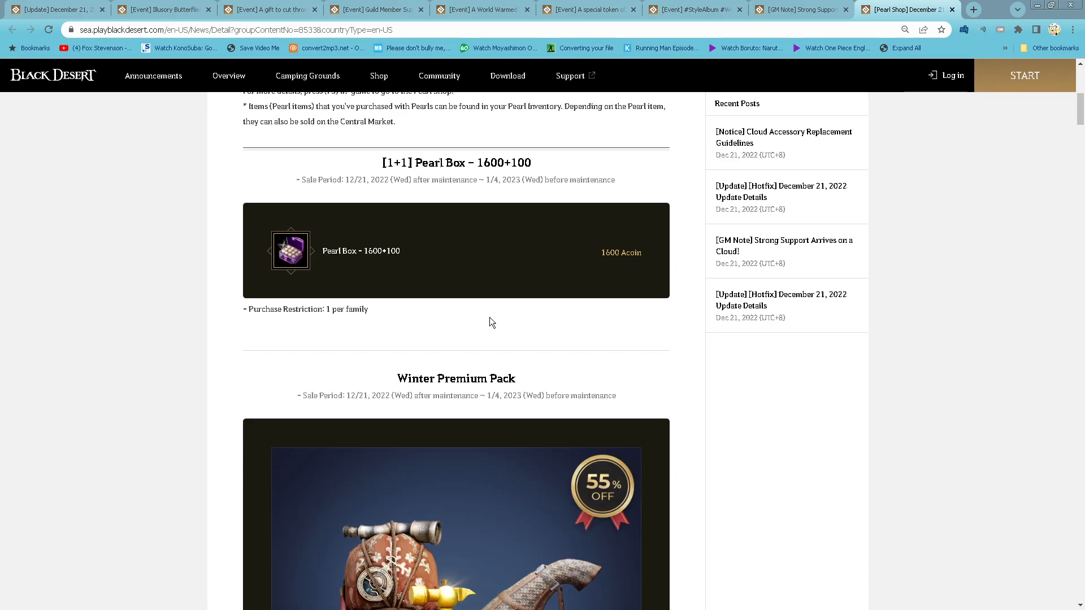
pyautogui.scroll(-3)
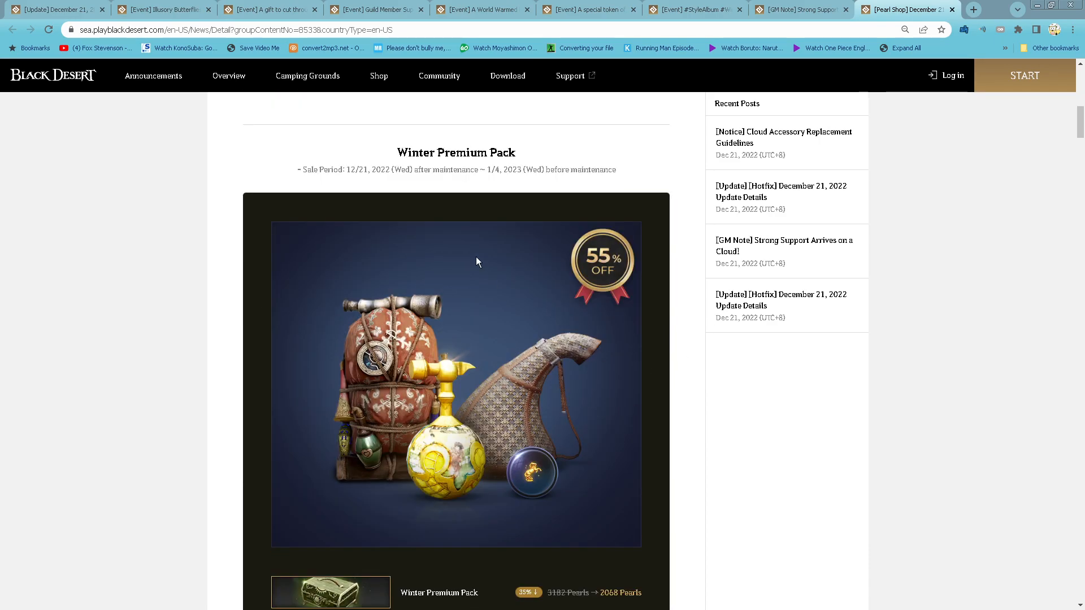
pyautogui.scroll(-3)
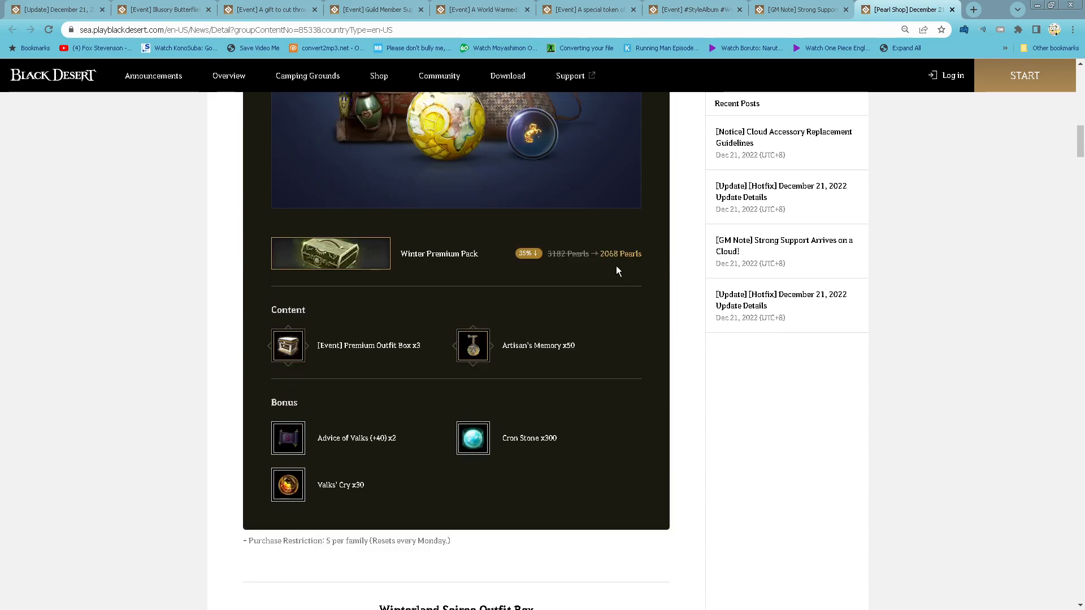
pyautogui.moveTo(387, 363)
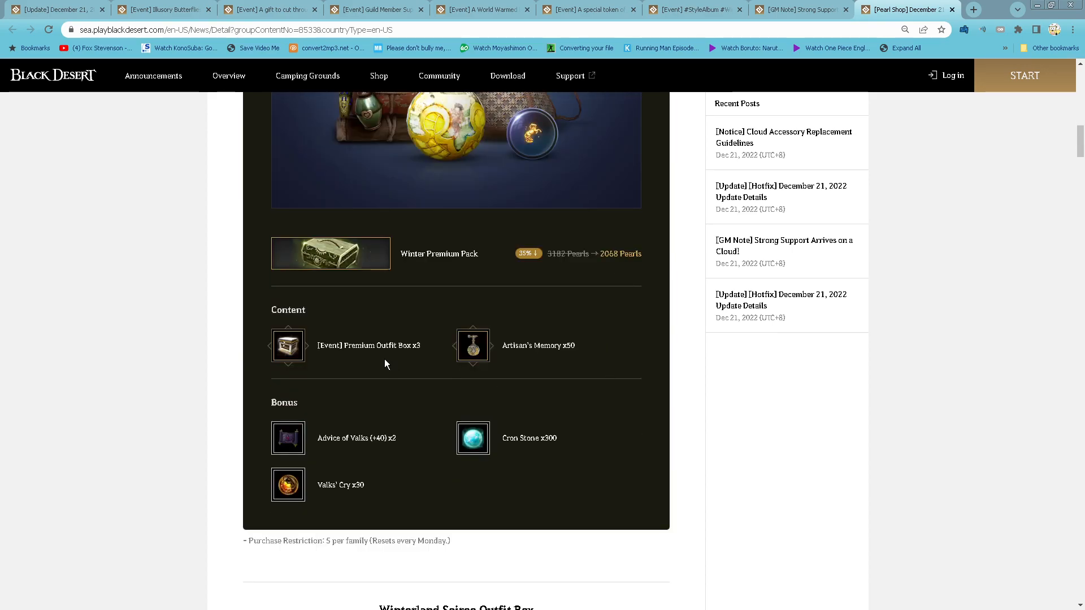
pyautogui.moveTo(591, 463)
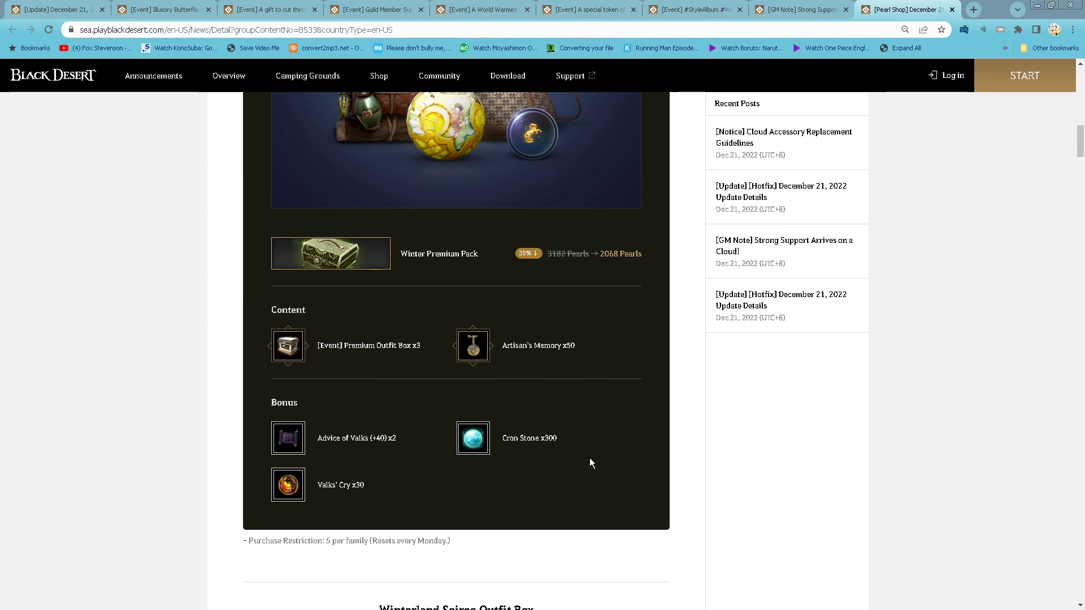
pyautogui.moveTo(354, 502)
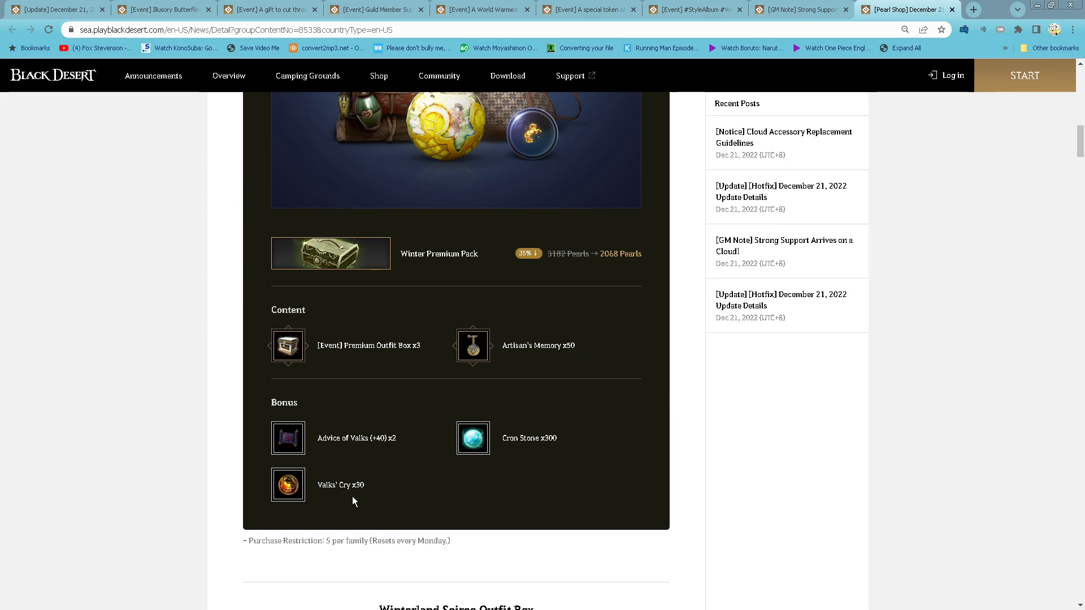
pyautogui.scroll(-3)
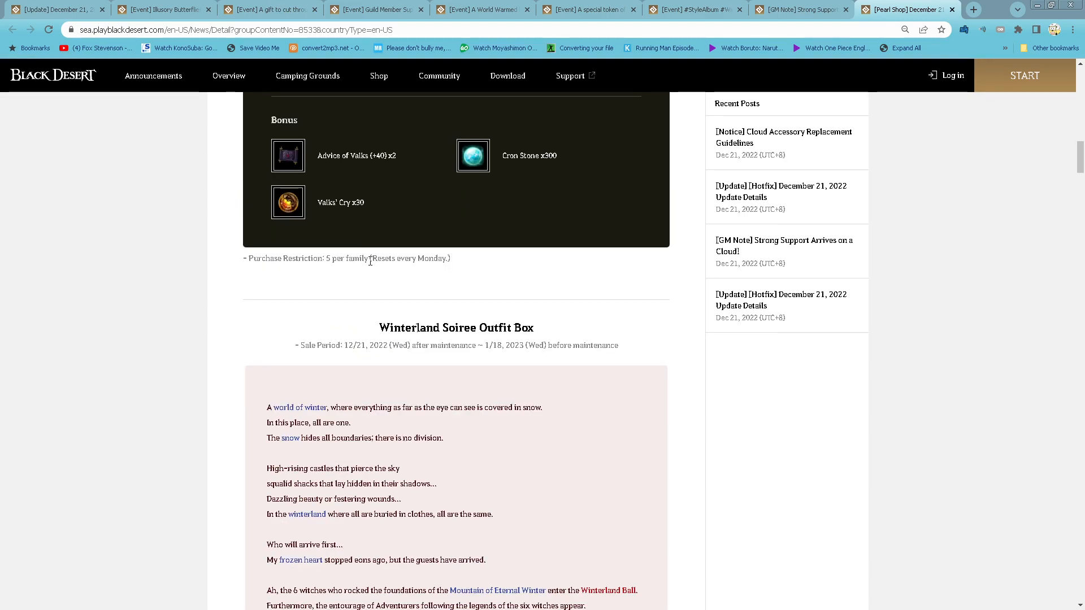
pyautogui.scroll(-3)
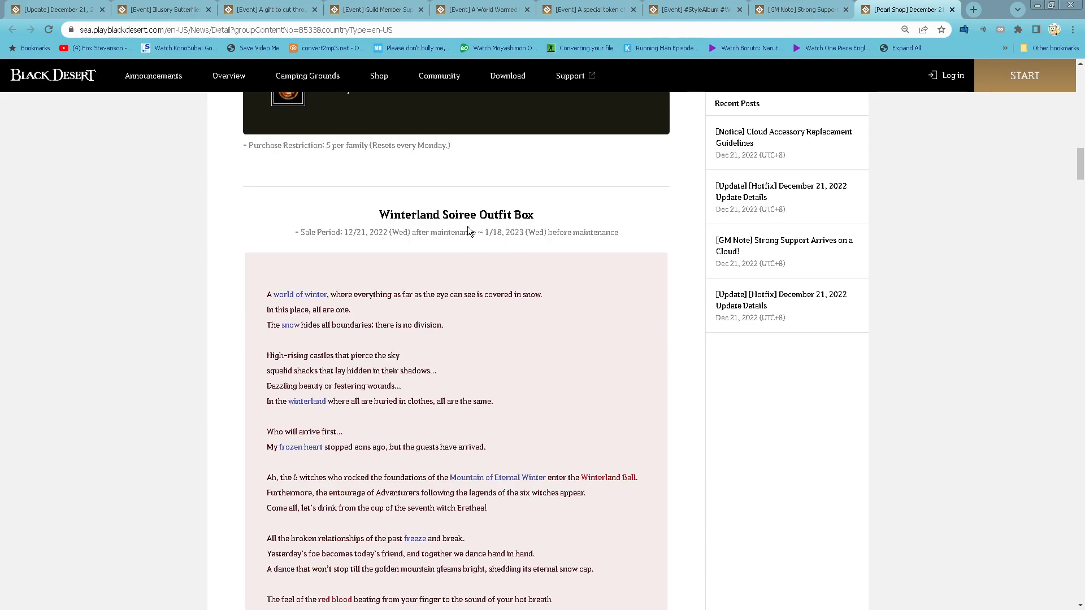
pyautogui.moveTo(455, 226)
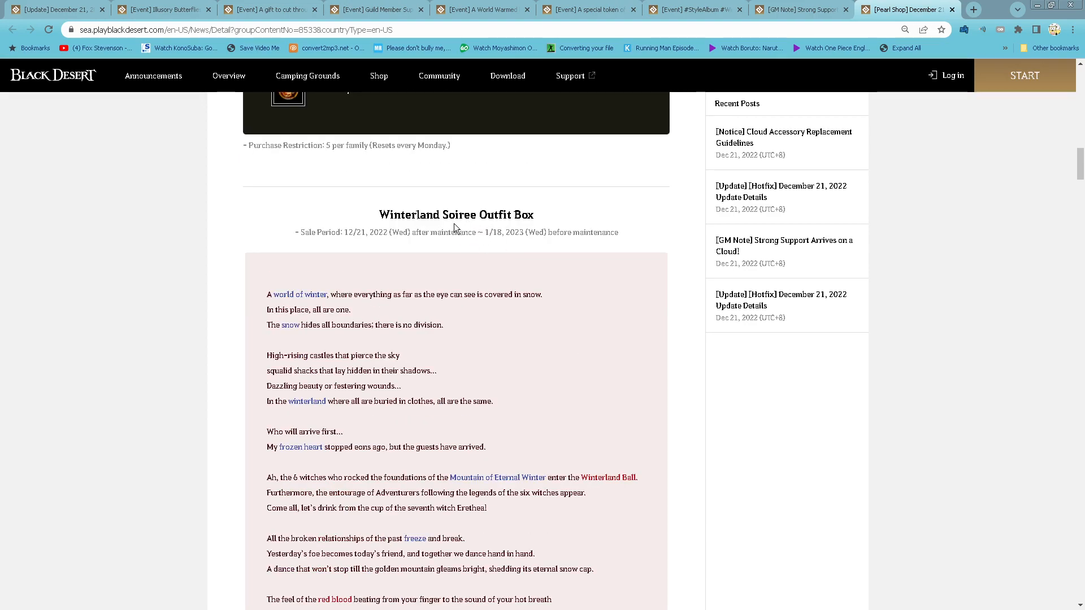
pyautogui.scroll(-3)
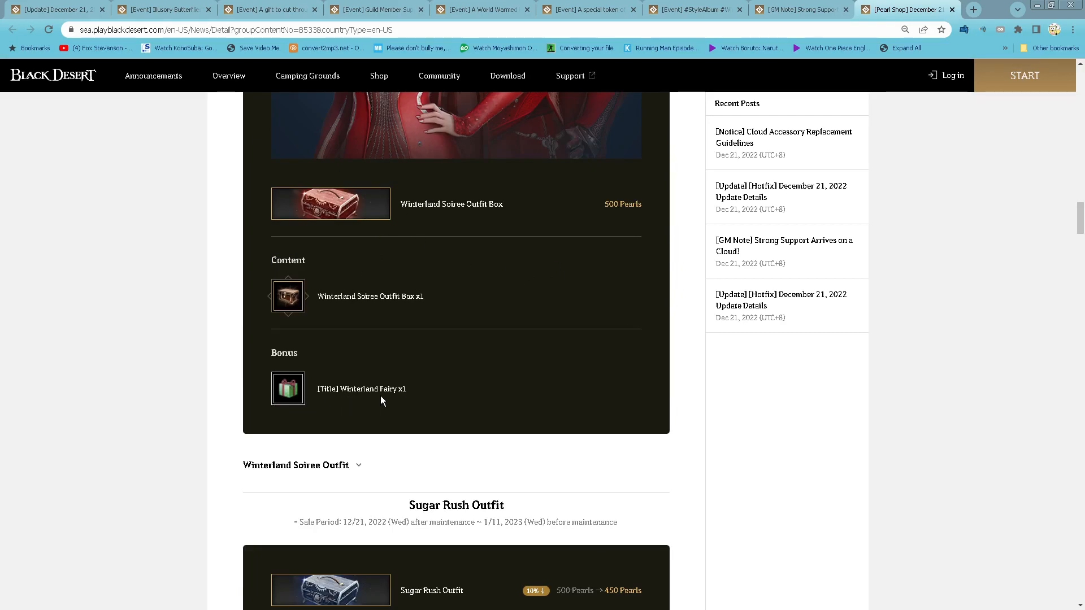
# Read past the outfit and Woosa camouflage listings to Winter Enhancement Pack I at 586 Pearls.
pyautogui.scroll(-3)
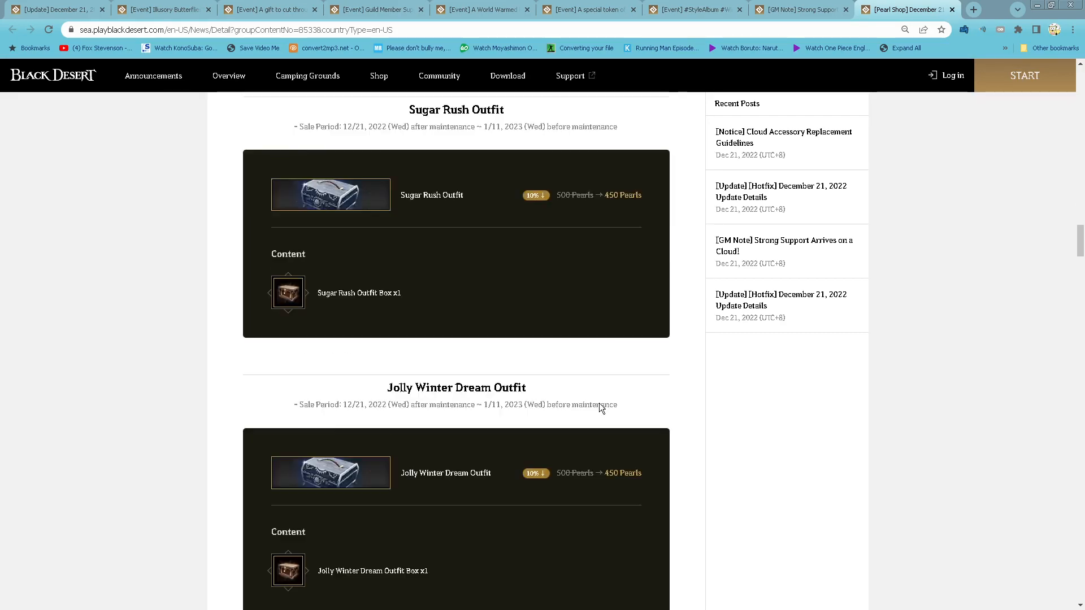
pyautogui.scroll(-3)
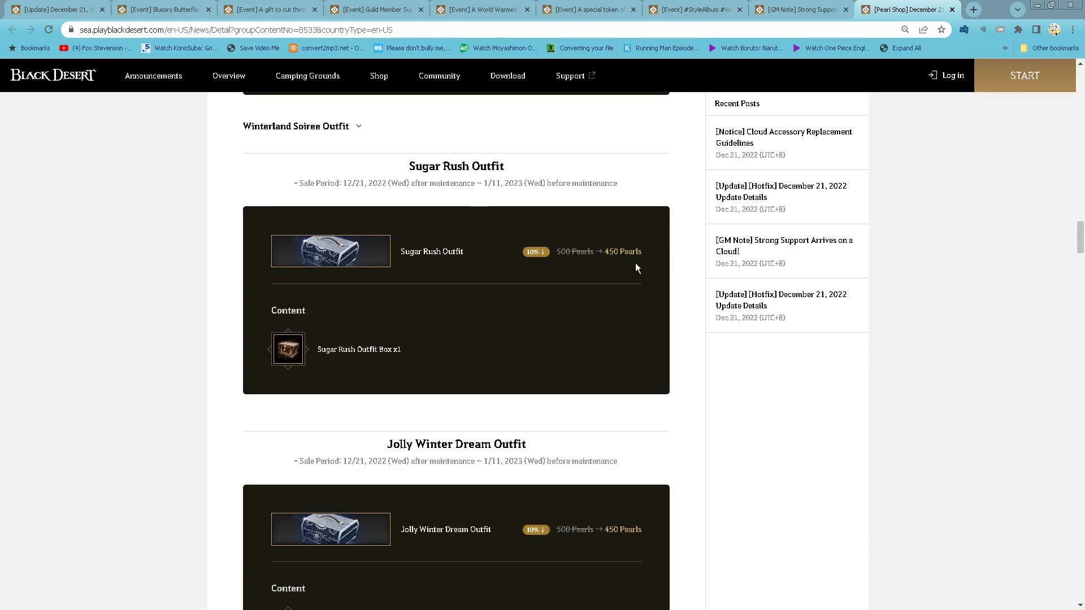
pyautogui.scroll(-3)
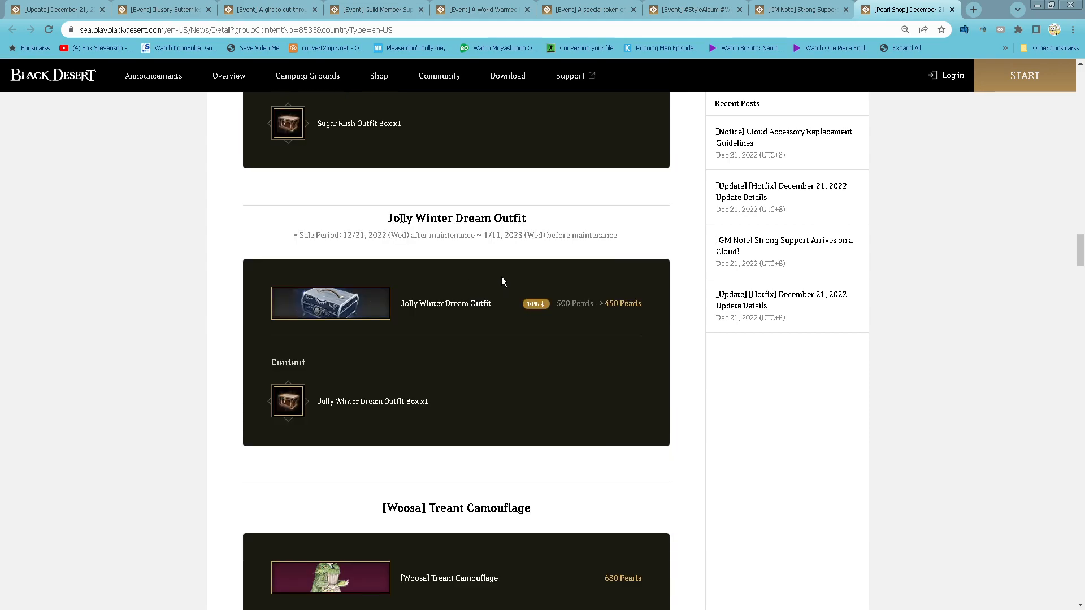
pyautogui.scroll(-3)
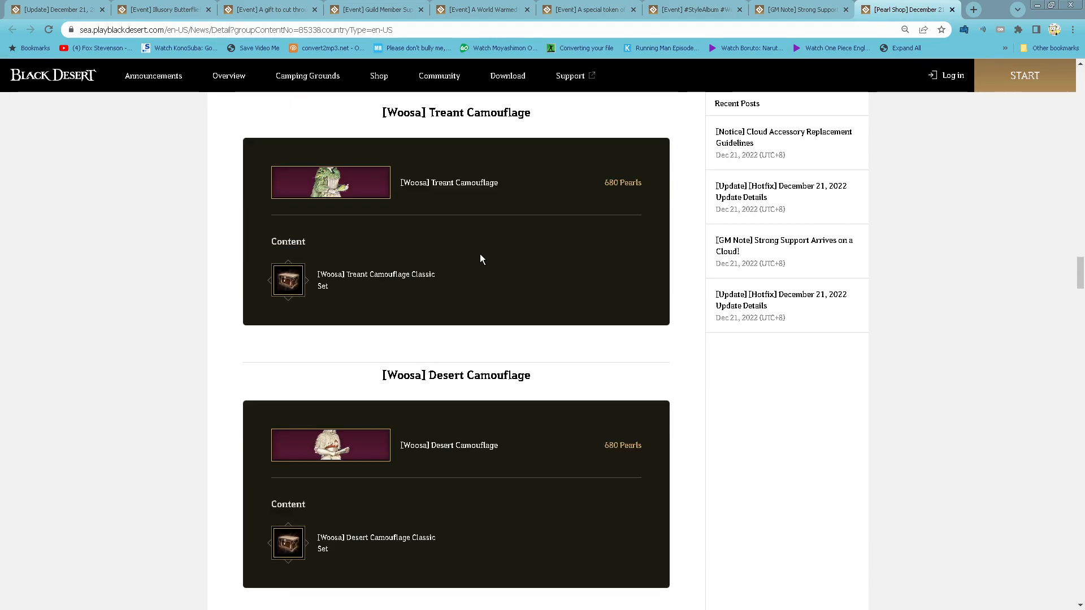
pyautogui.moveTo(540, 284)
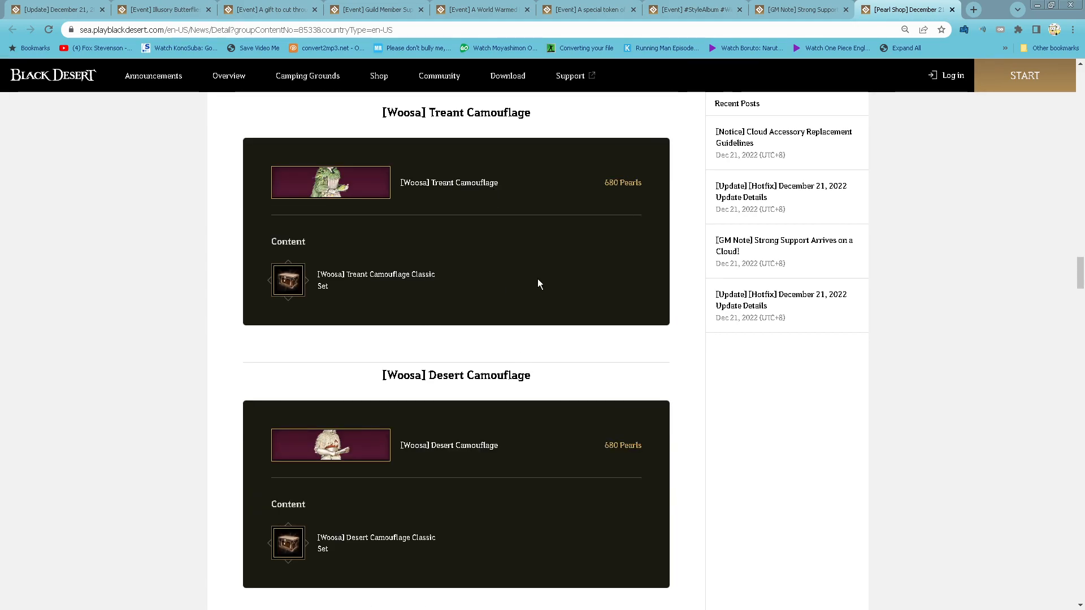
pyautogui.scroll(-3)
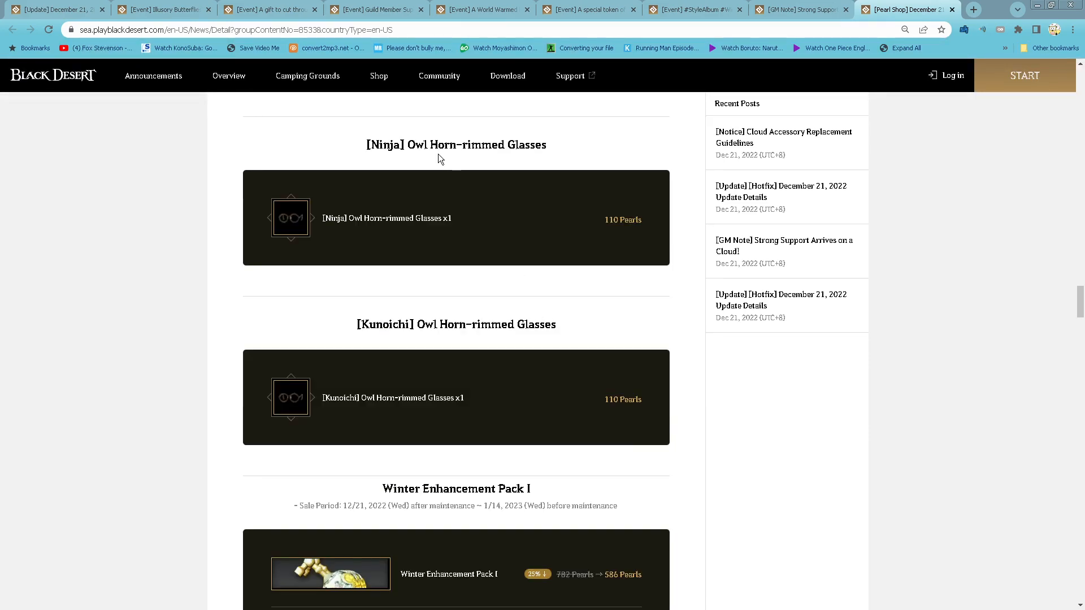
pyautogui.scroll(-3)
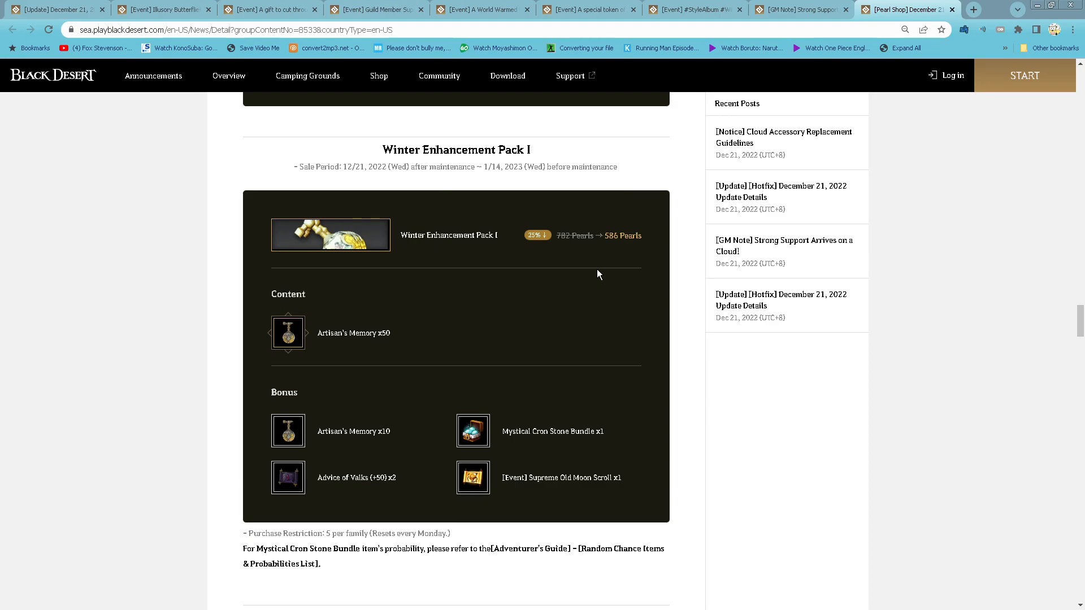
pyautogui.moveTo(641, 318)
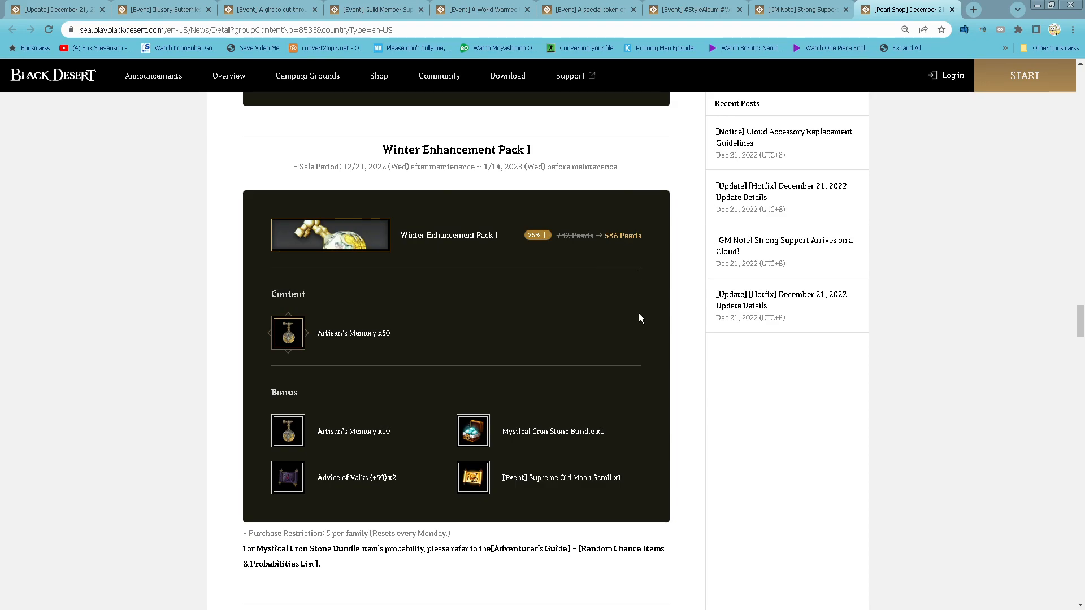
pyautogui.moveTo(381, 445)
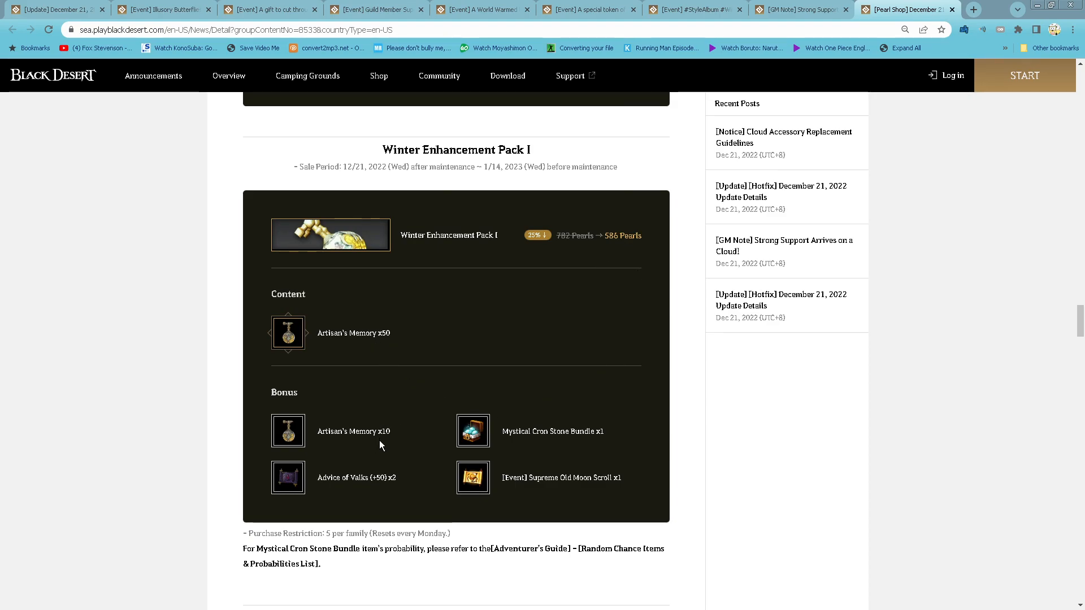
pyautogui.moveTo(400, 485)
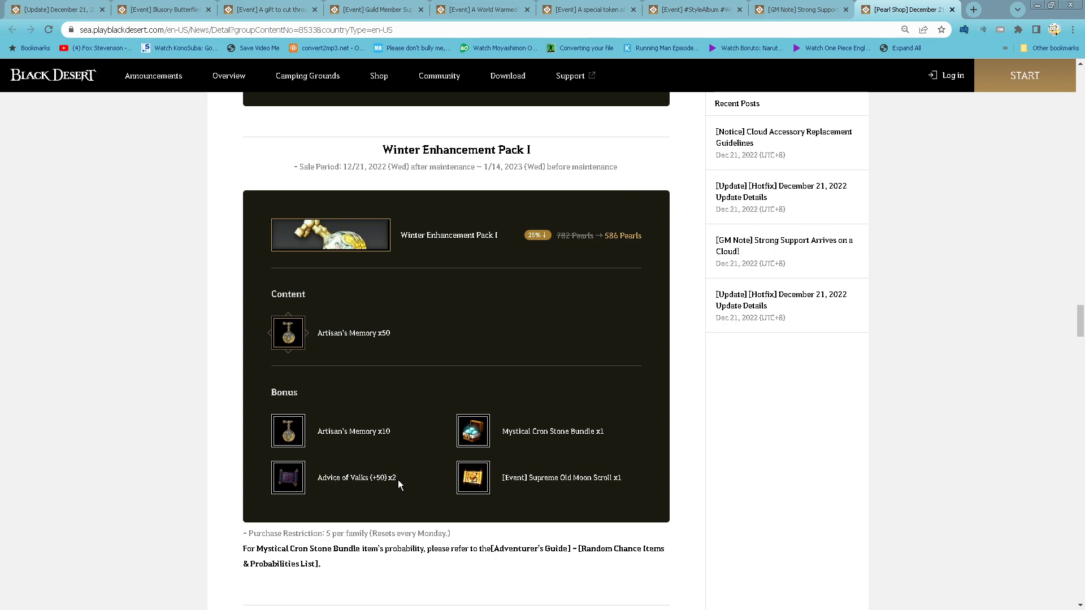
pyautogui.moveTo(654, 424)
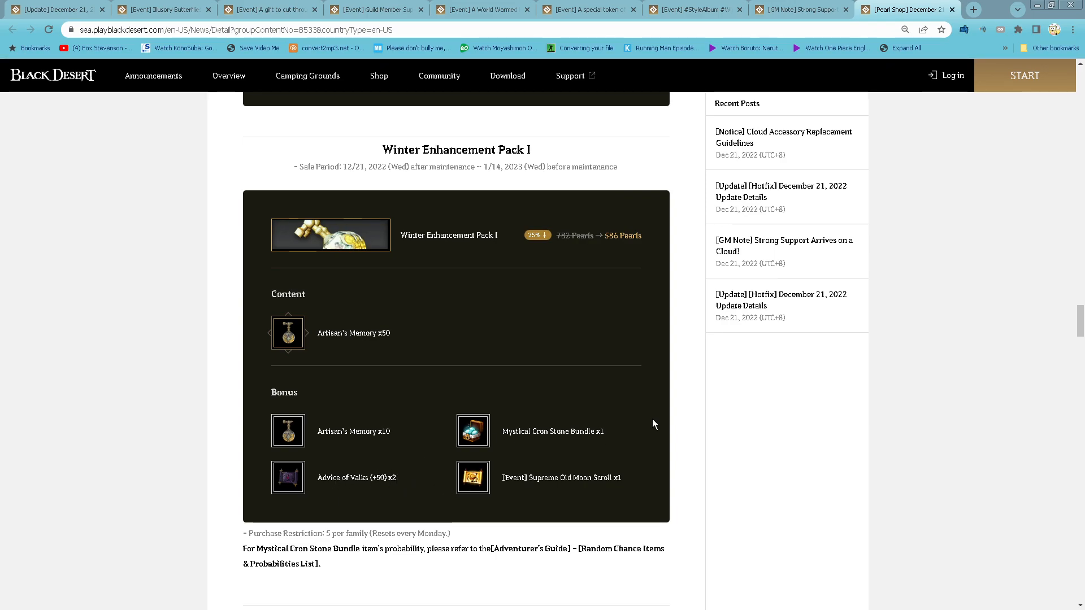
# Read through Enhancement Pack II, Blitzen, Christa Donkey and Christella Wagon sets to the 2022 BEST 11.
pyautogui.scroll(-3)
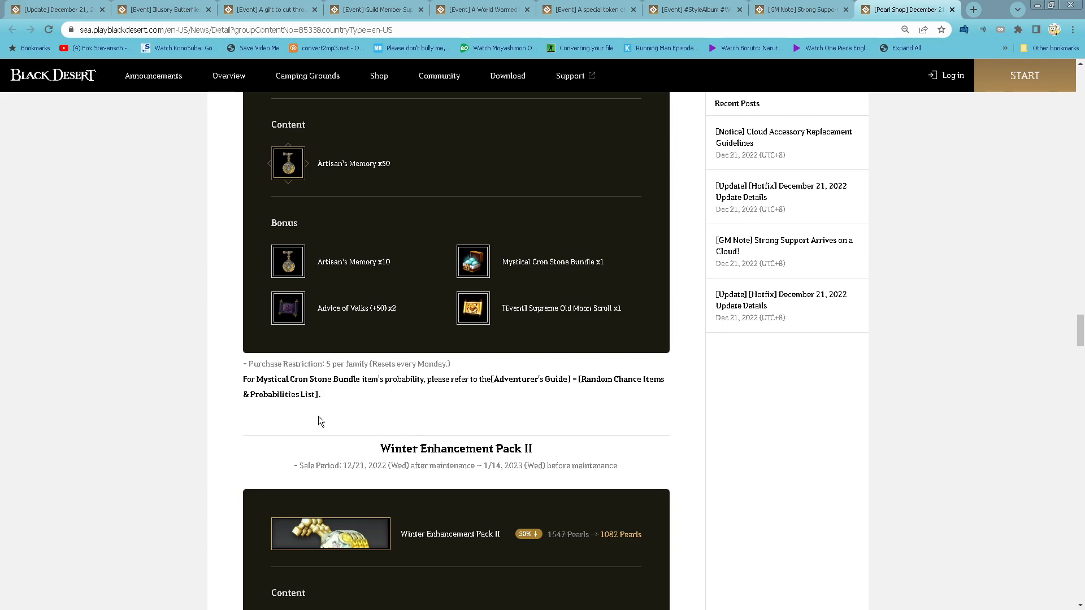
pyautogui.scroll(-3)
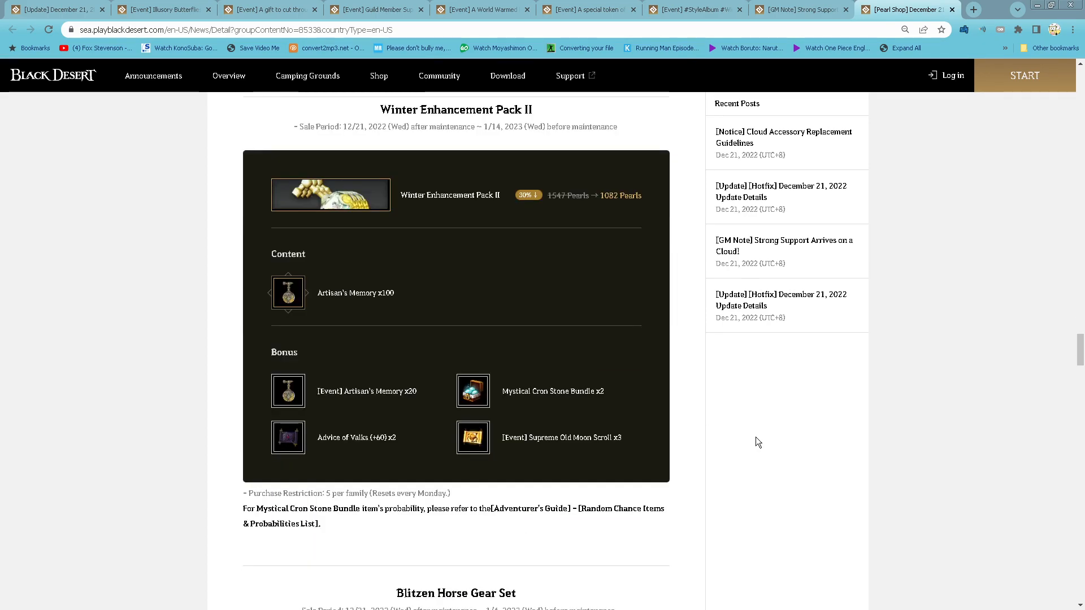
pyautogui.moveTo(599, 213)
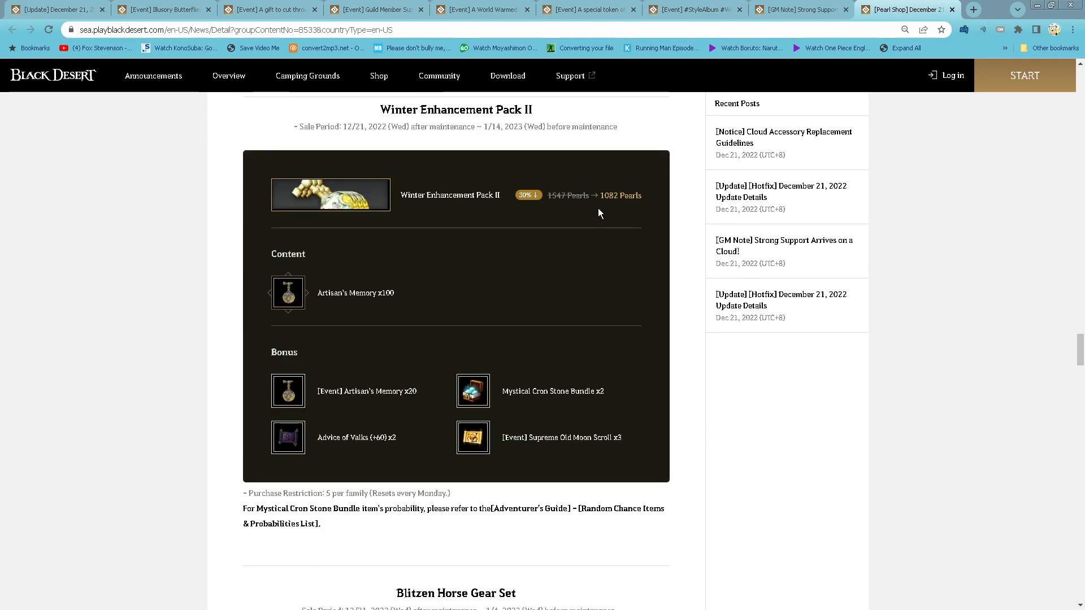
pyautogui.moveTo(633, 210)
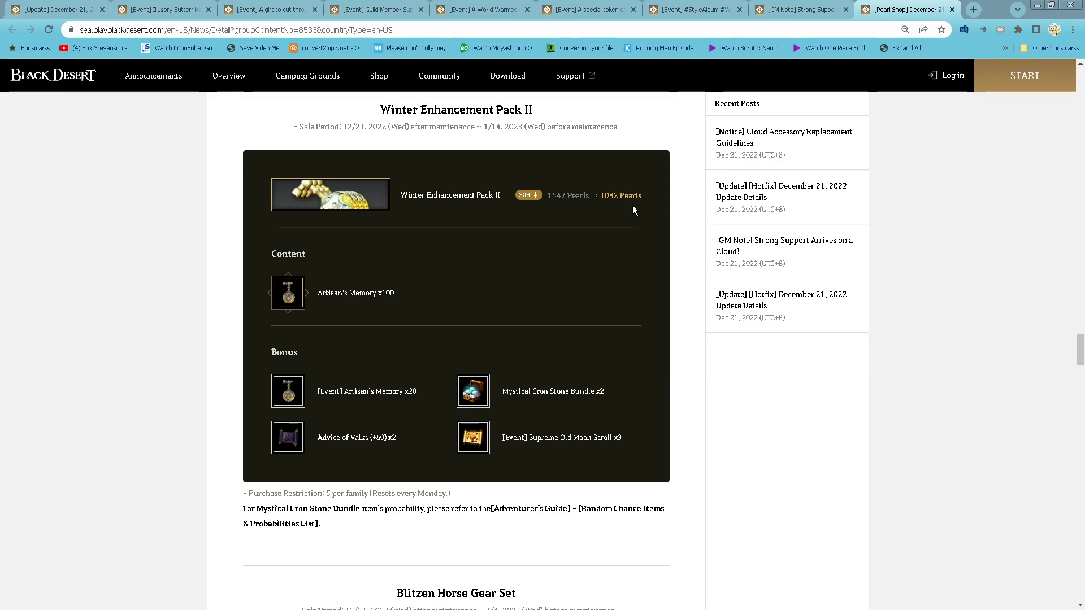
pyautogui.moveTo(413, 307)
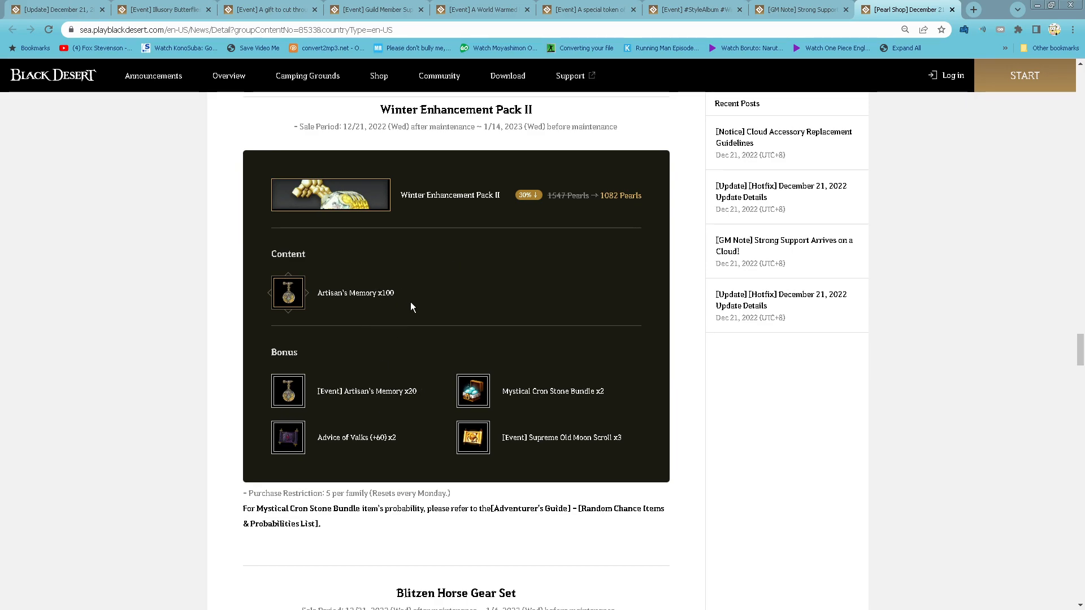
pyautogui.moveTo(622, 389)
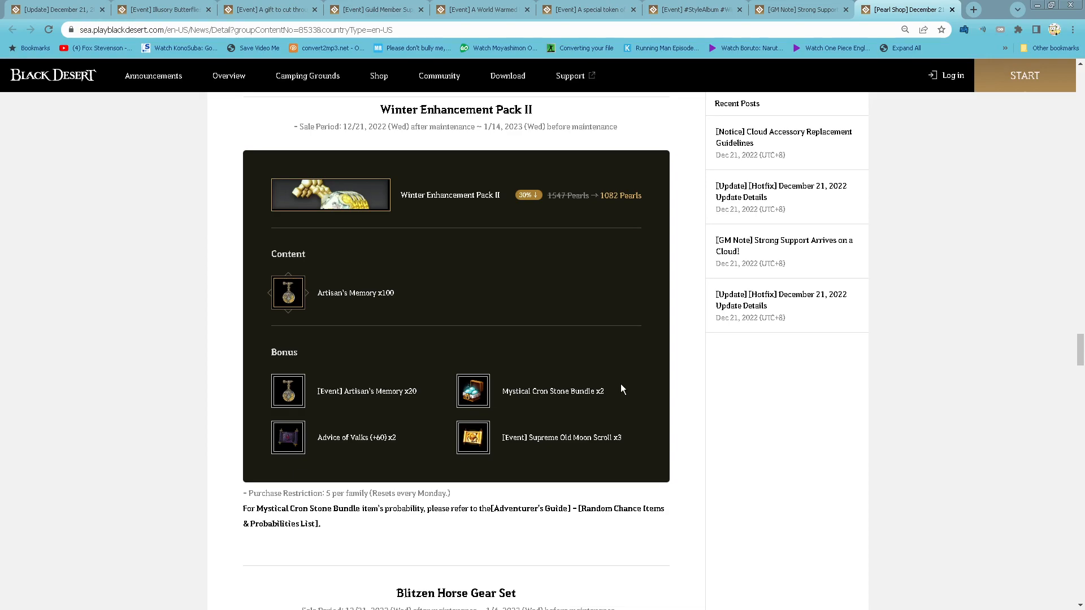
pyautogui.scroll(-3)
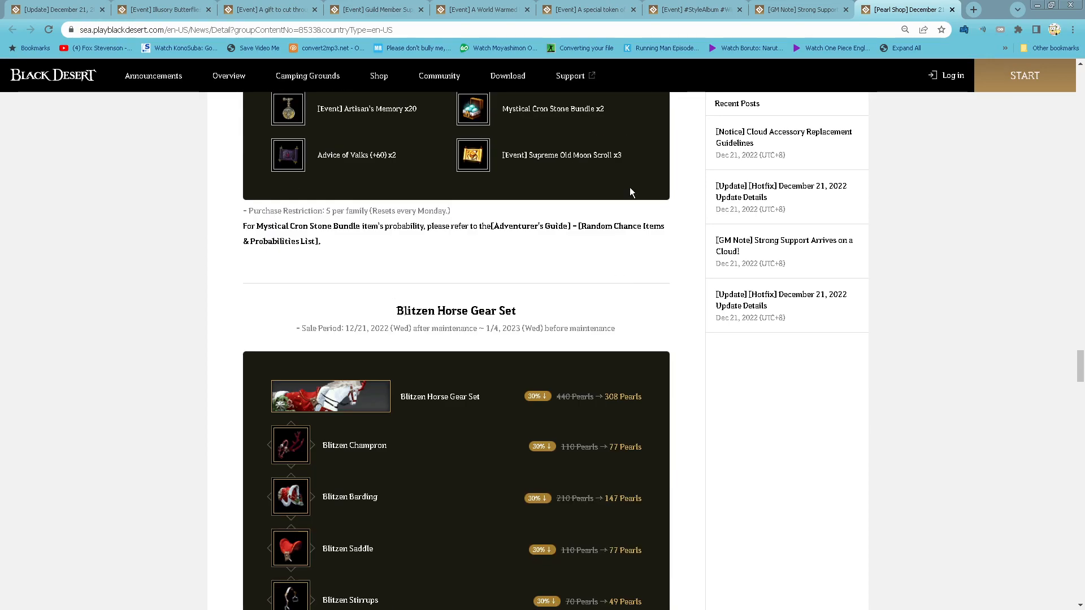
pyautogui.moveTo(505, 262)
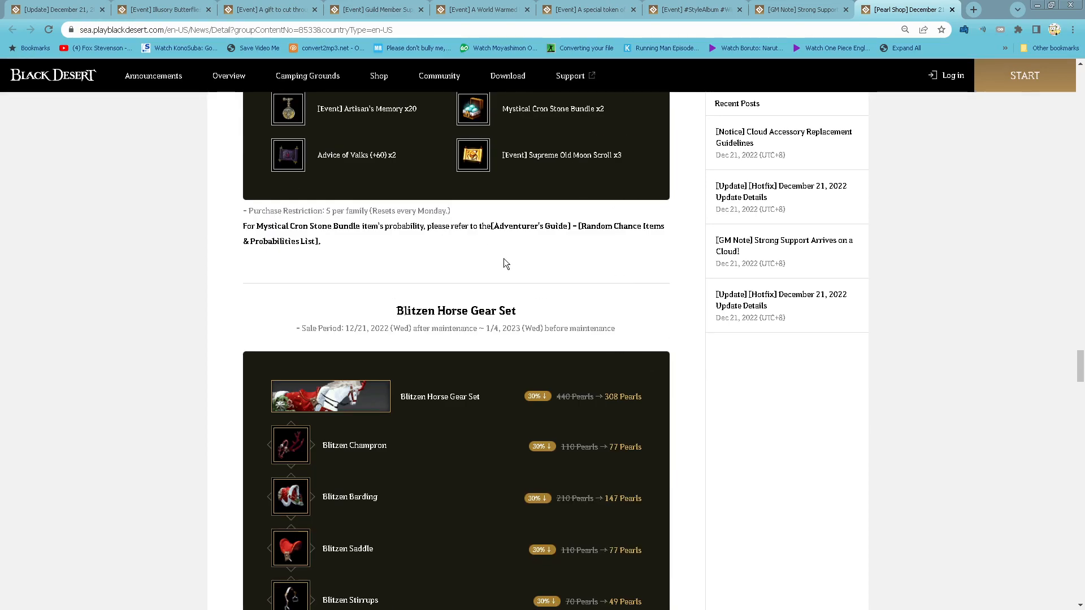
pyautogui.scroll(-3)
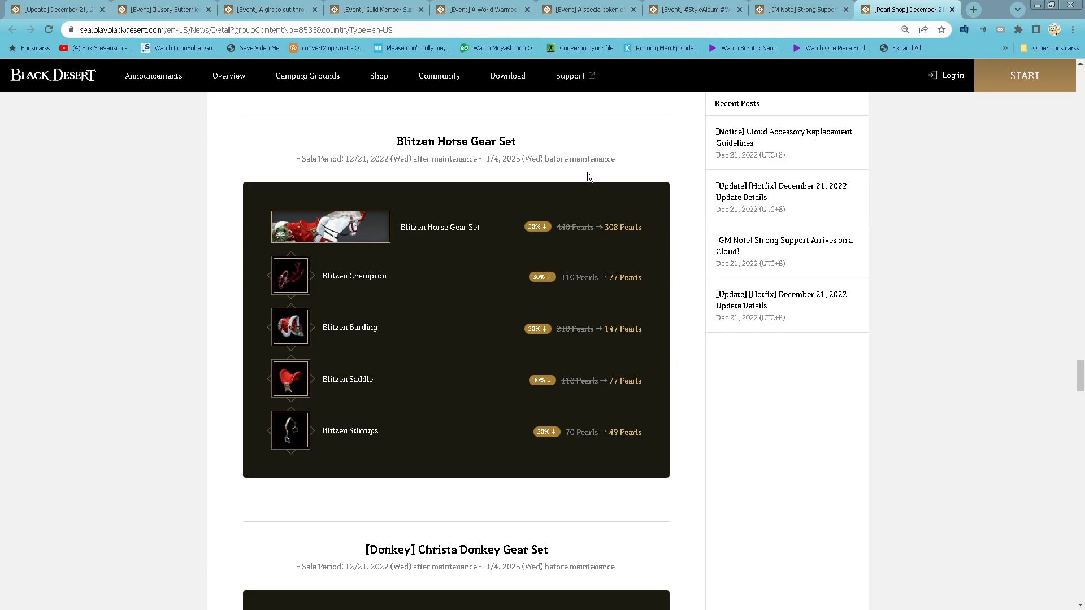
pyautogui.moveTo(598, 408)
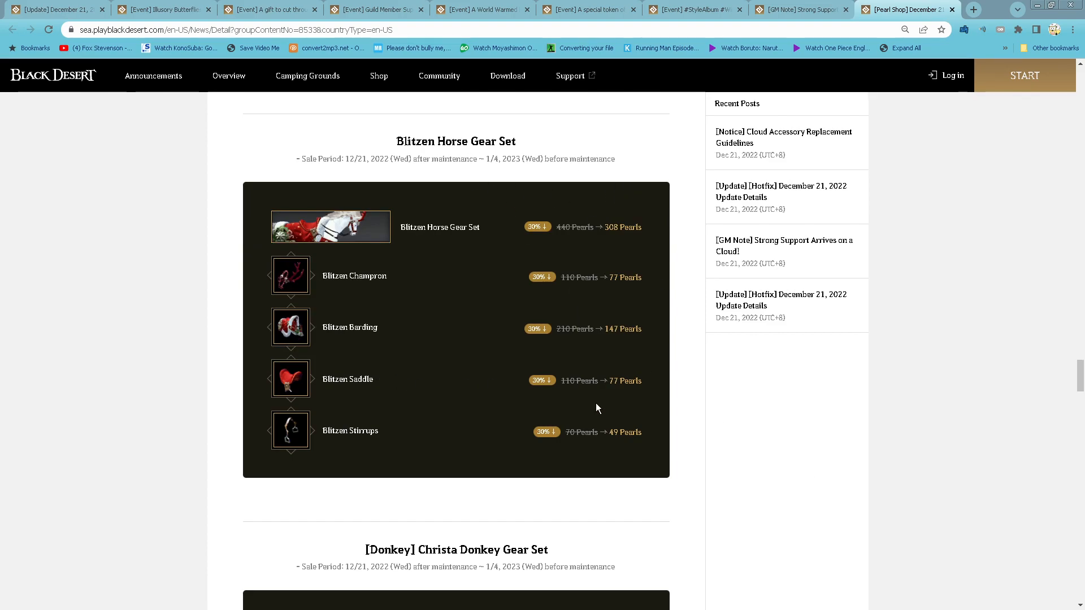
pyautogui.scroll(-3)
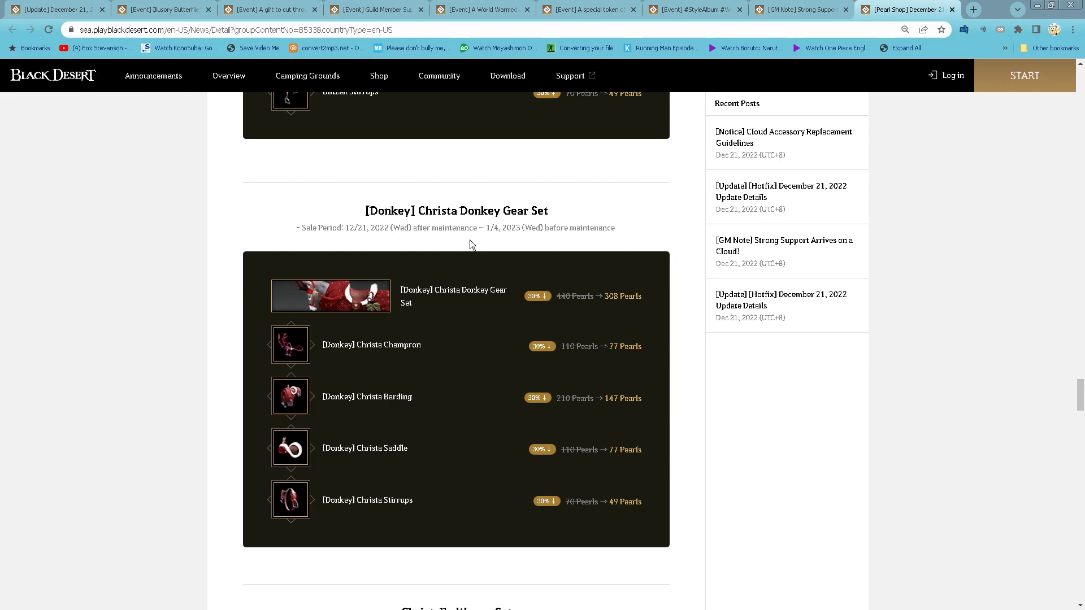
pyautogui.scroll(-3)
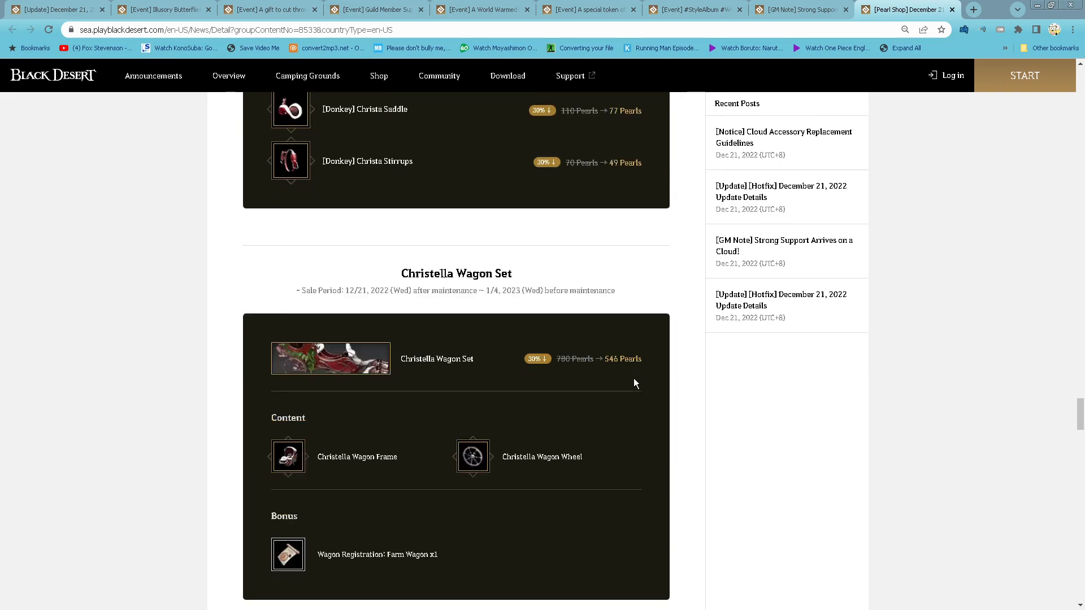
pyautogui.scroll(-3)
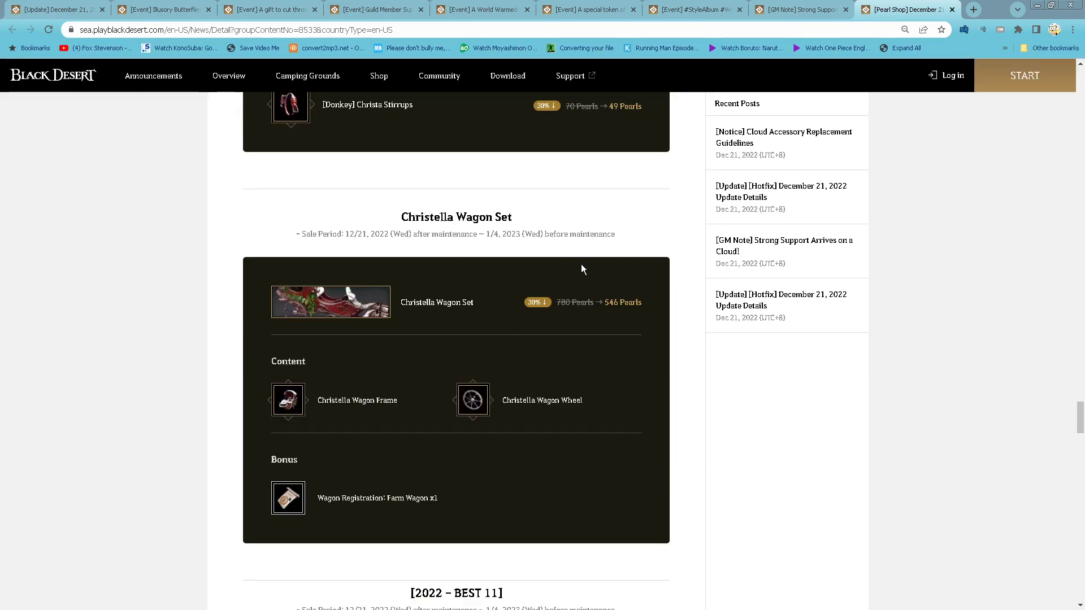
pyautogui.scroll(-3)
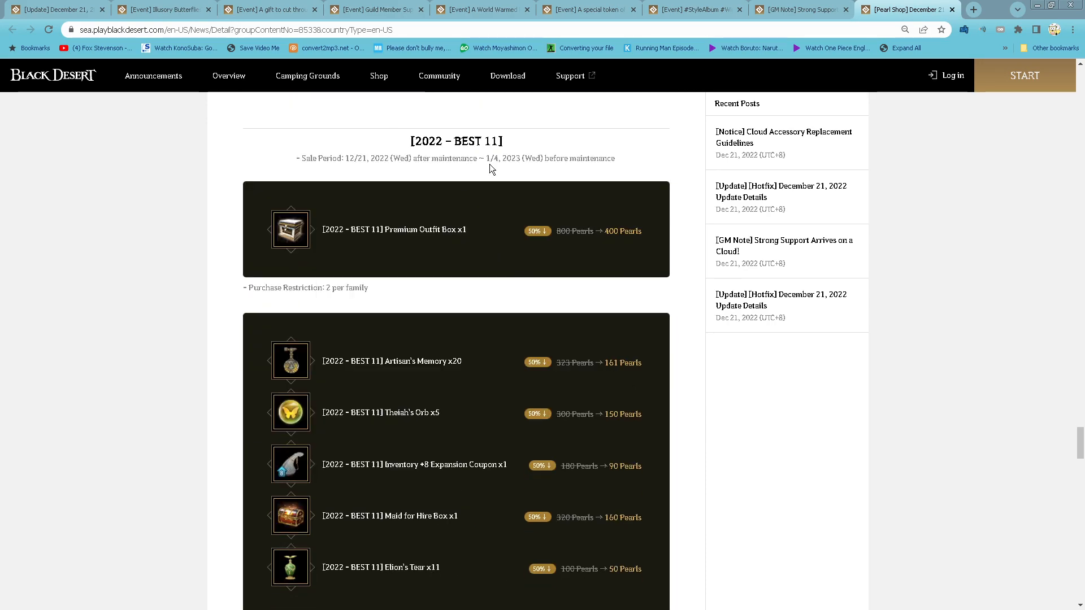
pyautogui.moveTo(647, 282)
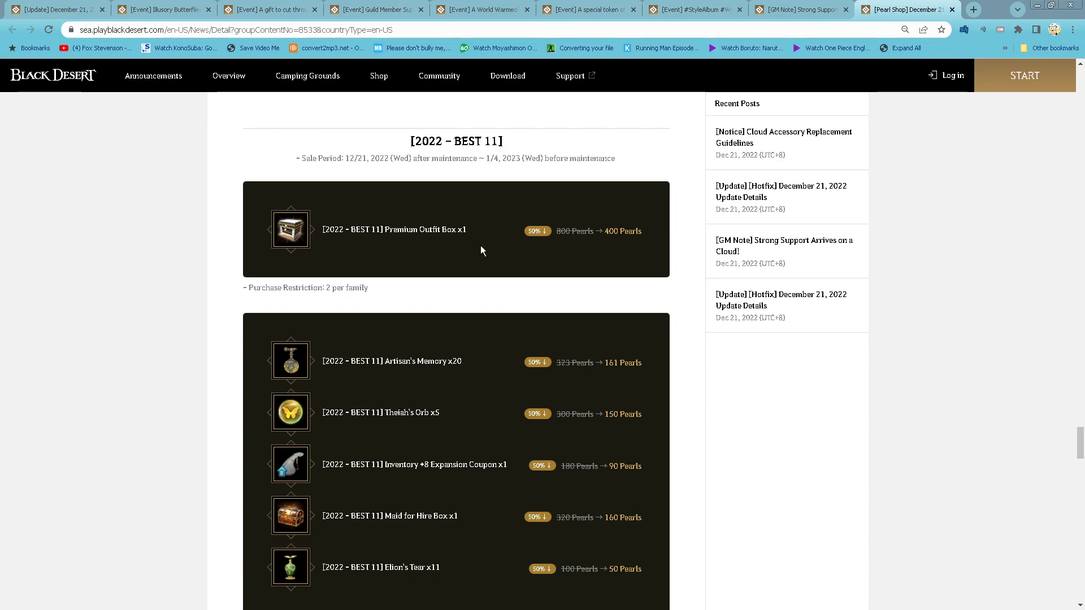
# Read the BEST 11 Mount Skill Change Coupon and Energy Tonic (L) x11 deals.
pyautogui.scroll(-3)
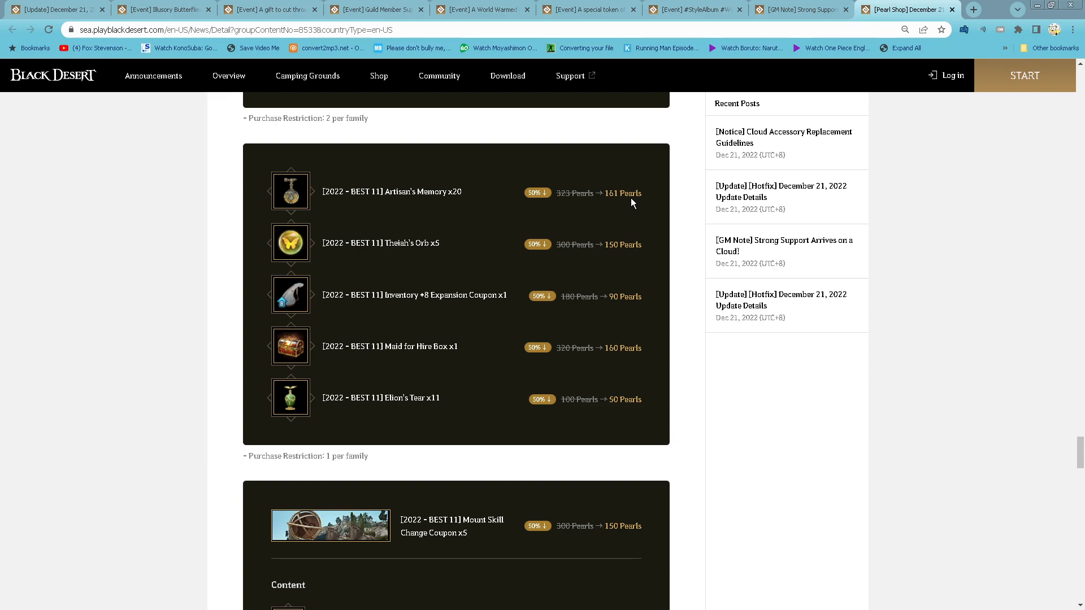
pyautogui.moveTo(634, 256)
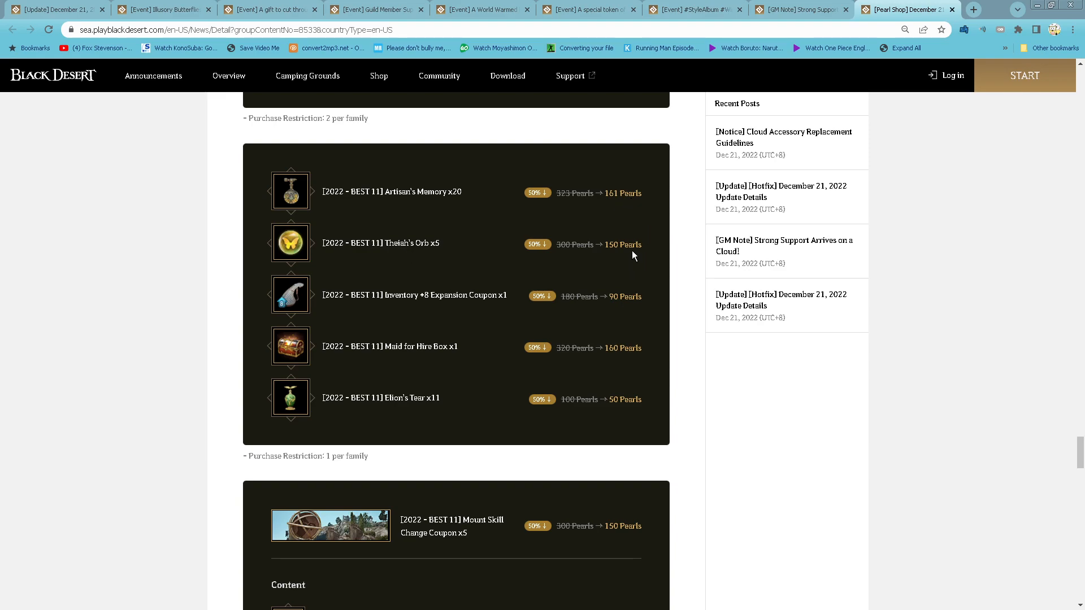
pyautogui.moveTo(464, 318)
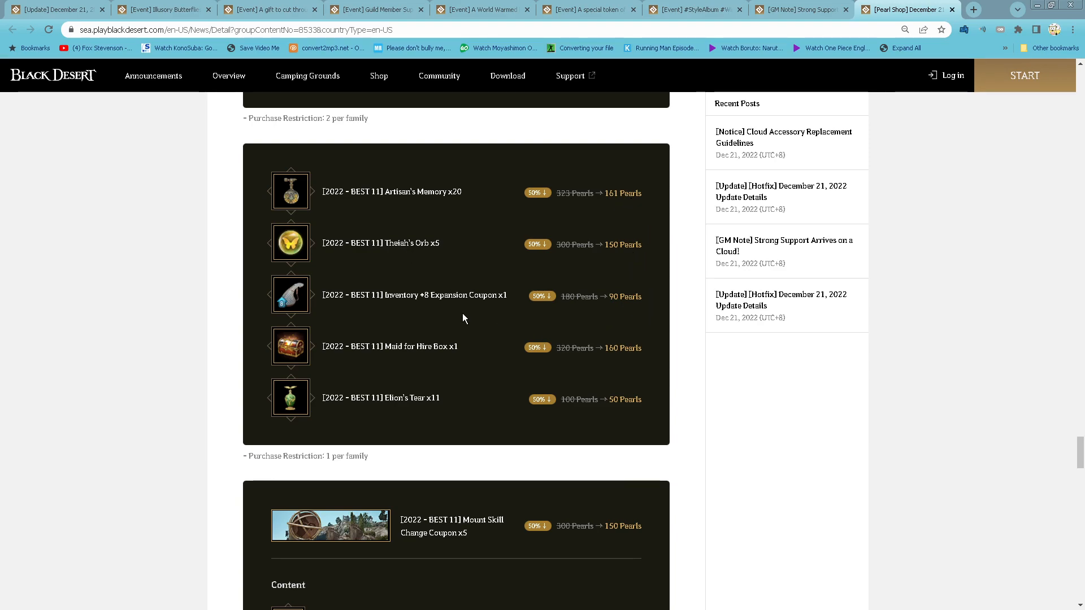
pyautogui.scroll(-3)
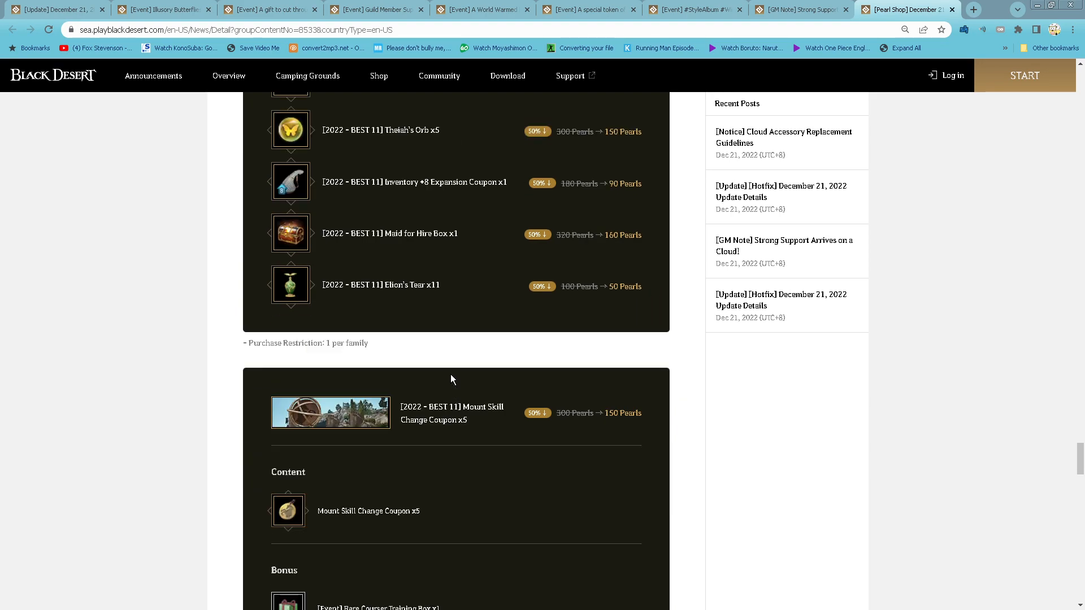
pyautogui.moveTo(420, 310)
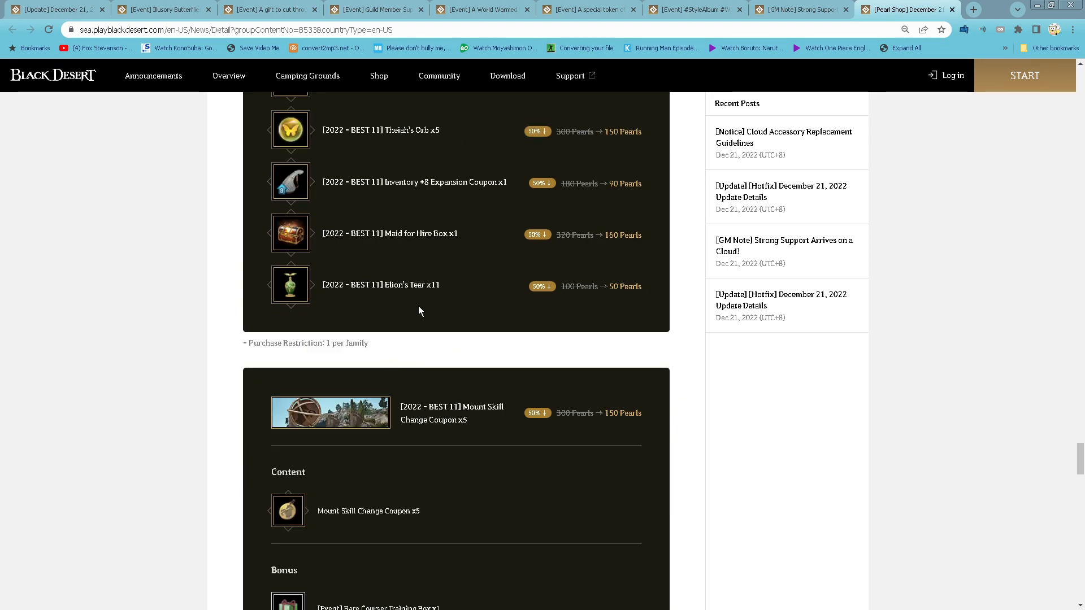
pyautogui.moveTo(608, 310)
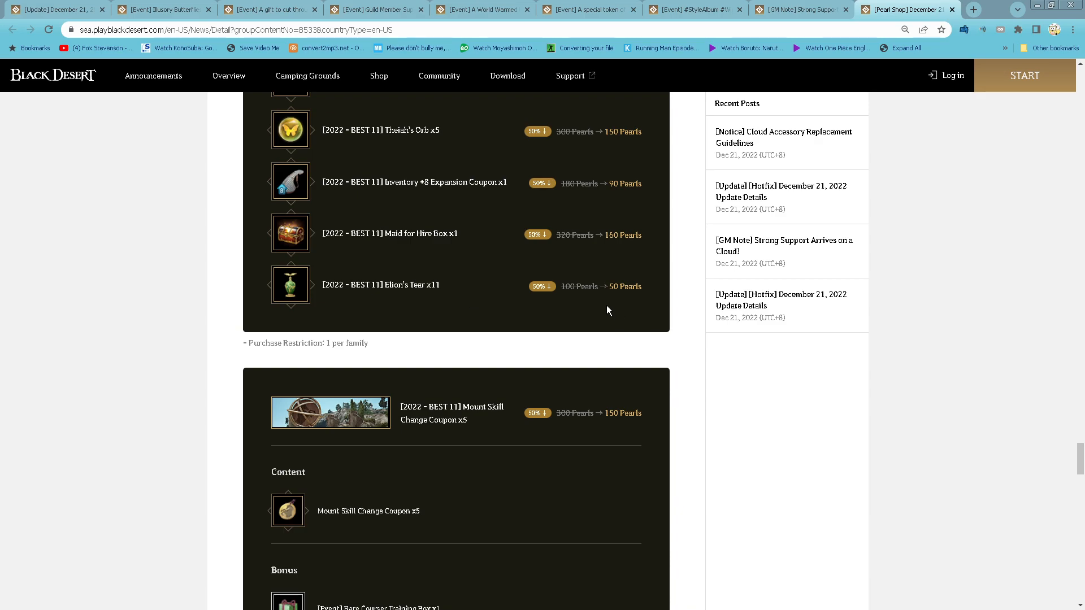
pyautogui.scroll(-3)
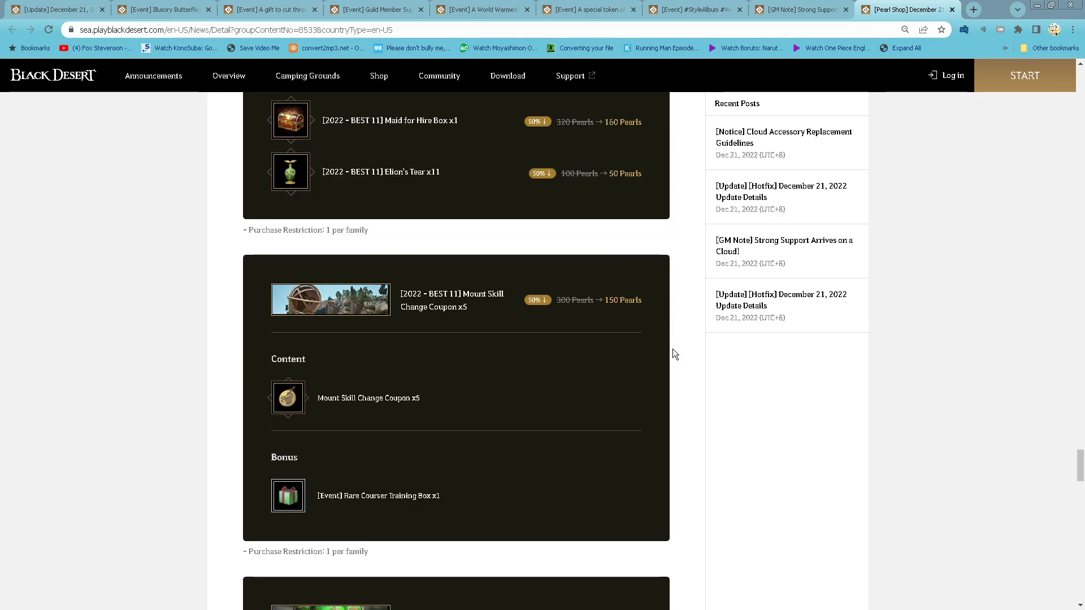
pyautogui.scroll(-3)
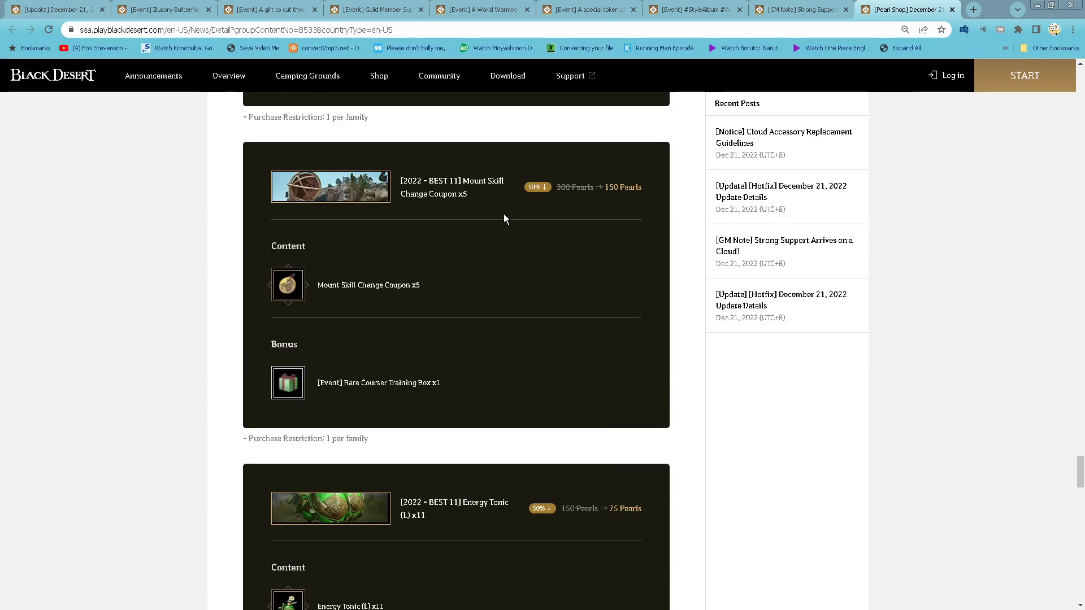
pyautogui.moveTo(625, 202)
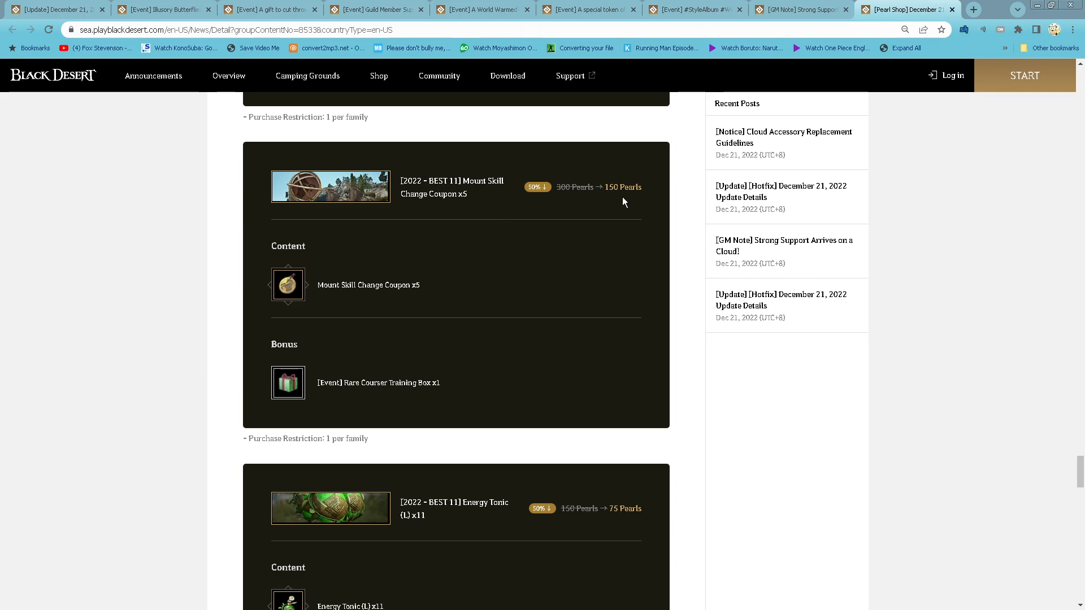
pyautogui.moveTo(389, 412)
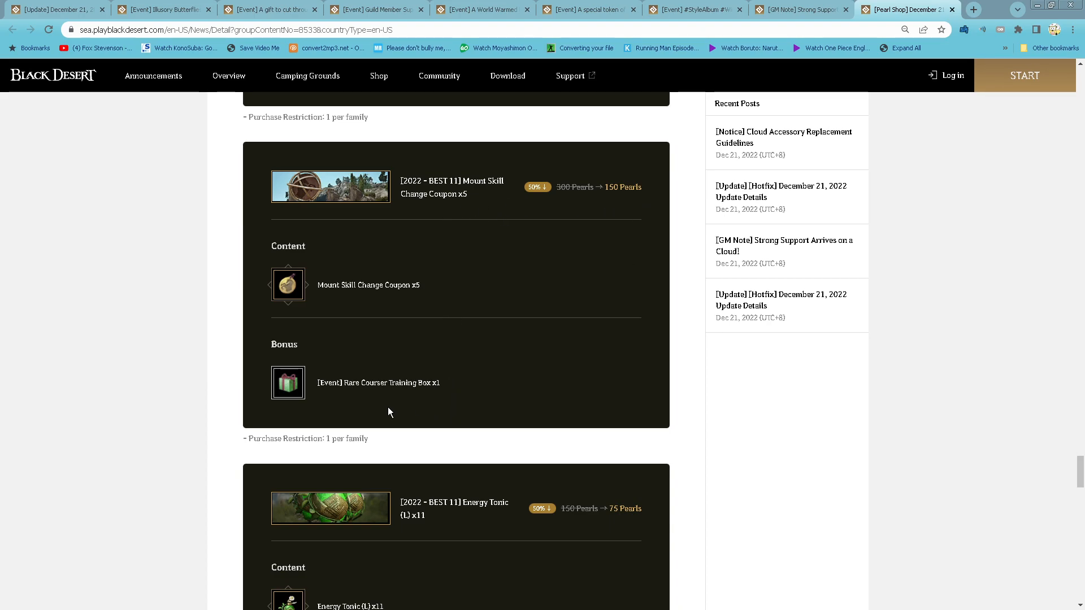
pyautogui.scroll(-3)
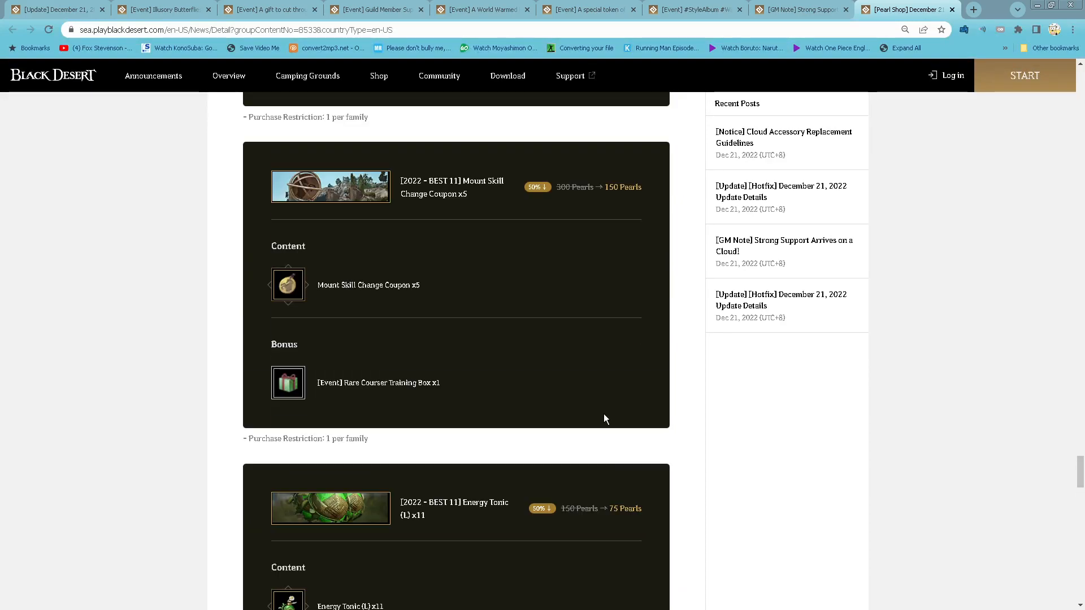
pyautogui.scroll(-3)
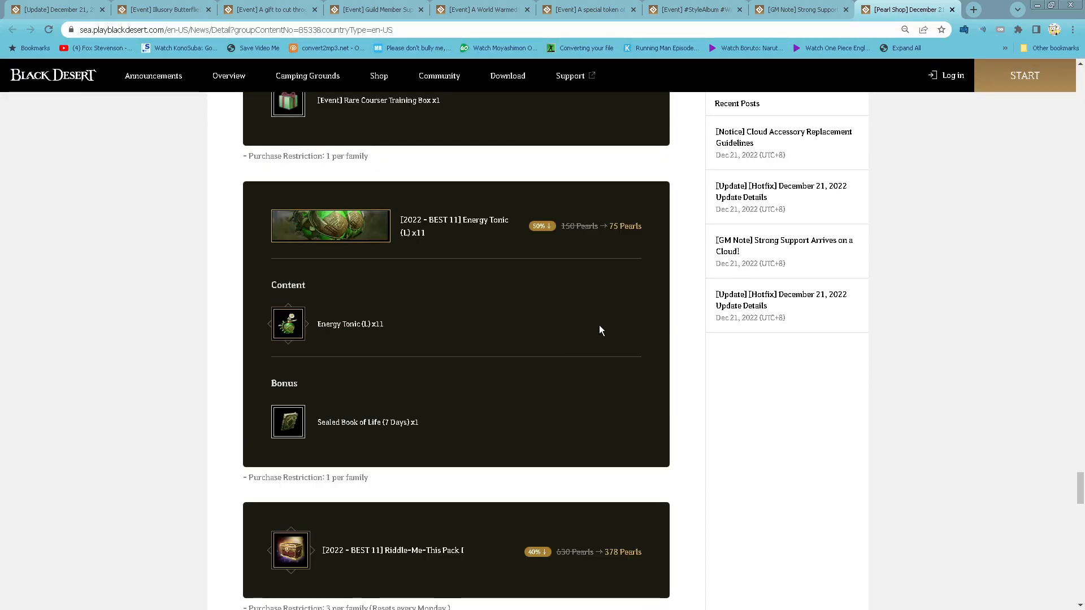
pyautogui.moveTo(417, 345)
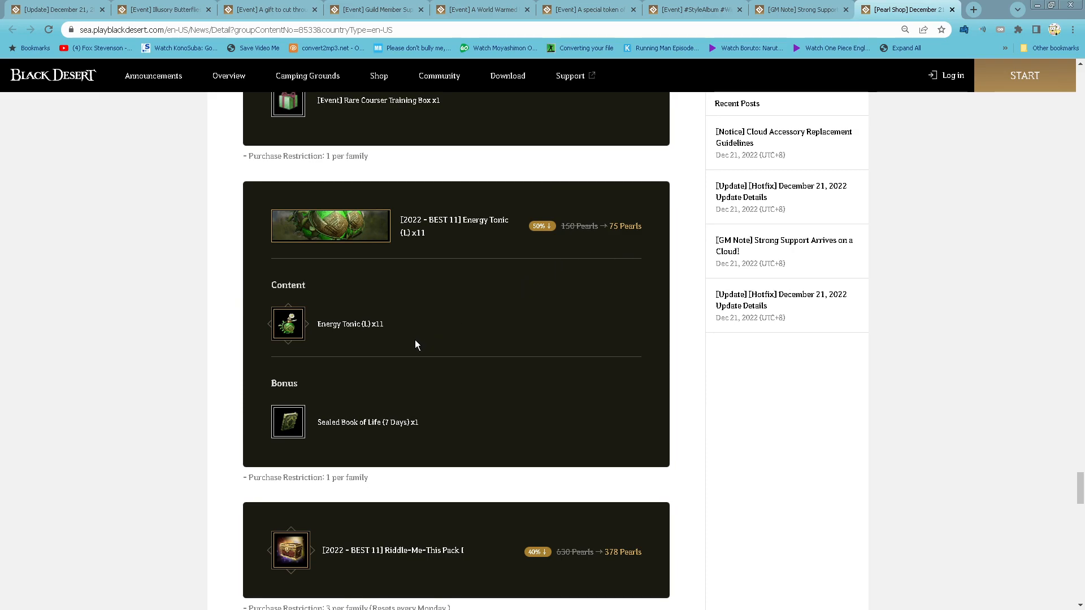
# Read Riddle-Me-This Packs II and III, then the Book of Training silver listings.
pyautogui.scroll(-3)
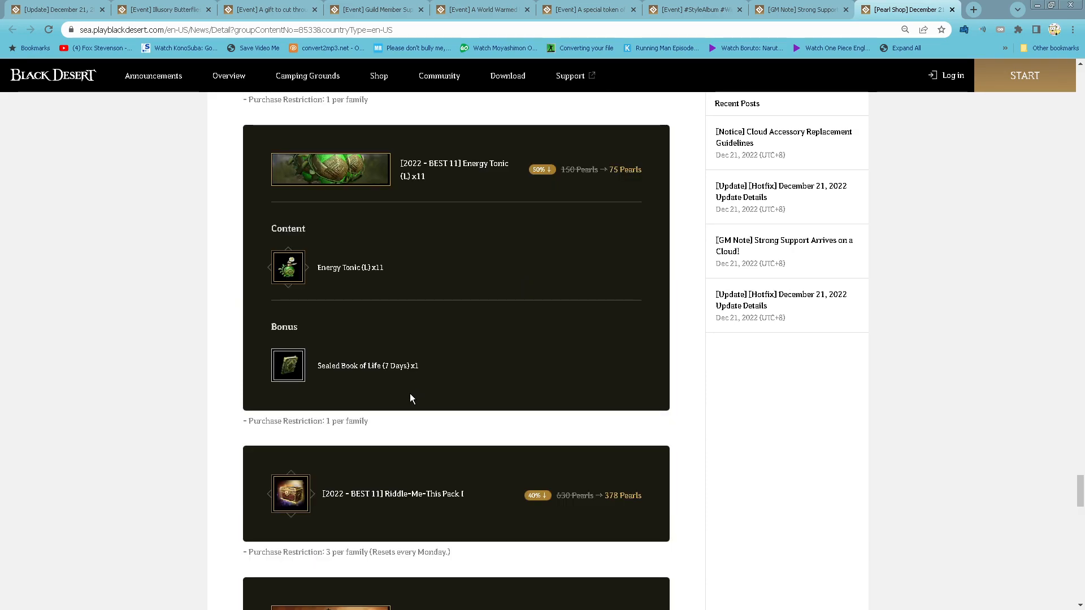
pyautogui.scroll(-3)
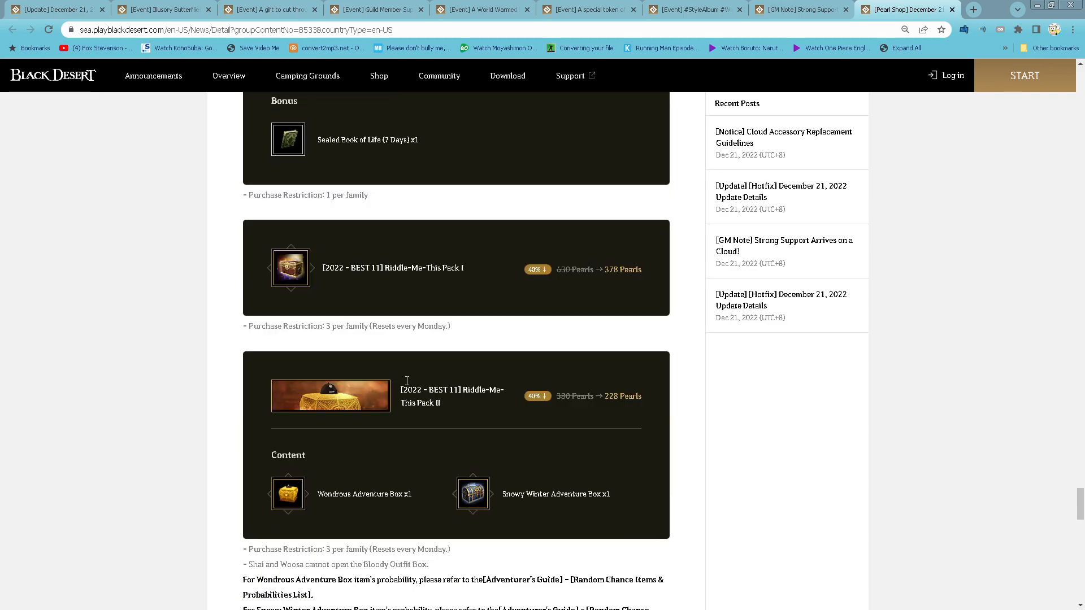
pyautogui.scroll(-3)
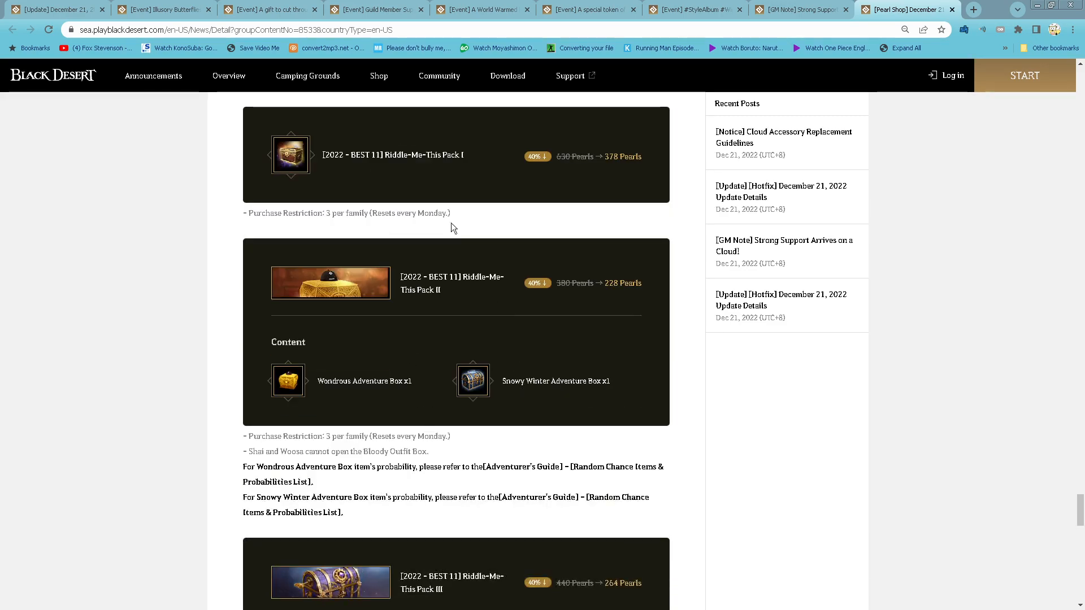
pyautogui.moveTo(644, 177)
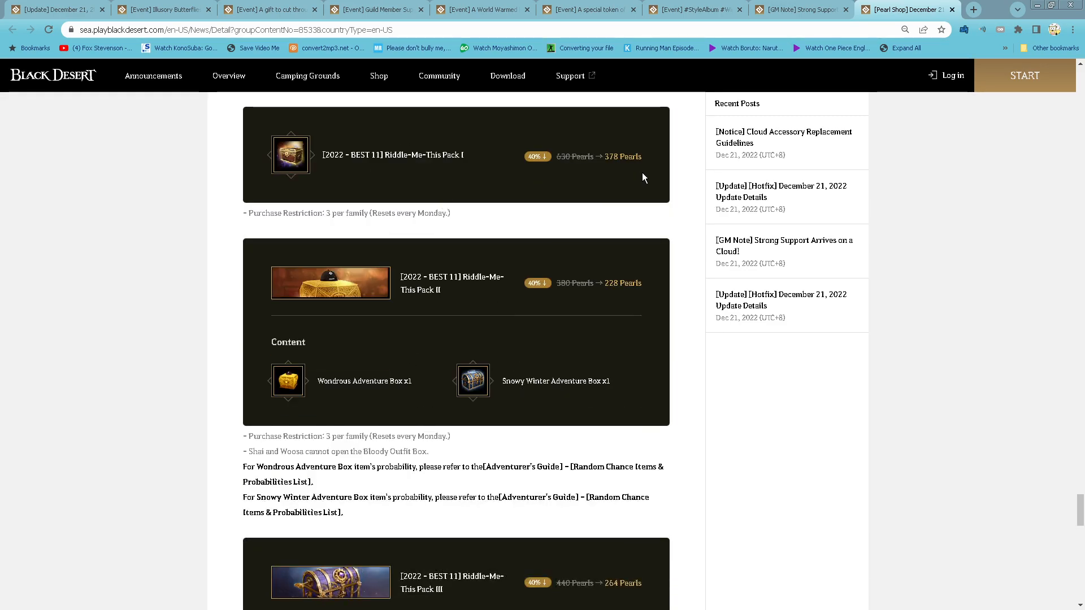
pyautogui.moveTo(640, 414)
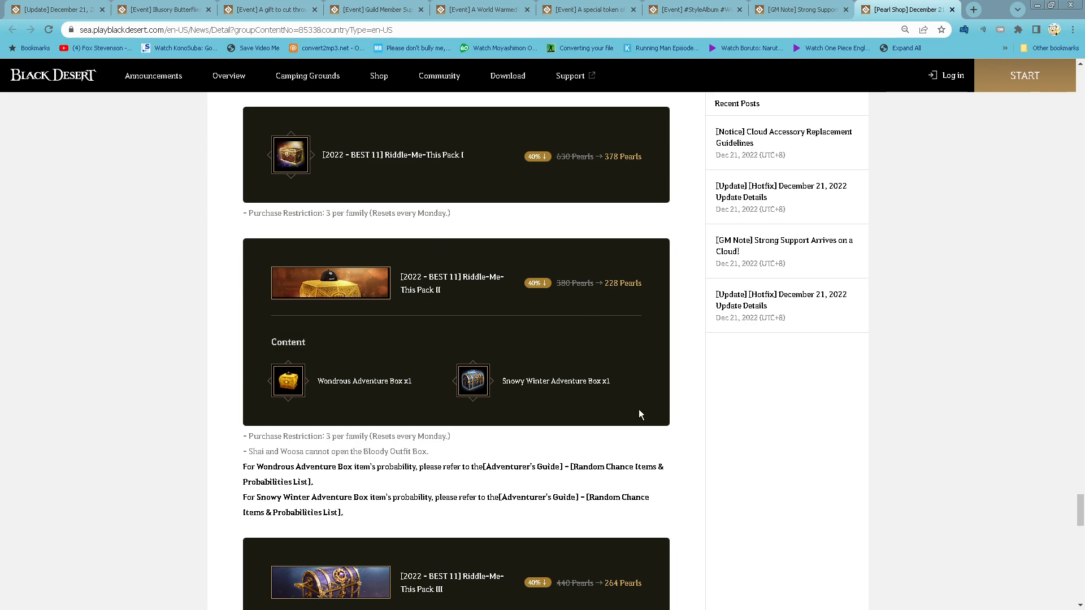
pyautogui.scroll(-3)
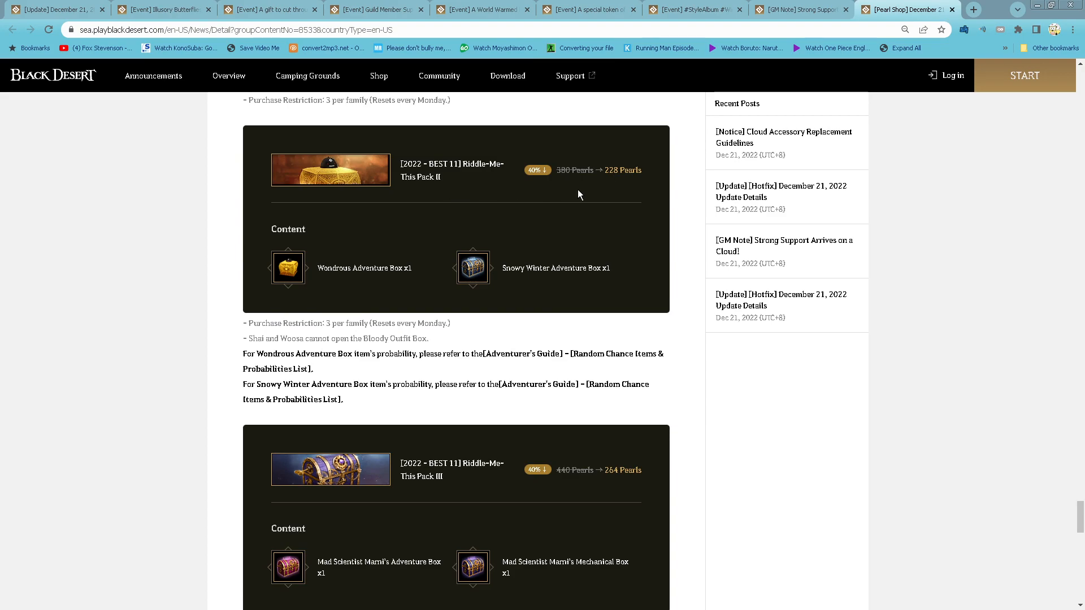
pyautogui.moveTo(540, 290)
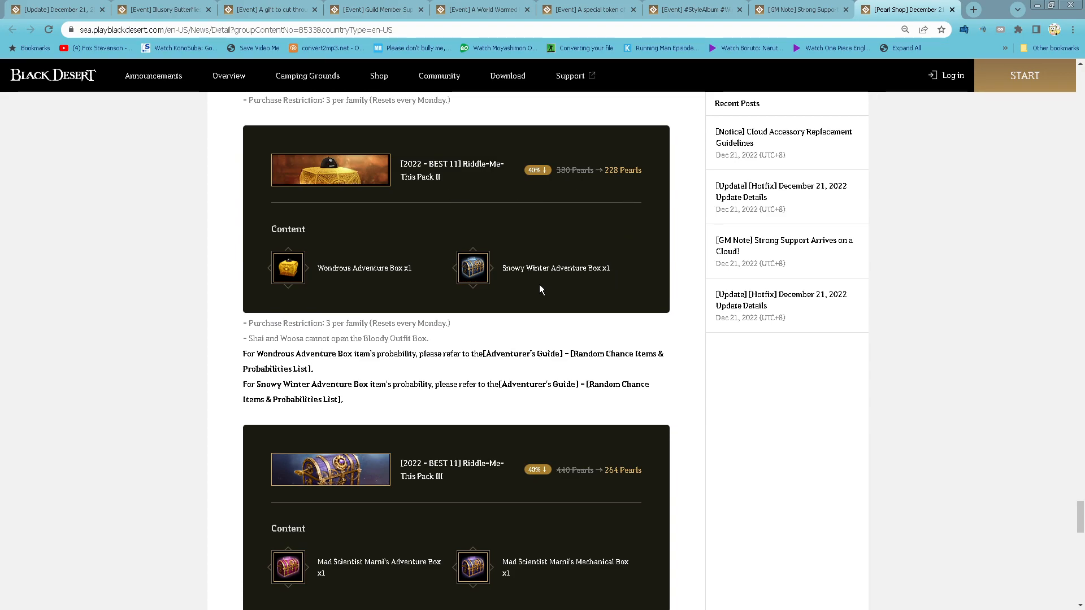
pyautogui.moveTo(656, 275)
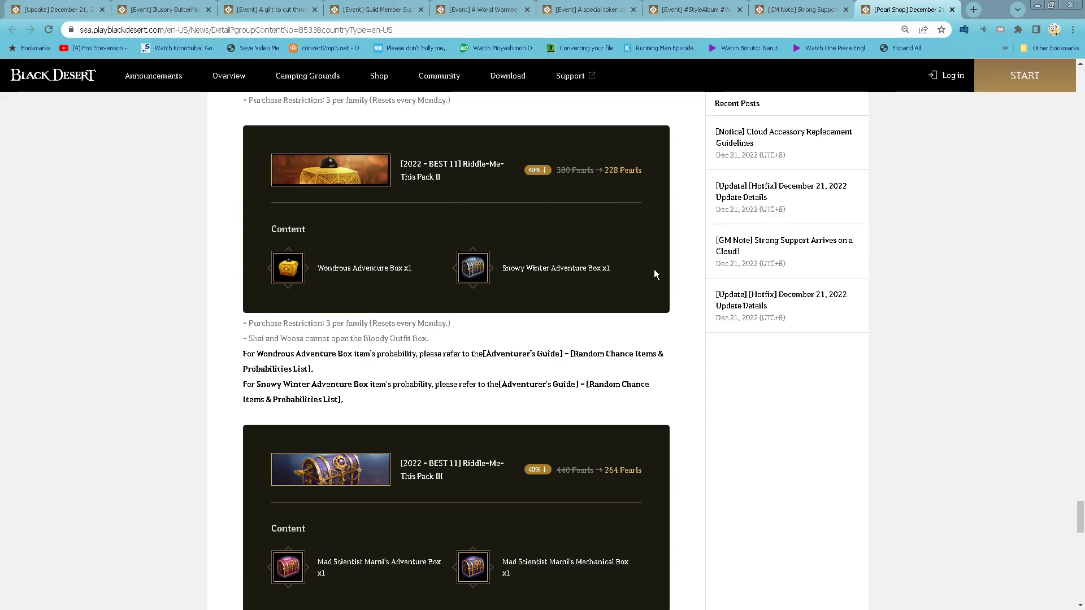
pyautogui.moveTo(662, 339)
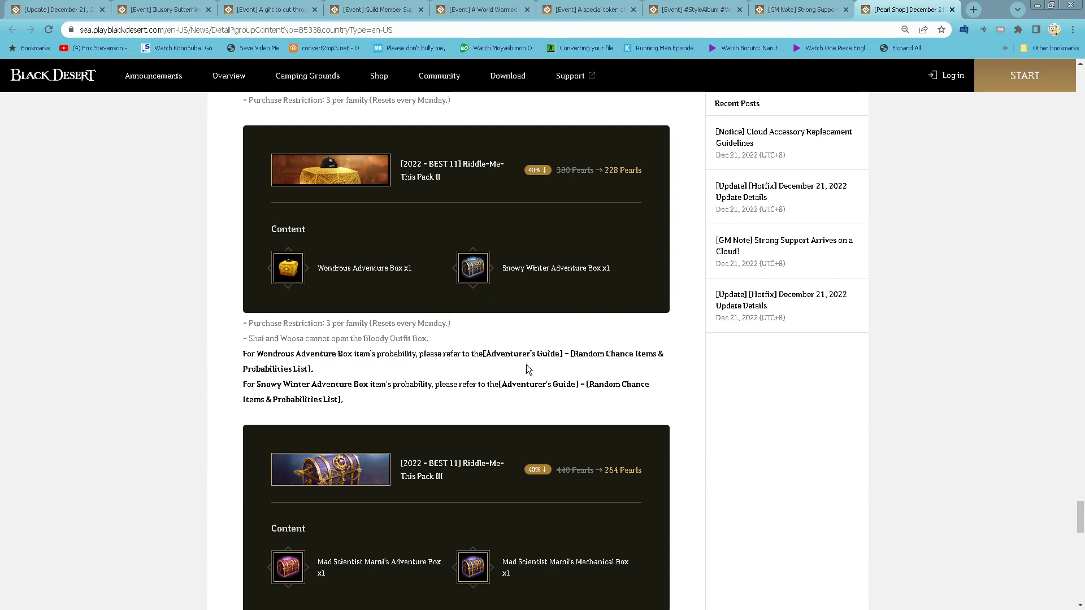
pyautogui.scroll(-3)
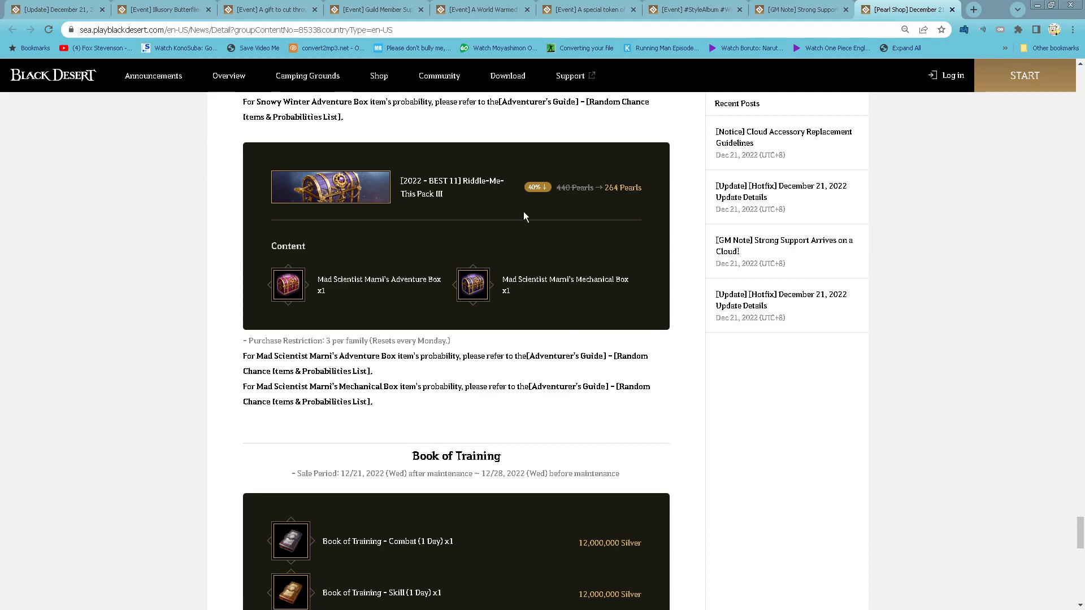
pyautogui.moveTo(354, 294)
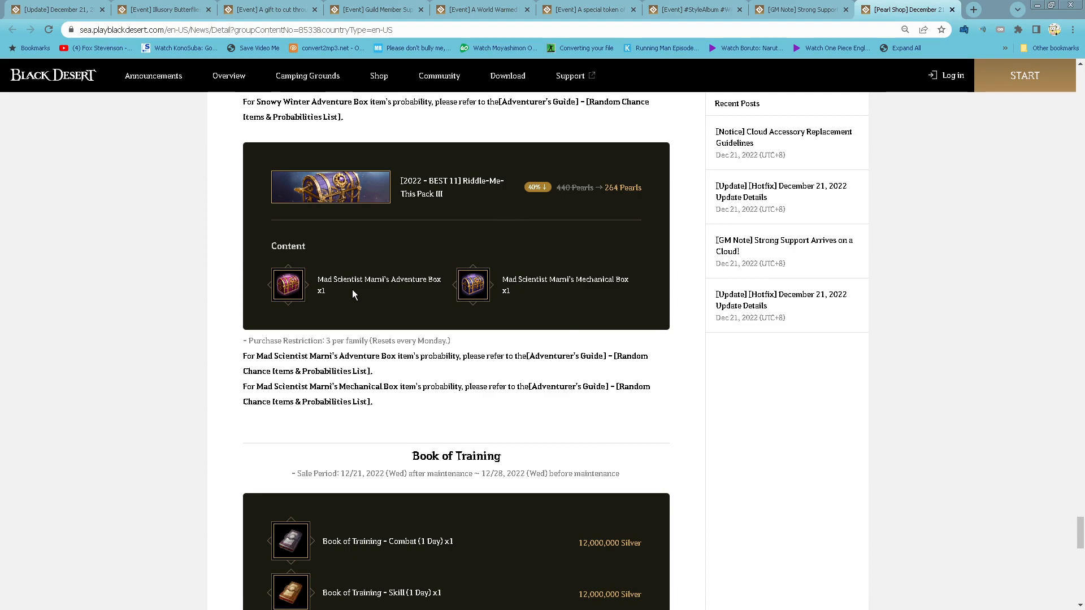
pyautogui.scroll(-3)
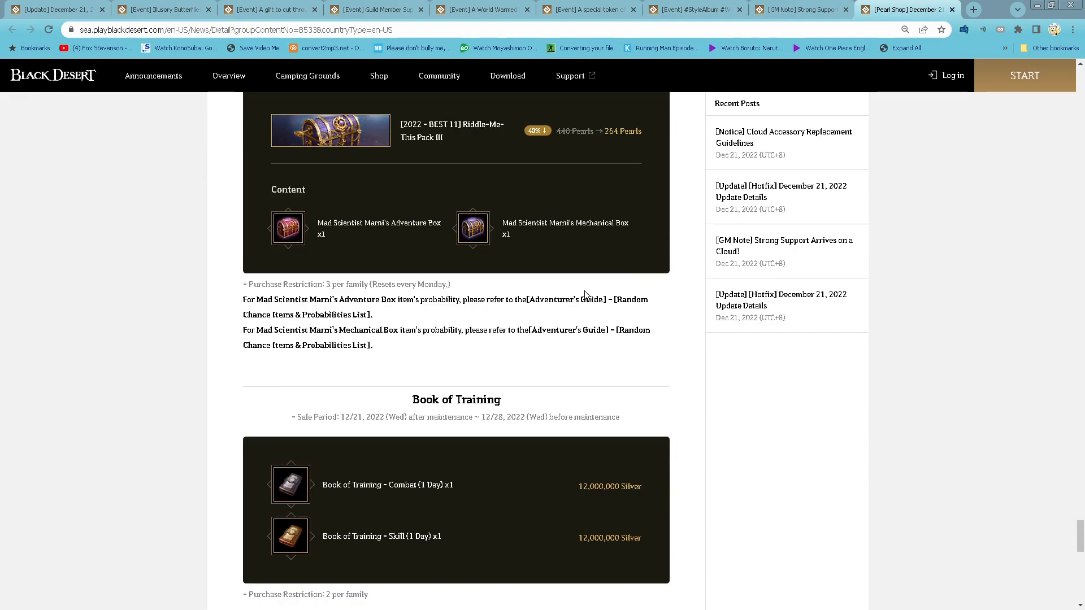
pyautogui.moveTo(637, 228)
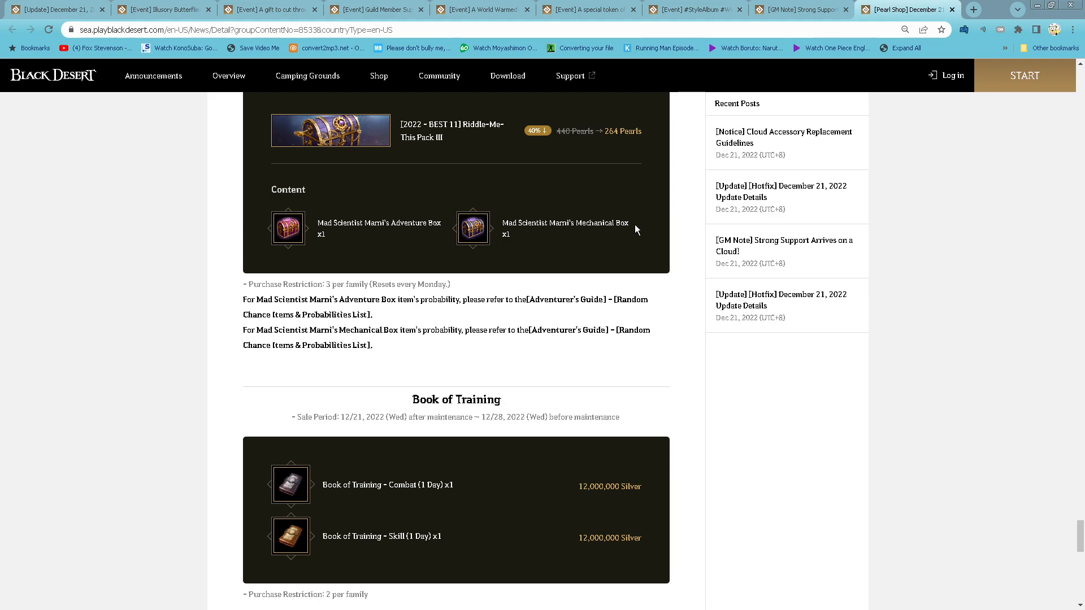
pyautogui.moveTo(620, 325)
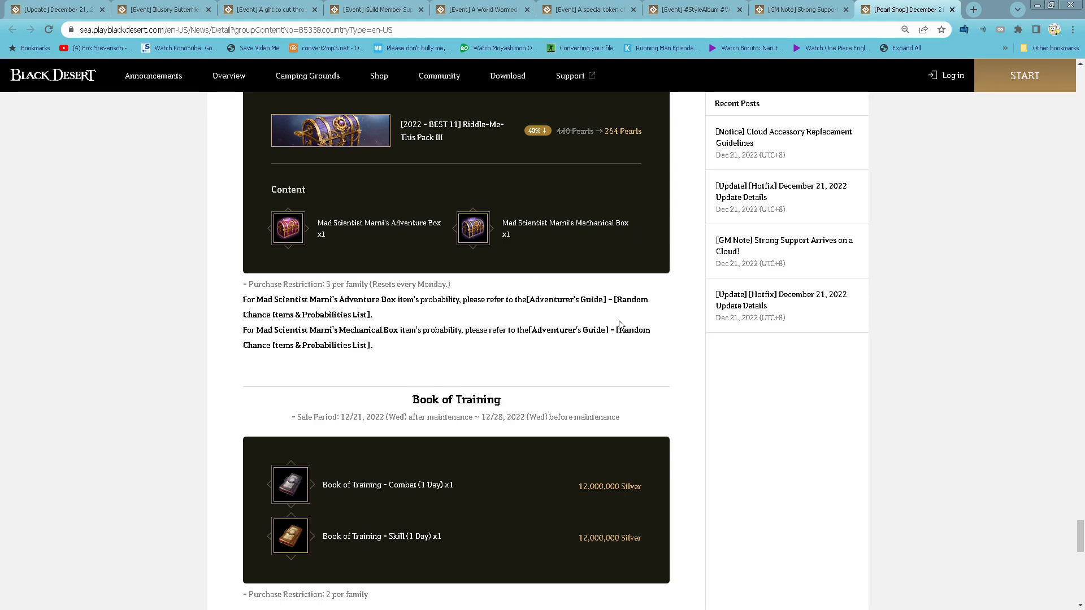
pyautogui.scroll(-3)
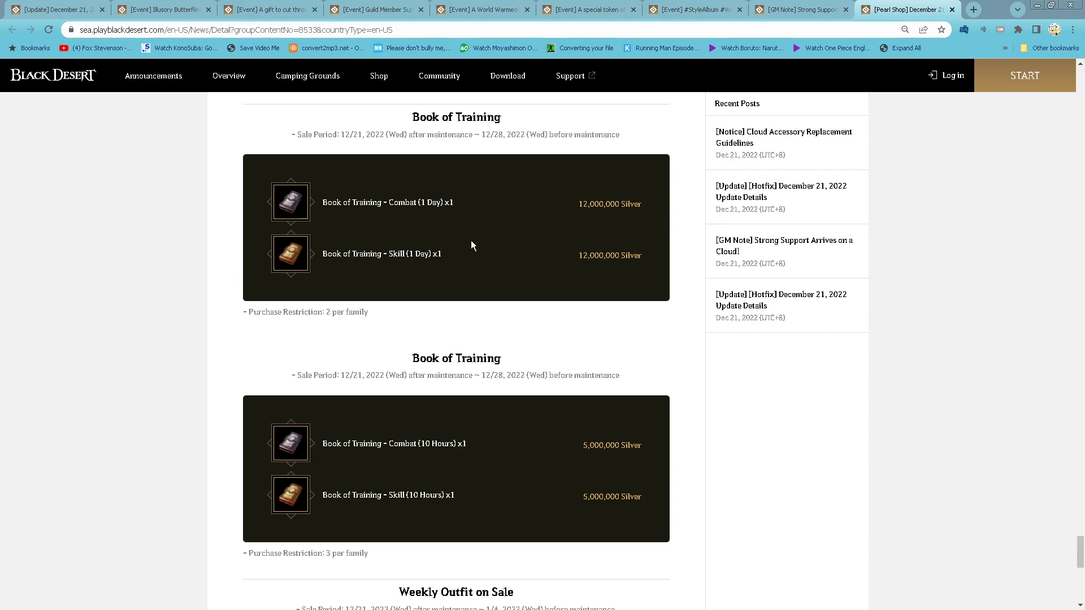
pyautogui.moveTo(645, 215)
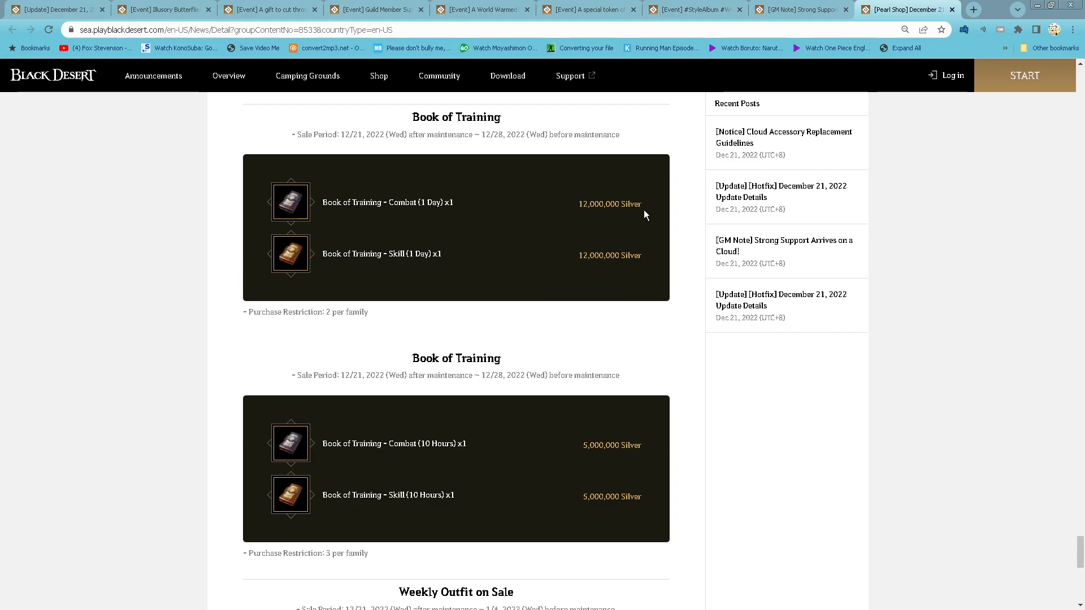
# Read past the 10-hour Book of Training listings to the Weekly Outfit sale and related posts.
pyautogui.scroll(-3)
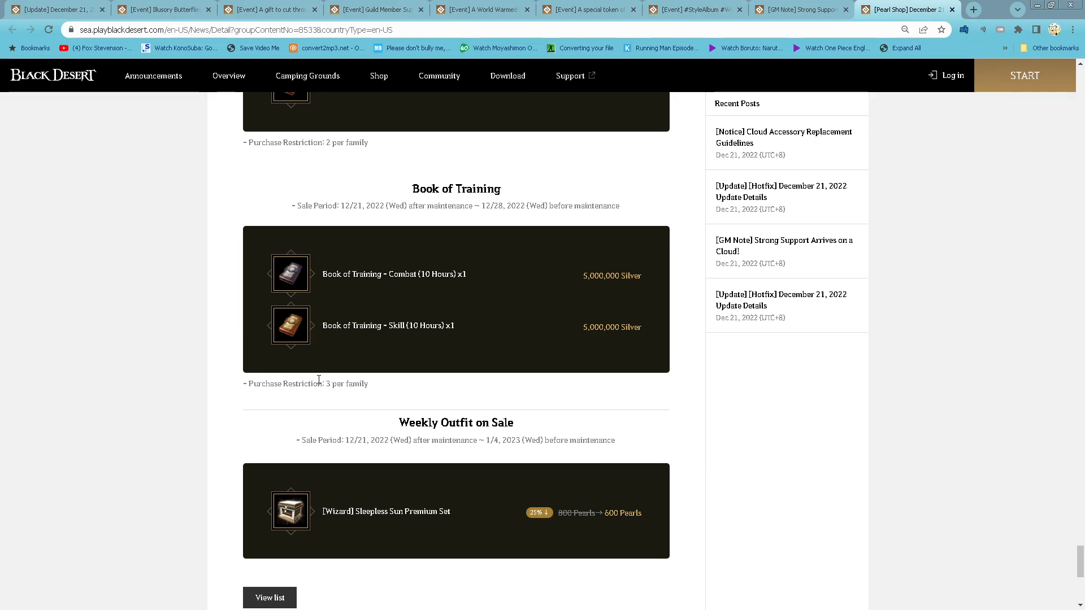
pyautogui.scroll(-3)
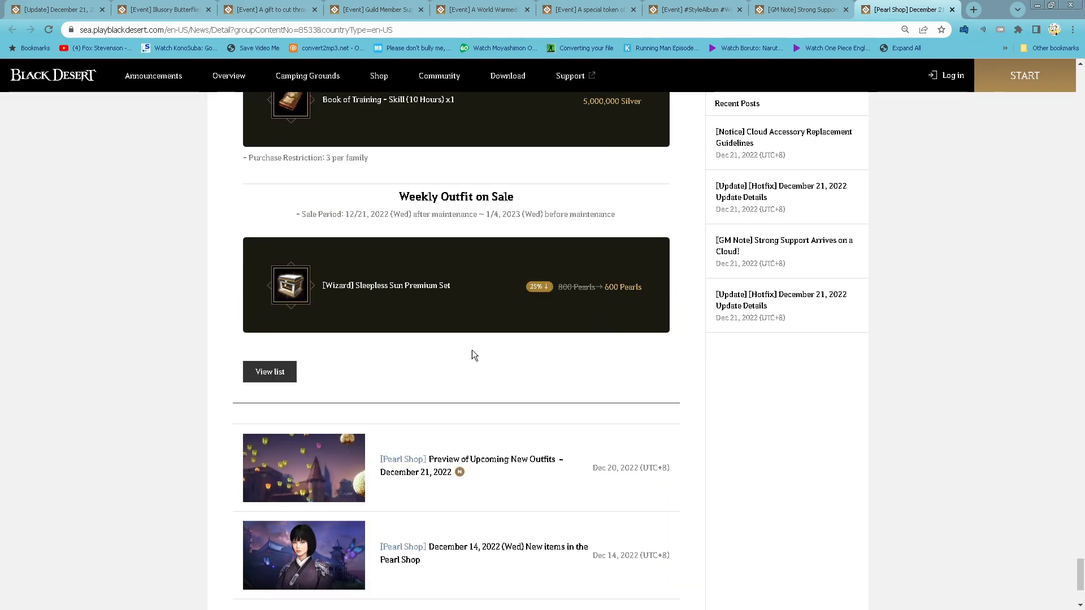
pyautogui.moveTo(388, 300)
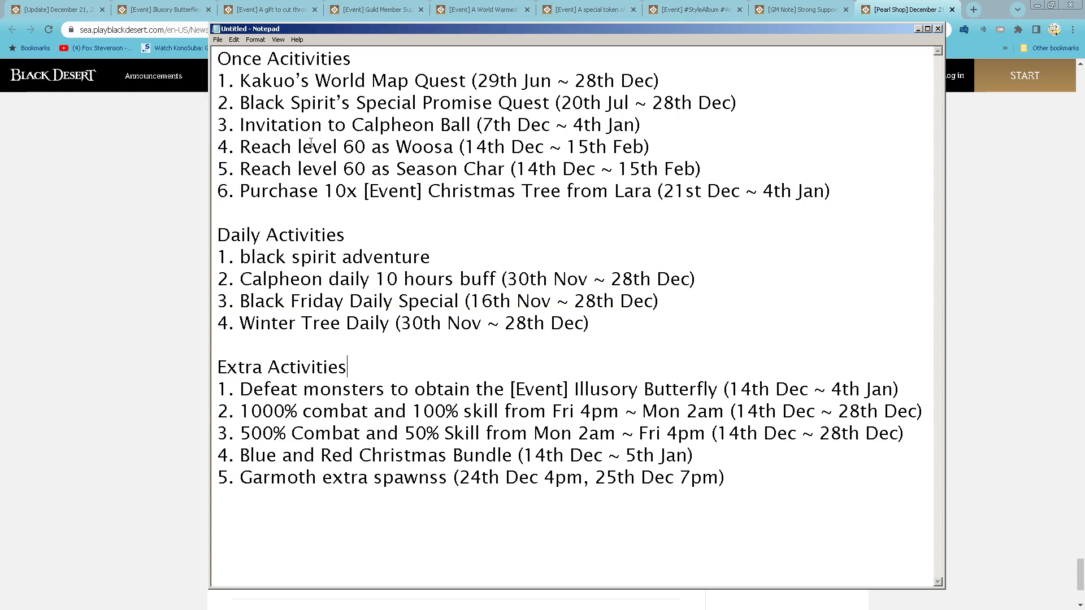
pyautogui.moveTo(474, 167)
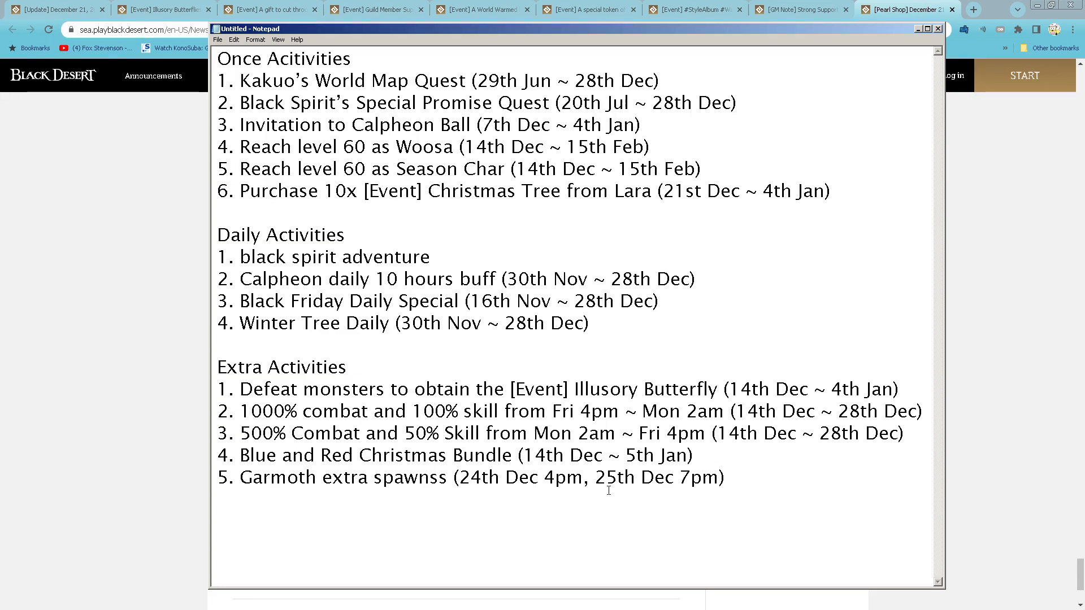
# In Notepad, place the cursor at the end of the Garmoth extra spawn entry.
pyautogui.click(724, 476)
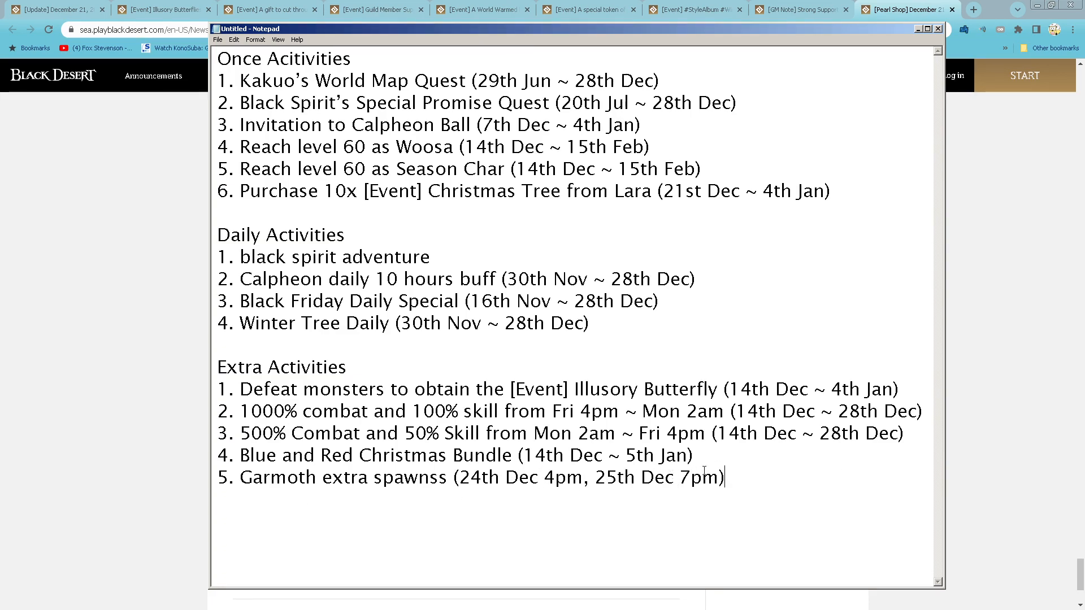